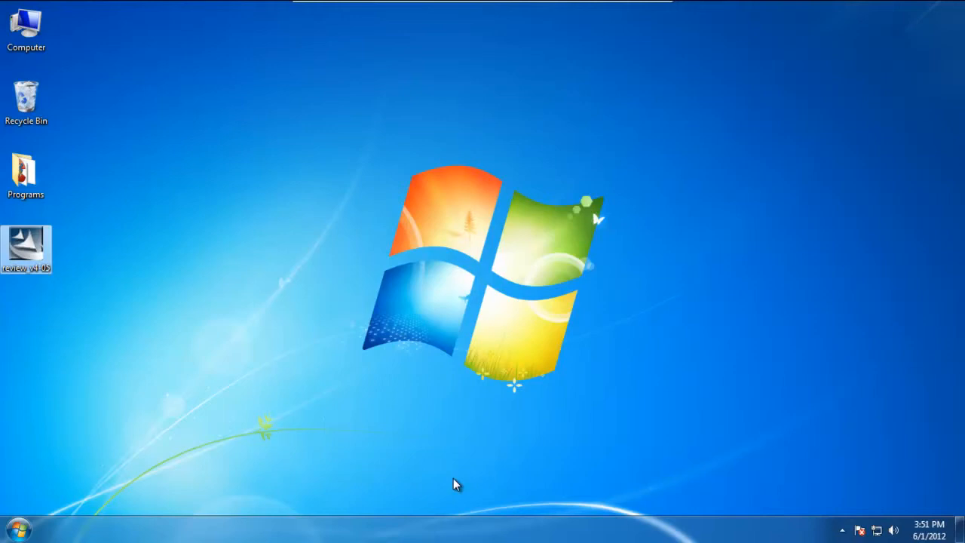
Step: Launch the review_v4-05 installer from the desktop and keep English (United States) as setup language
click(25, 248)
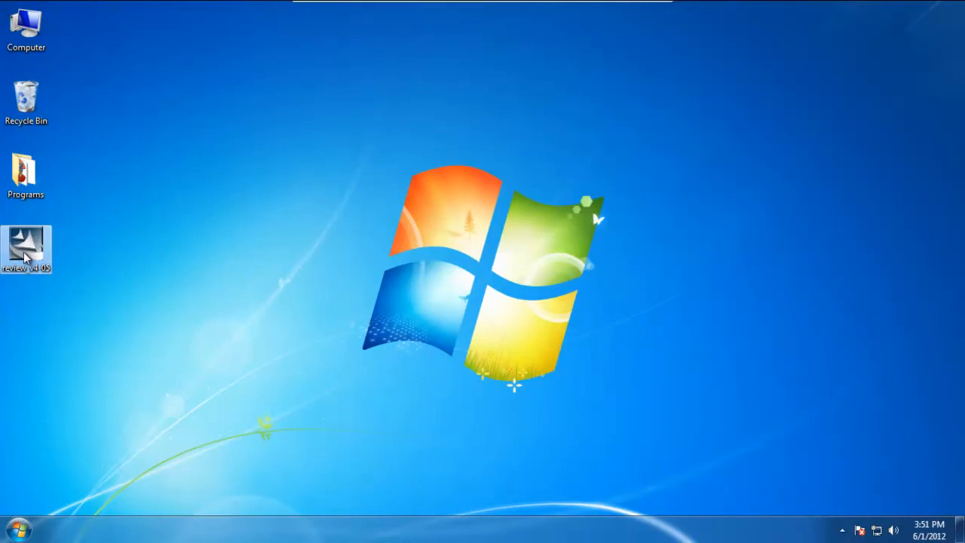
double_click(26, 248)
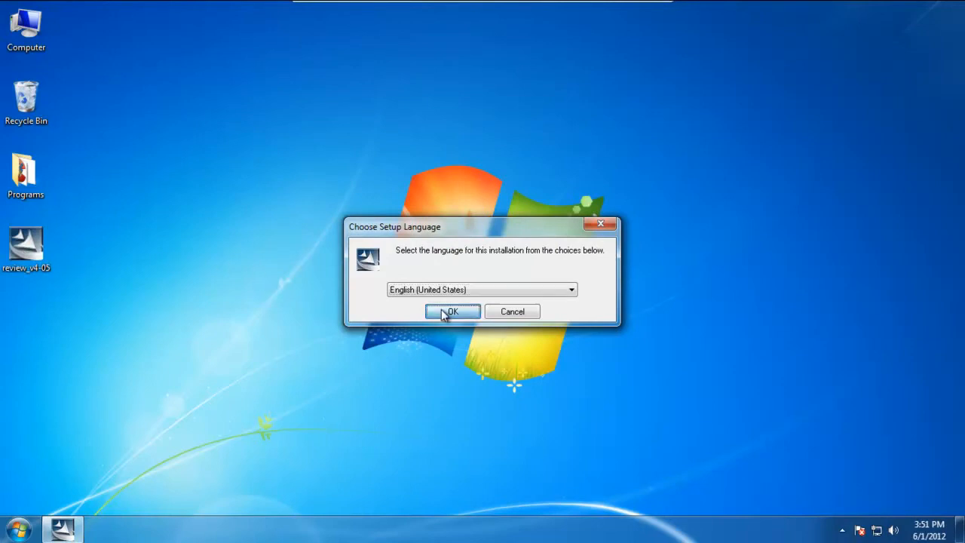
click(452, 311)
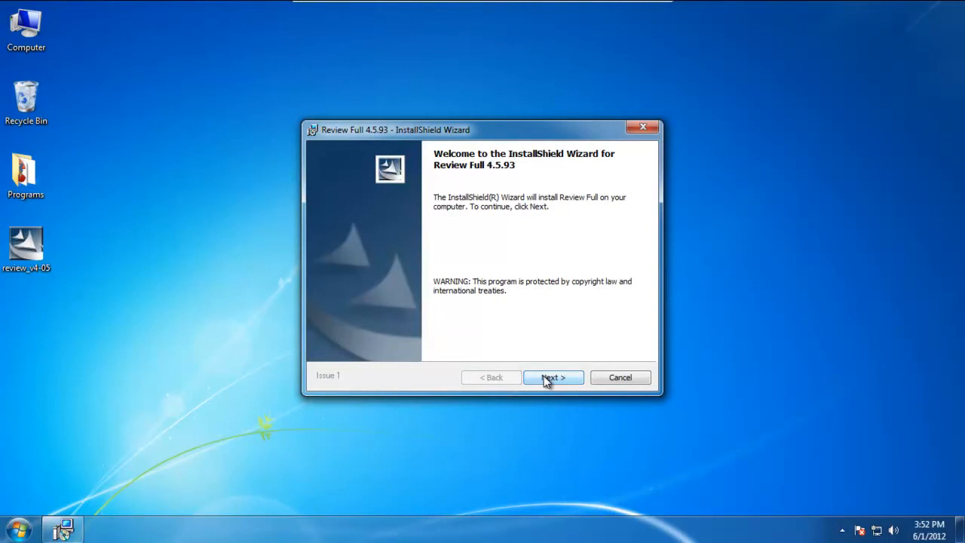
Step: Pass the welcome page and install Review Full 4.5.93 with the Complete setup type
click(552, 376)
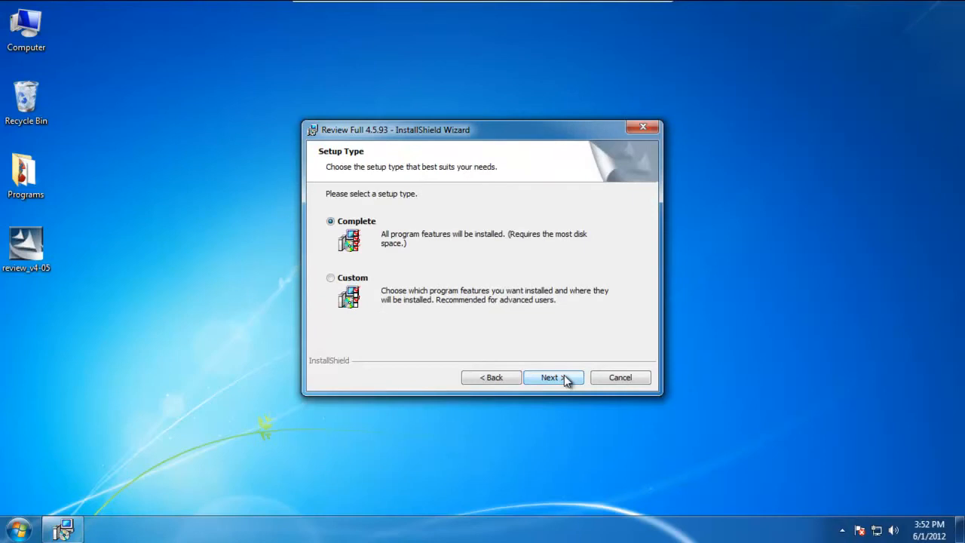
click(553, 377)
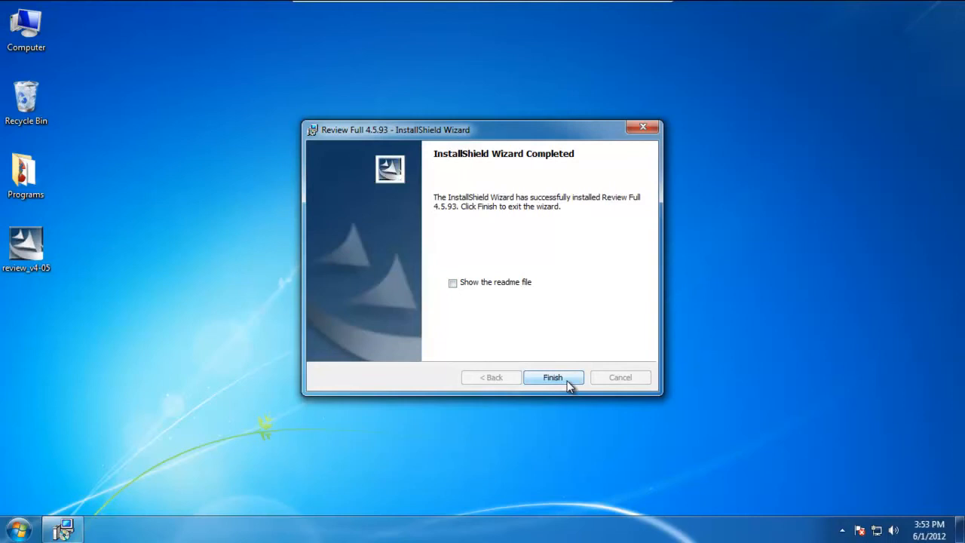
Step: Finish the installer and answer Yes to the restart-required prompt
click(552, 377)
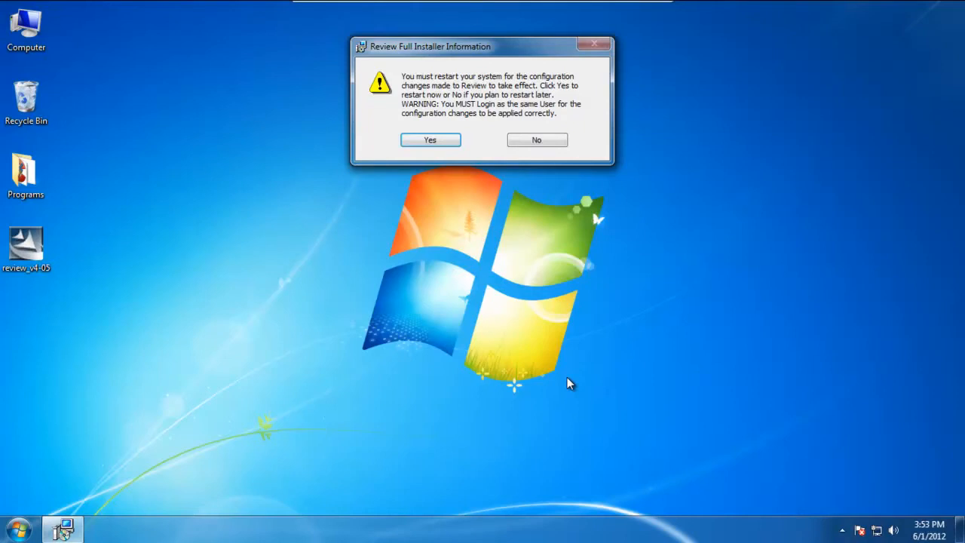
mouse_move(441, 156)
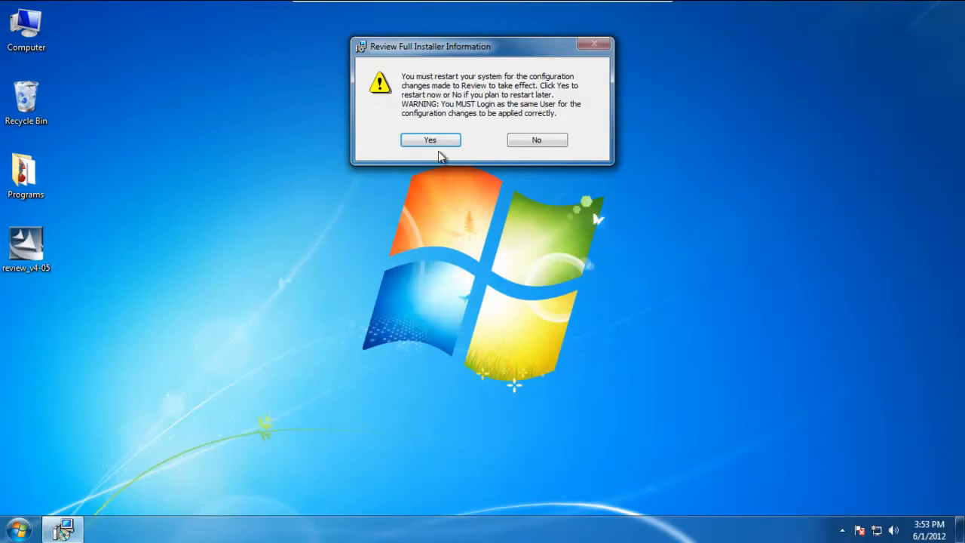
click(430, 140)
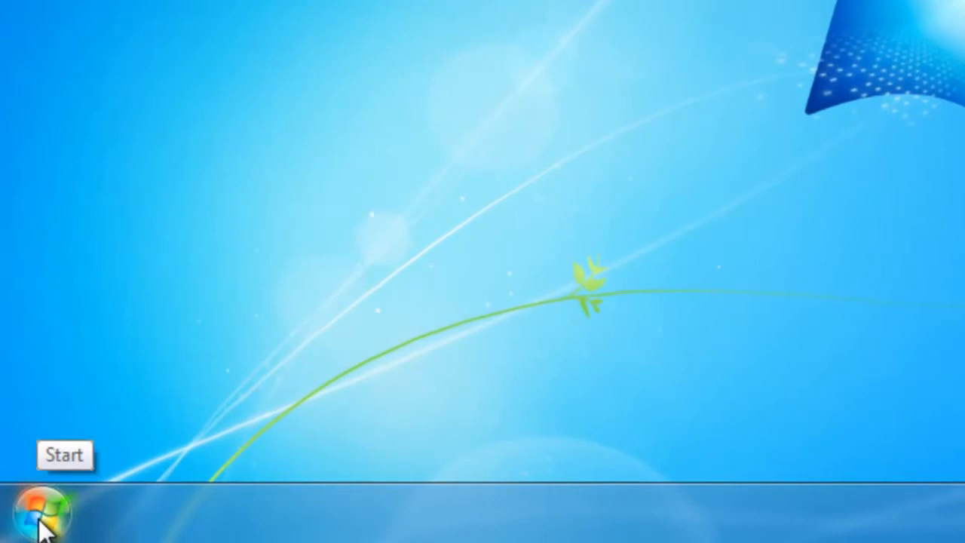
Step: Launch Computer Management by searching compmgmt.msc from the Start menu
click(42, 516)
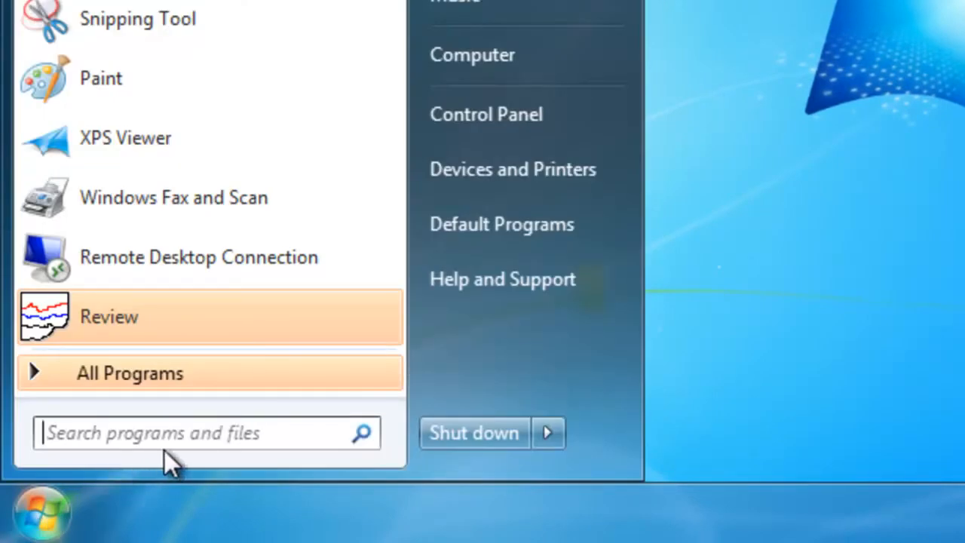
click(206, 432)
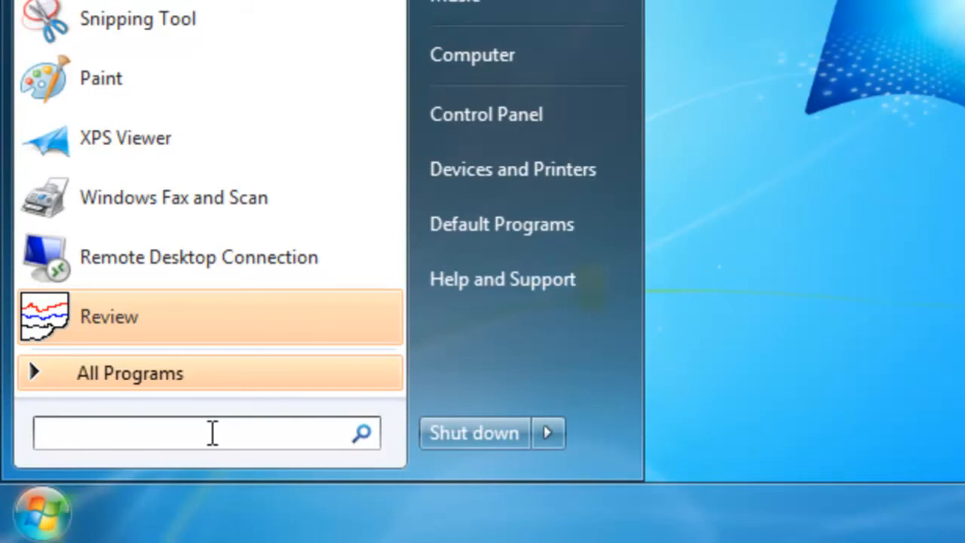
text(com)
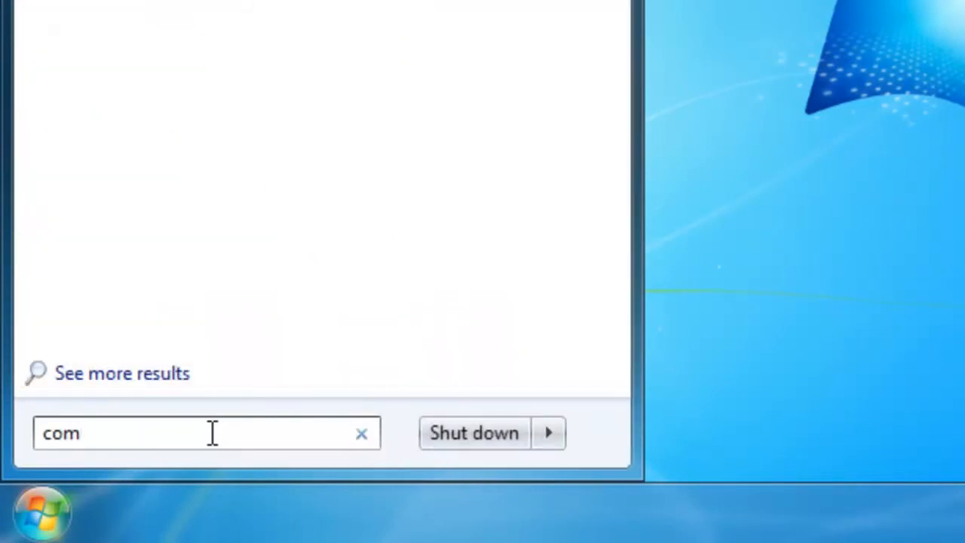
text(p)
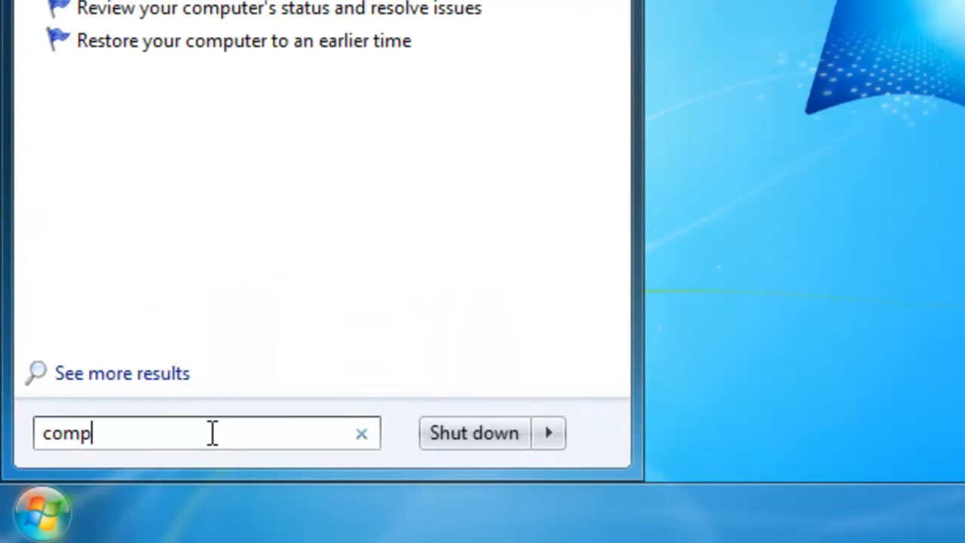
text(mgmt.)
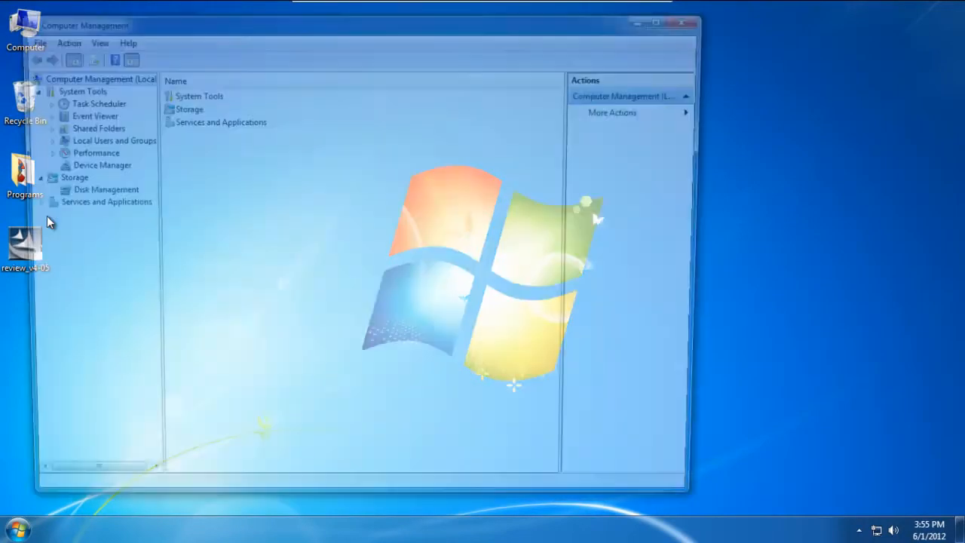
Step: Show the Users list under Local Users and Groups and bring up its context menu
click(666, 16)
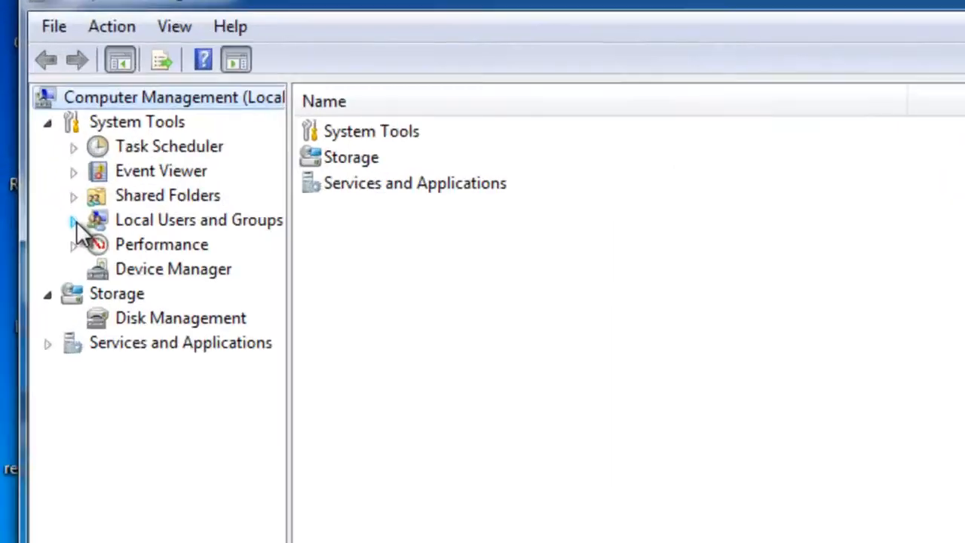
click(74, 219)
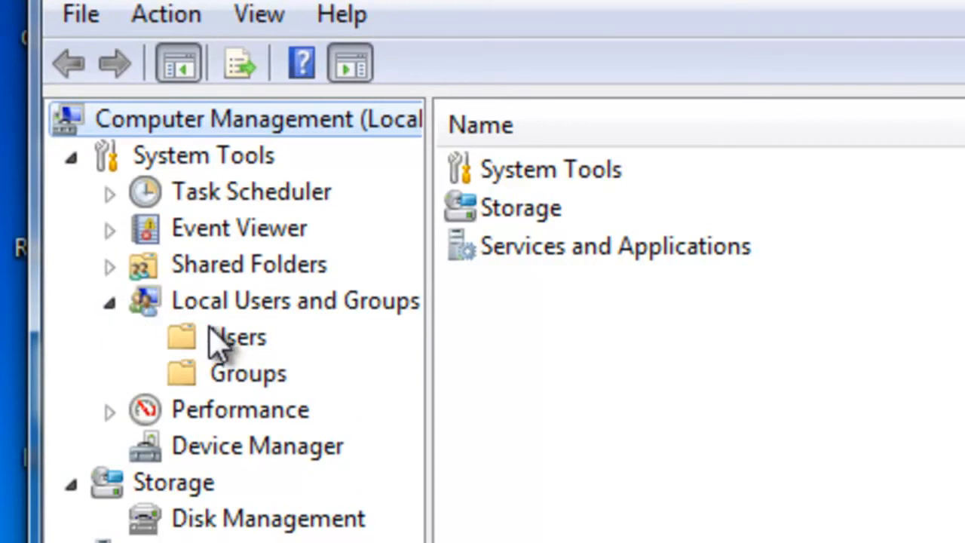
click(233, 336)
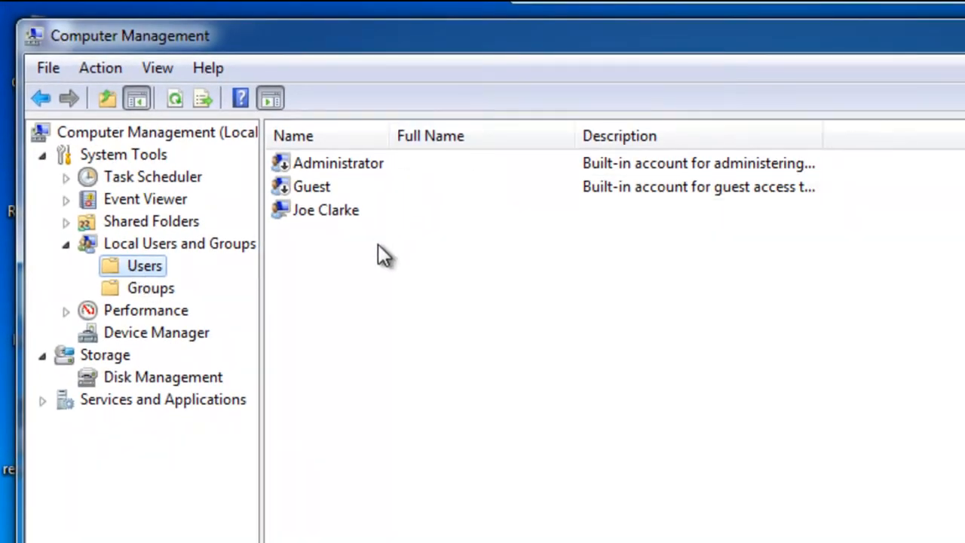
mouse_move(535, 353)
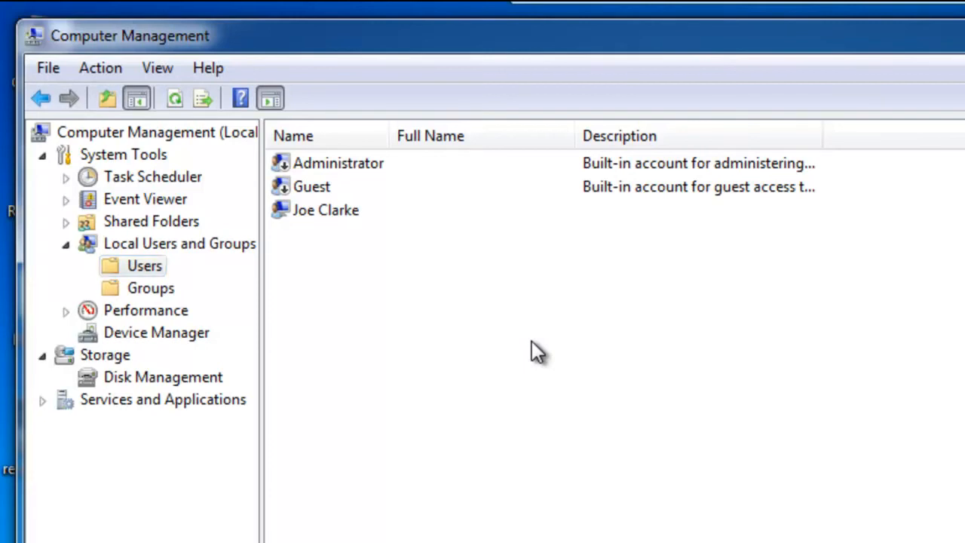
right_click(535, 350)
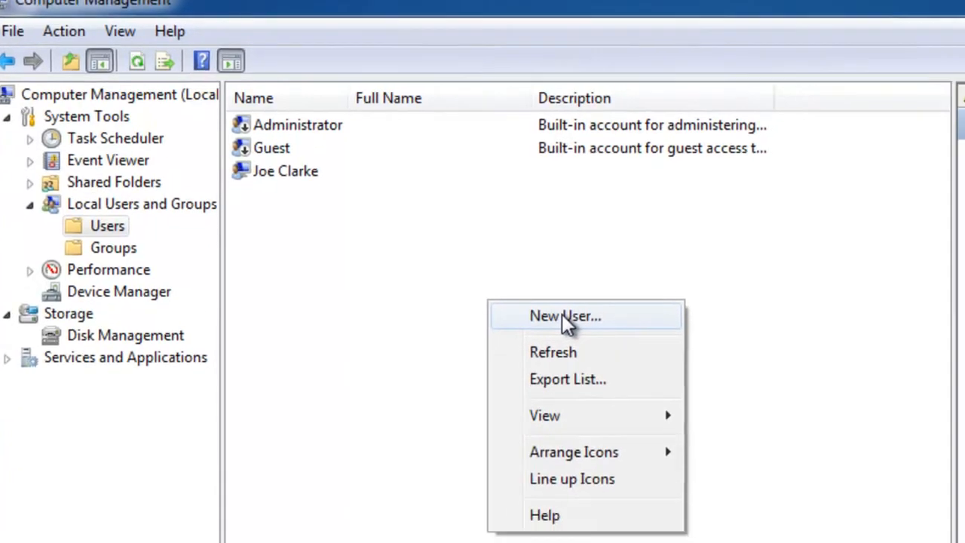
Step: Start a new user account with user name and full name Review
click(565, 316)
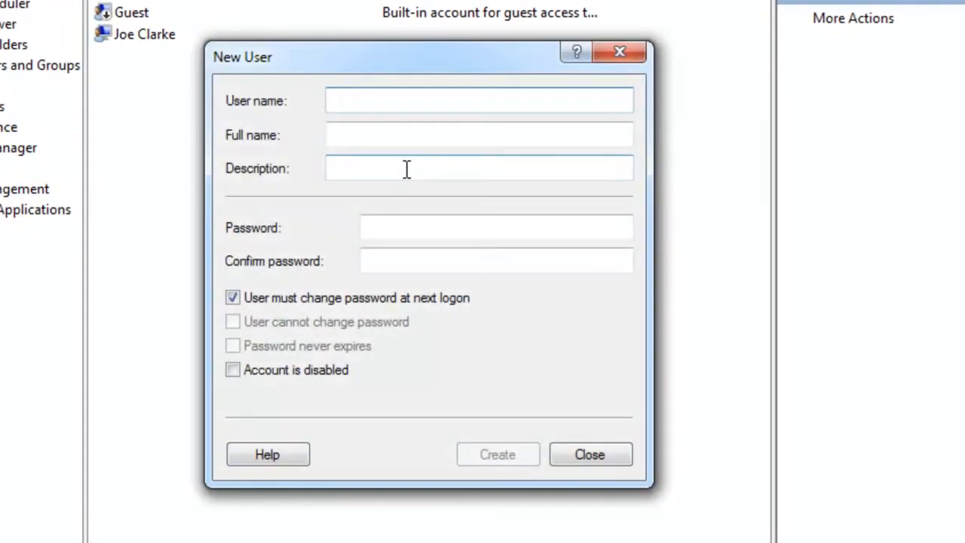
text(Re)
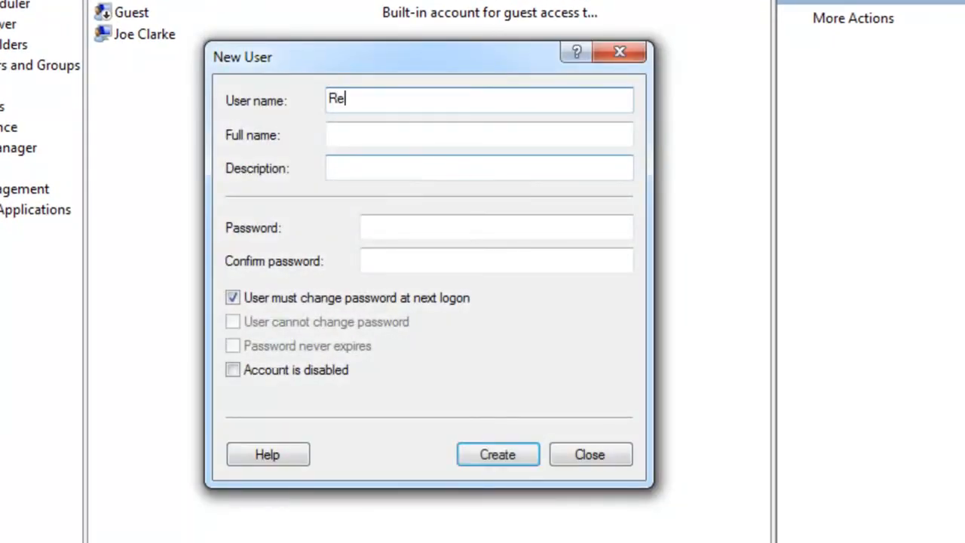
text(view)
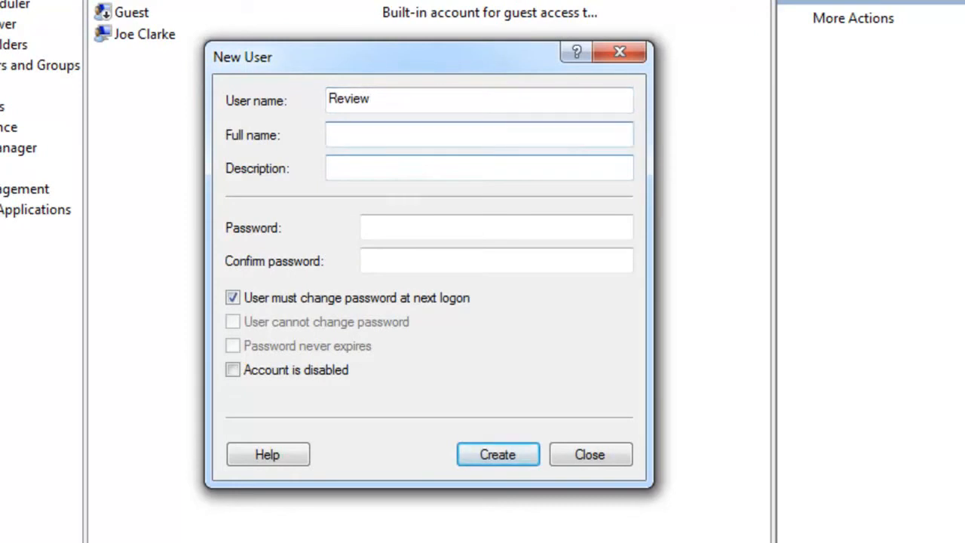
text(Revi)
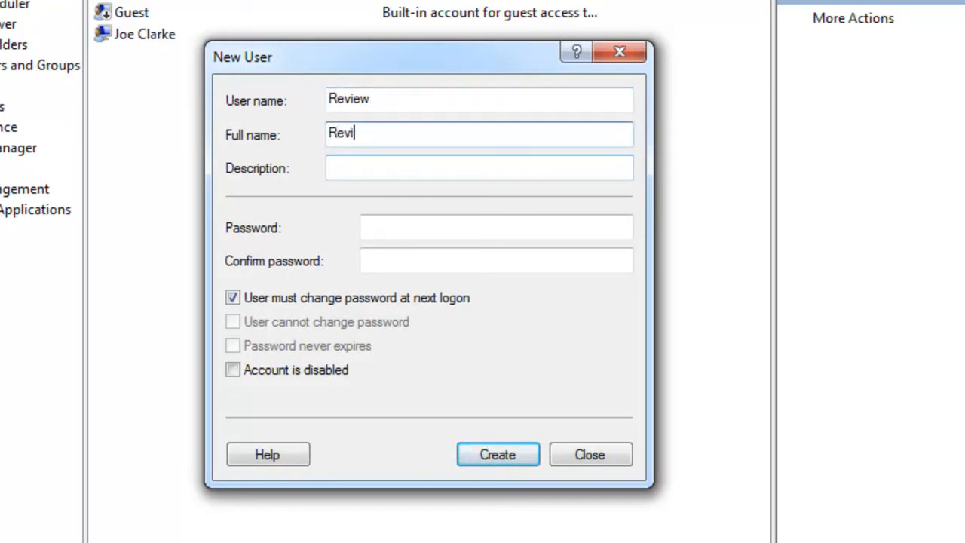
text(w)
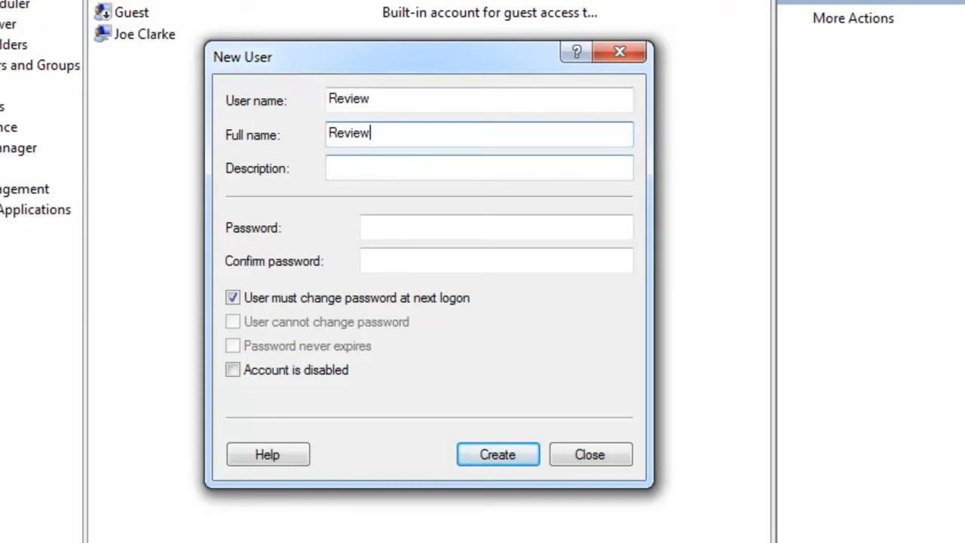
click(479, 168)
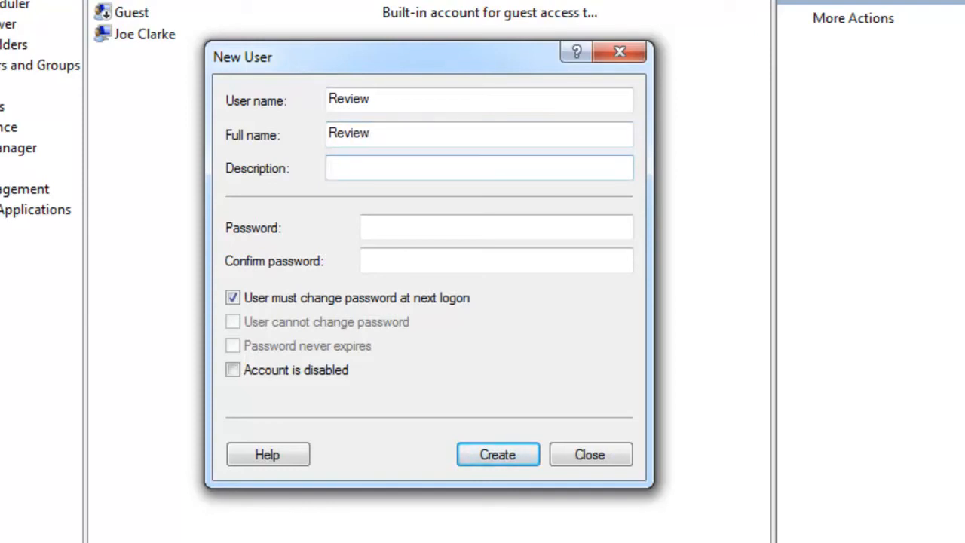
Step: Give Review a password that never expires and cannot be changed, then create it
click(495, 227)
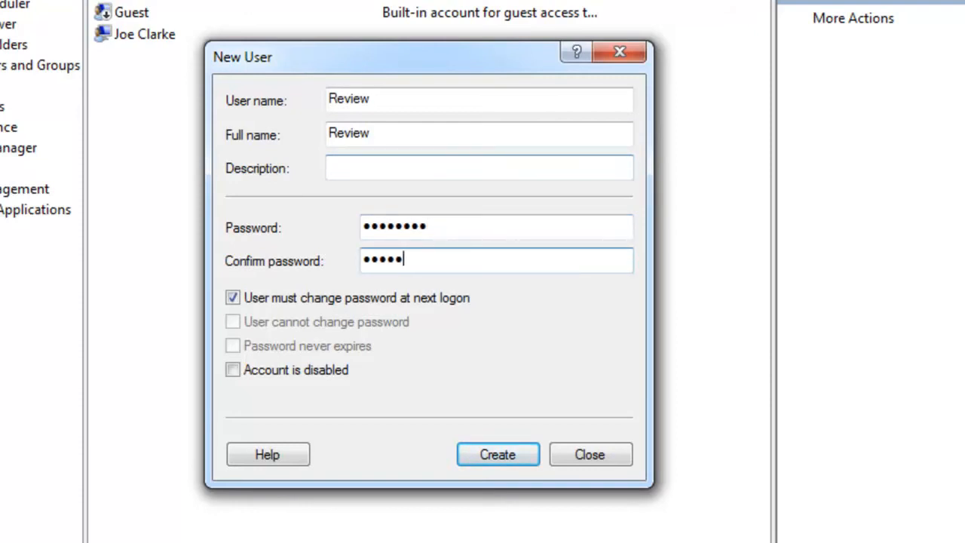
text(***)
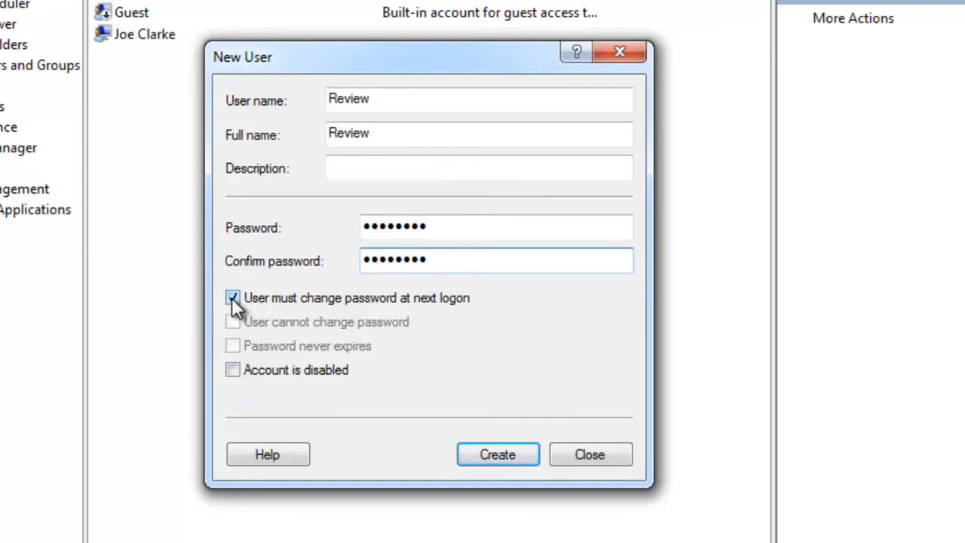
click(232, 297)
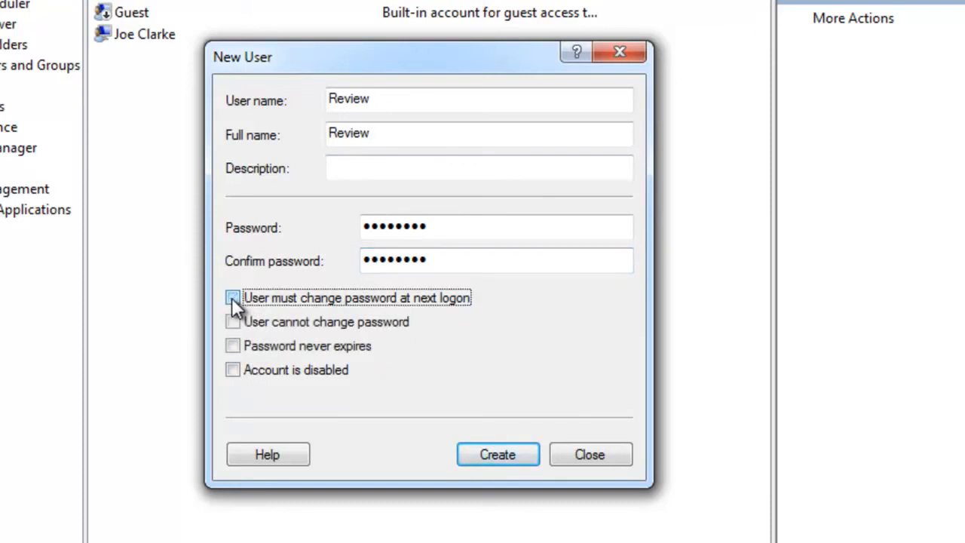
click(232, 297)
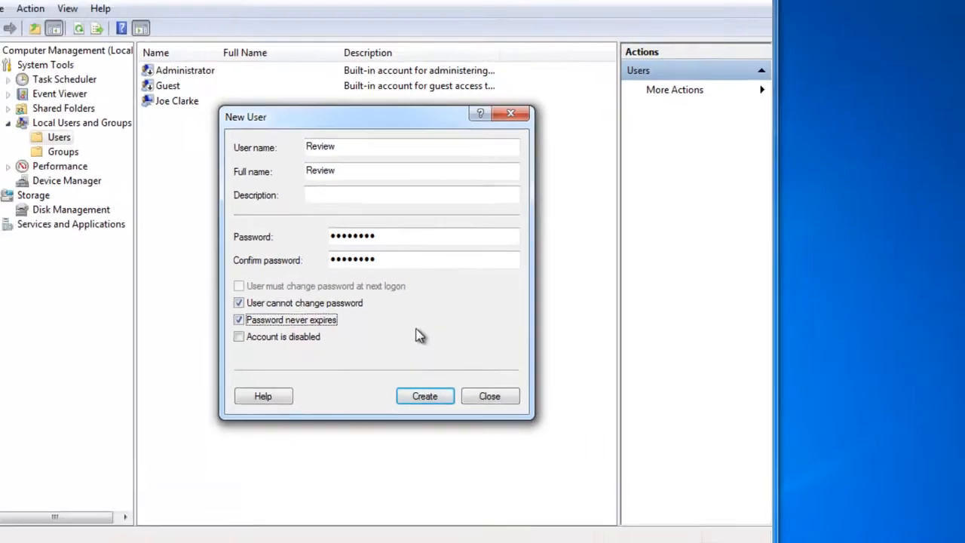
click(424, 396)
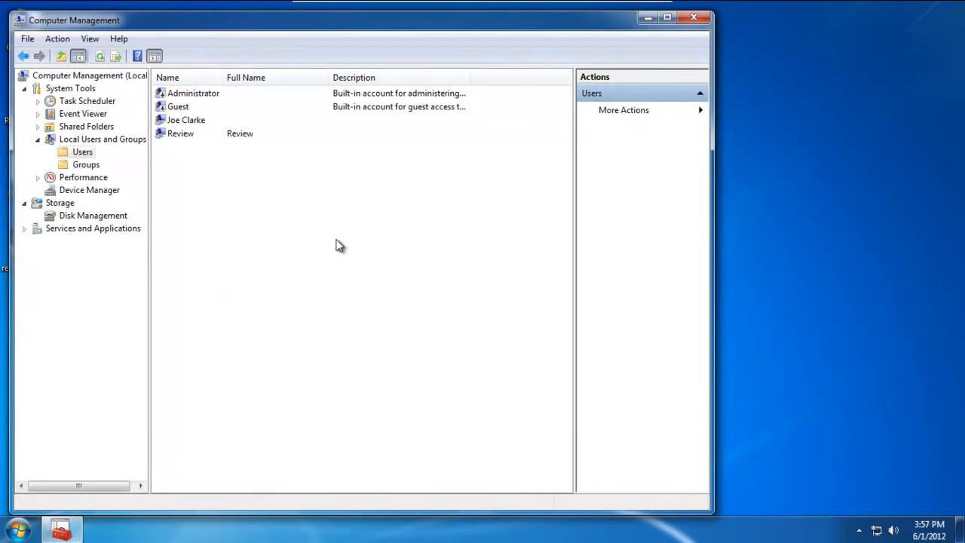
mouse_move(181, 140)
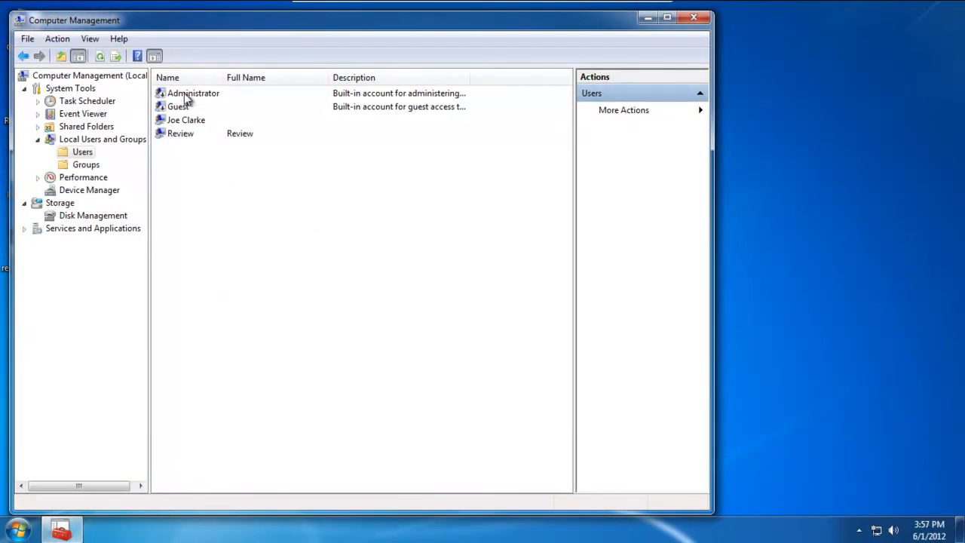
mouse_move(239, 147)
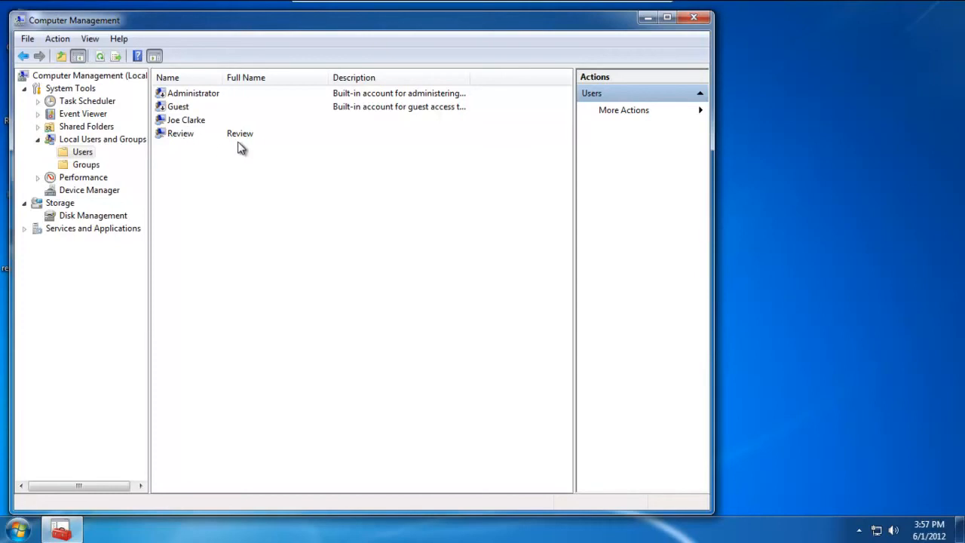
mouse_move(299, 199)
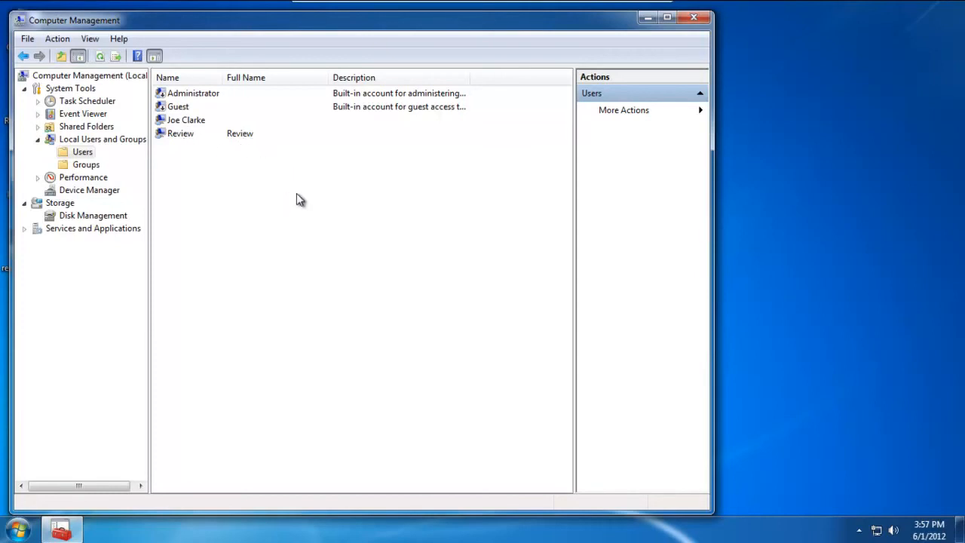
mouse_move(363, 248)
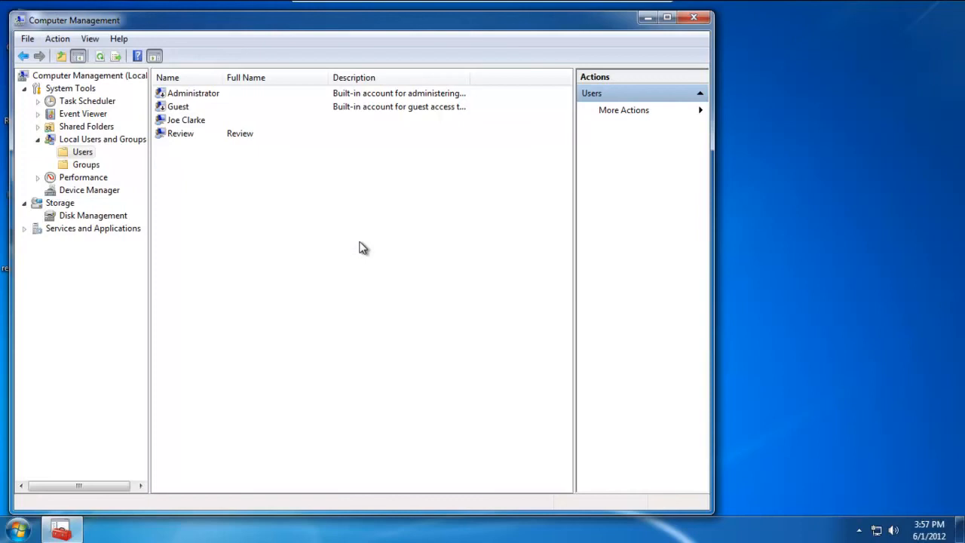
mouse_move(697, 56)
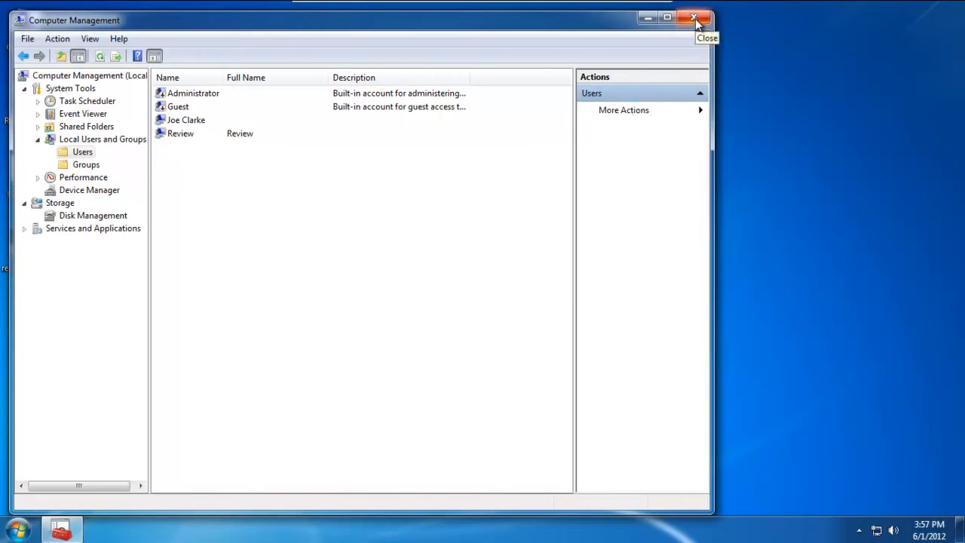
Step: Close the Computer Management window
click(694, 17)
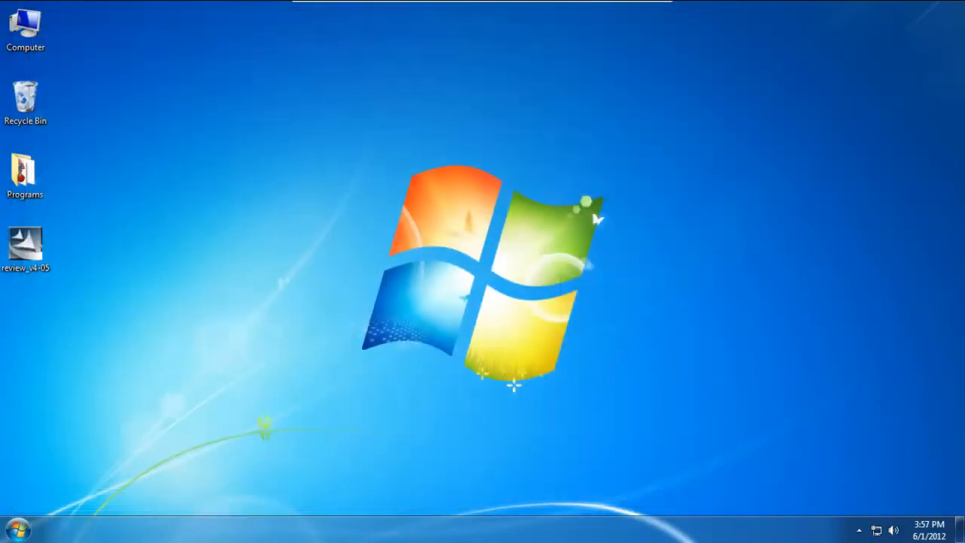
Step: Search the Start menu for secpol.msc to launch Local Security Policy
click(18, 524)
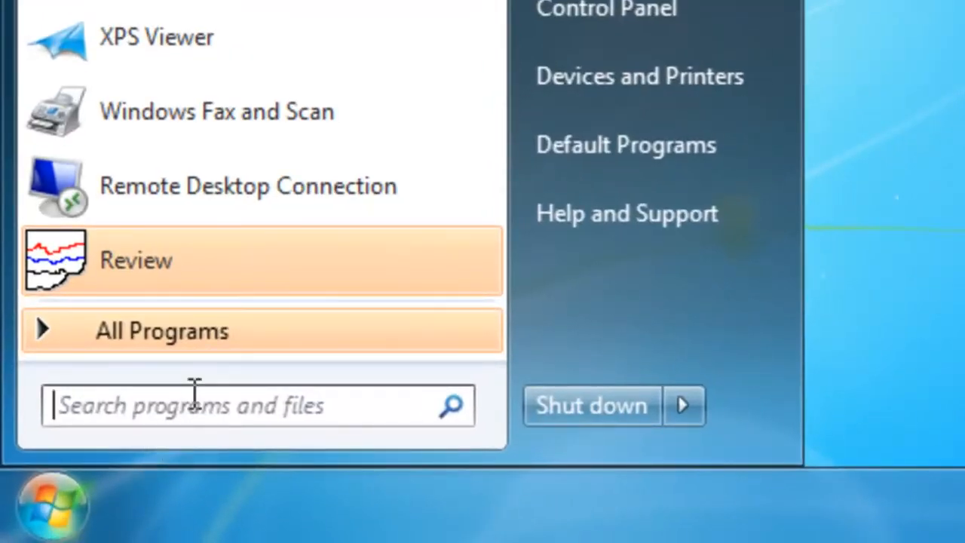
text(secpol.)
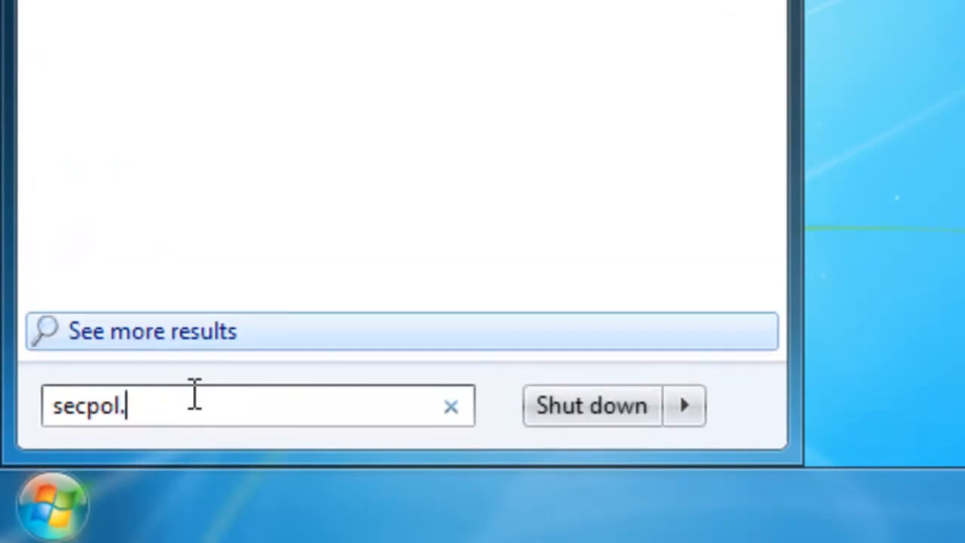
text(msc)
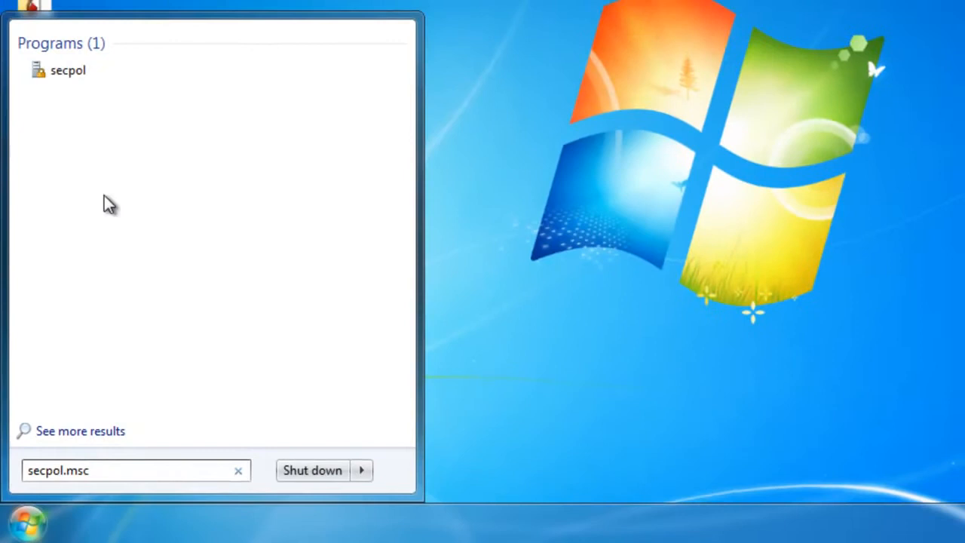
mouse_move(68, 70)
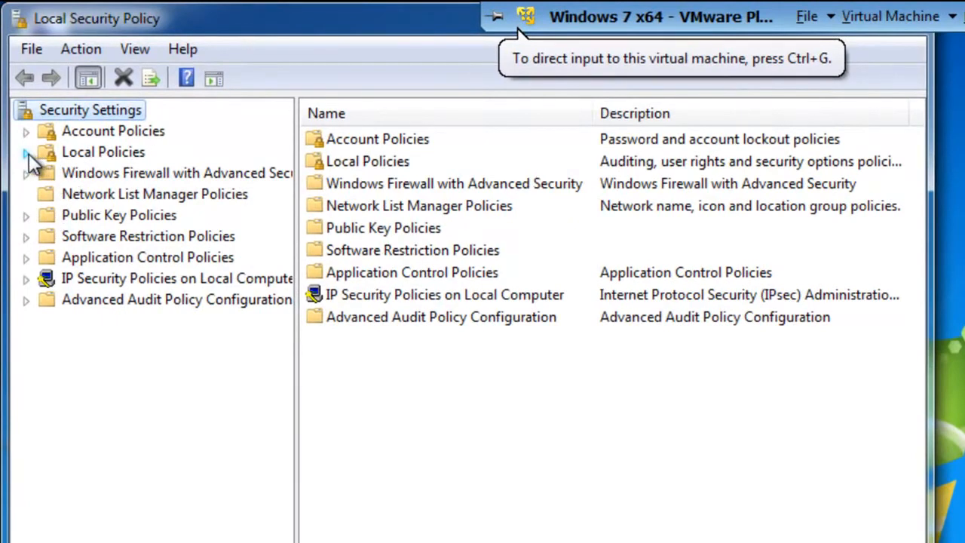
Step: Open the 'Log on as a service' right under Local Policies > User Rights Assignment
click(25, 152)
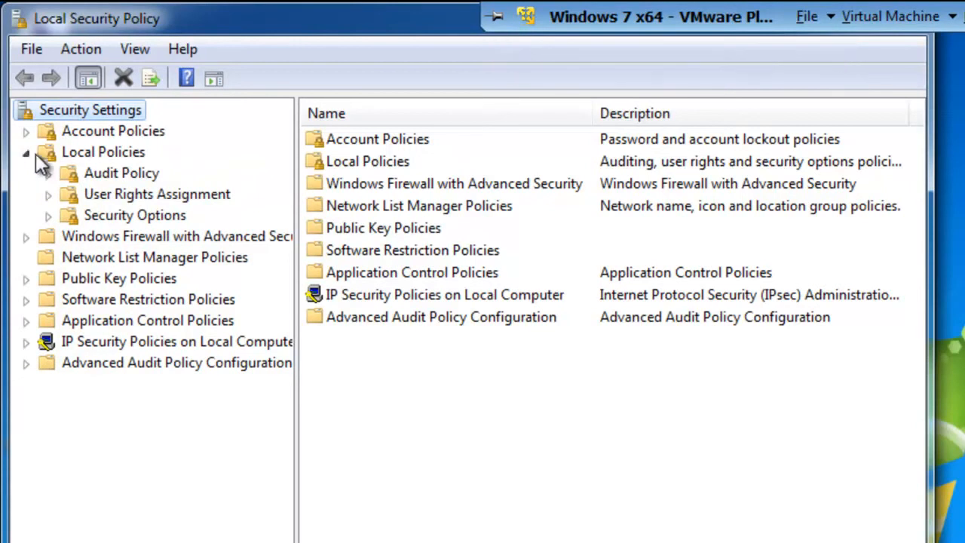
mouse_move(135, 204)
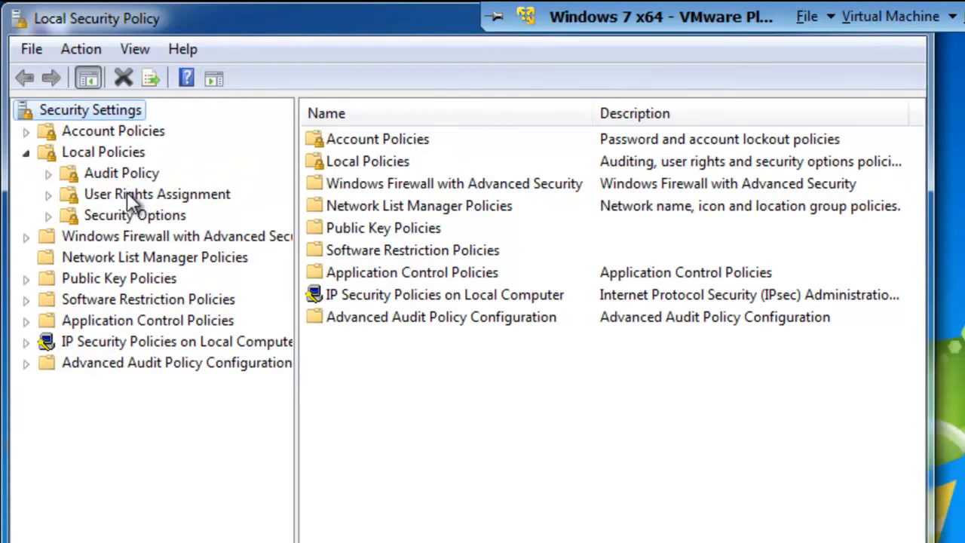
click(156, 194)
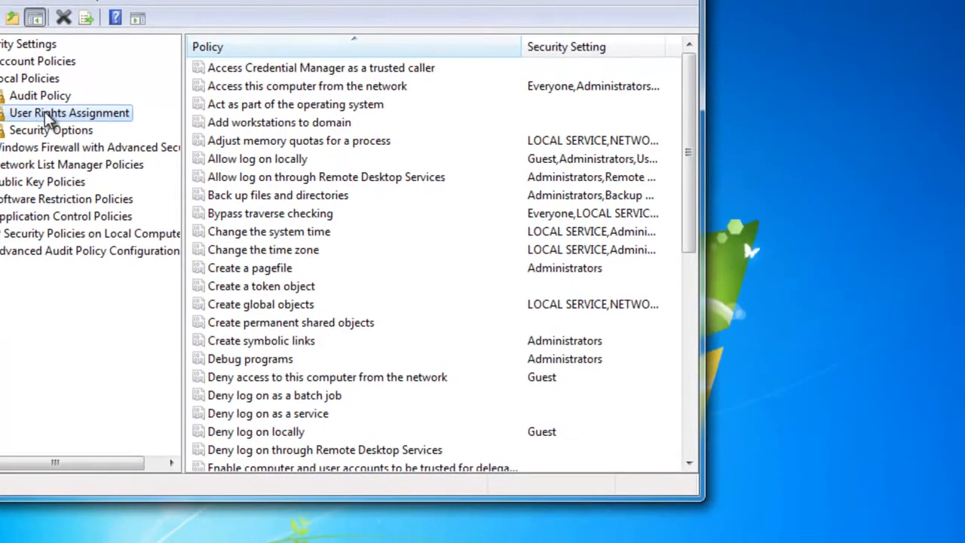
scroll(down, 3)
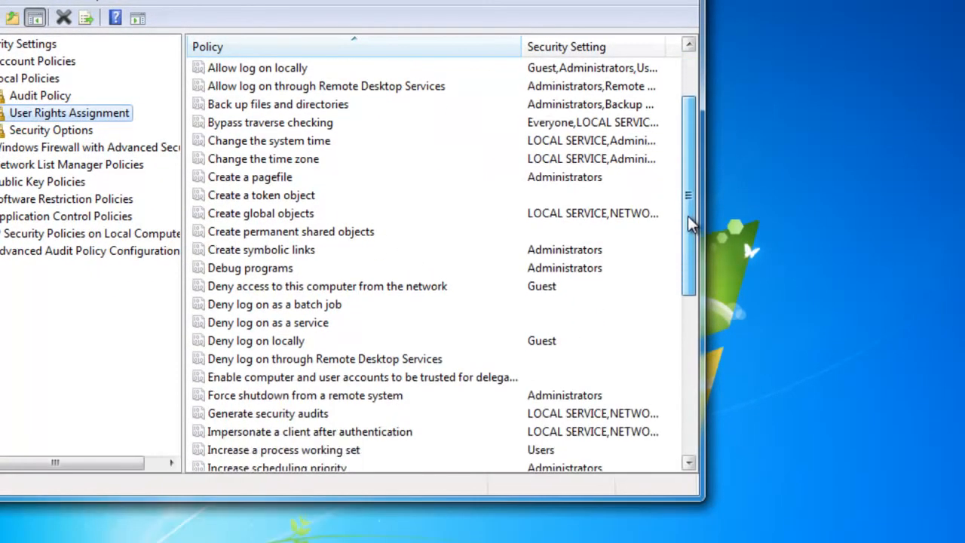
scroll(down, 3)
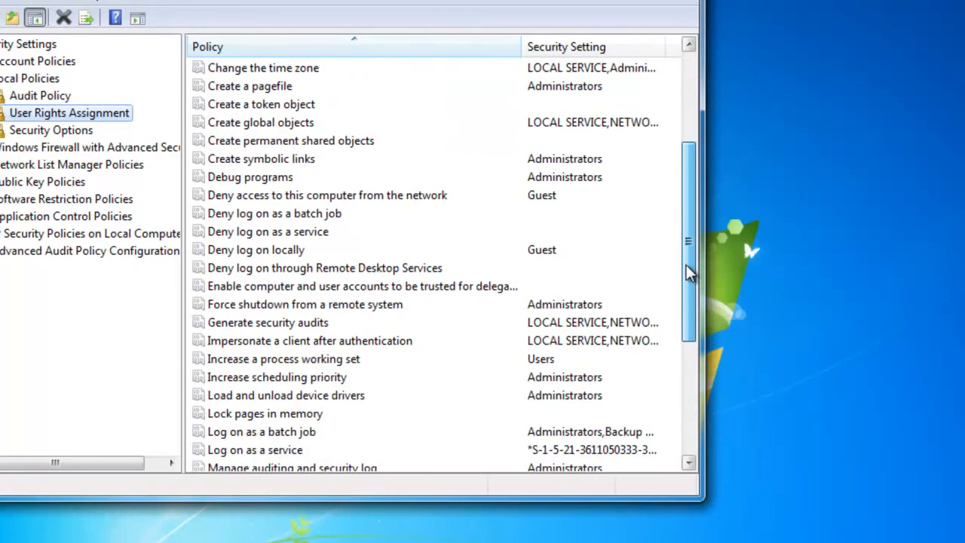
scroll(down, 3)
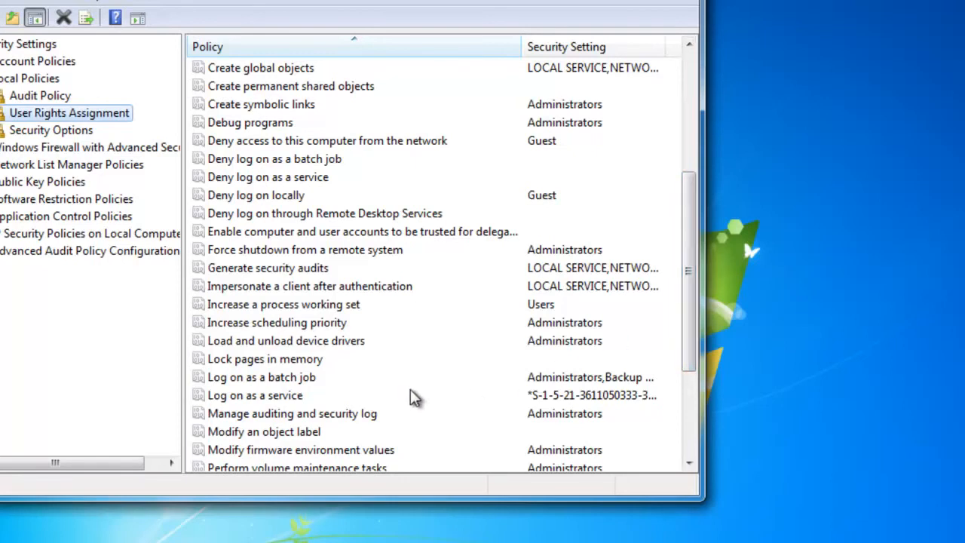
click(255, 395)
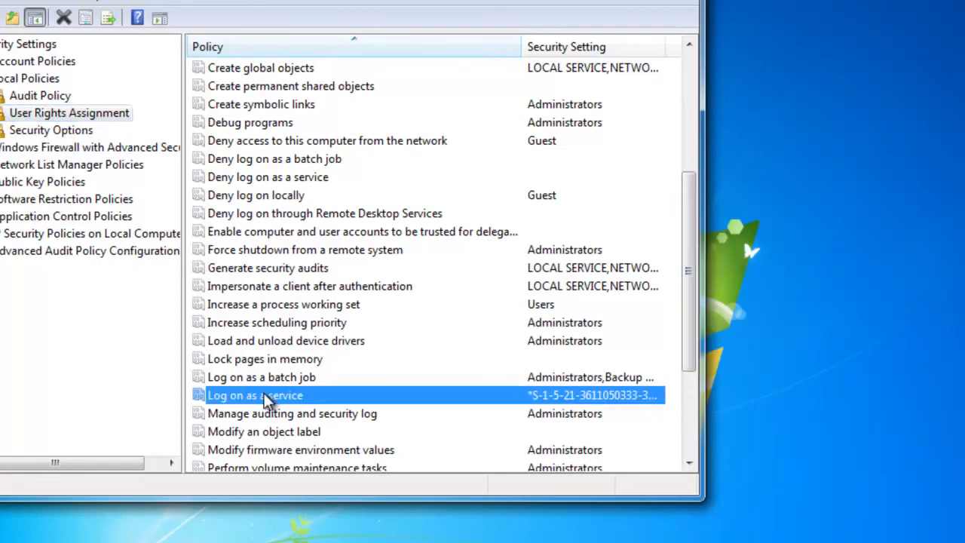
mouse_move(320, 407)
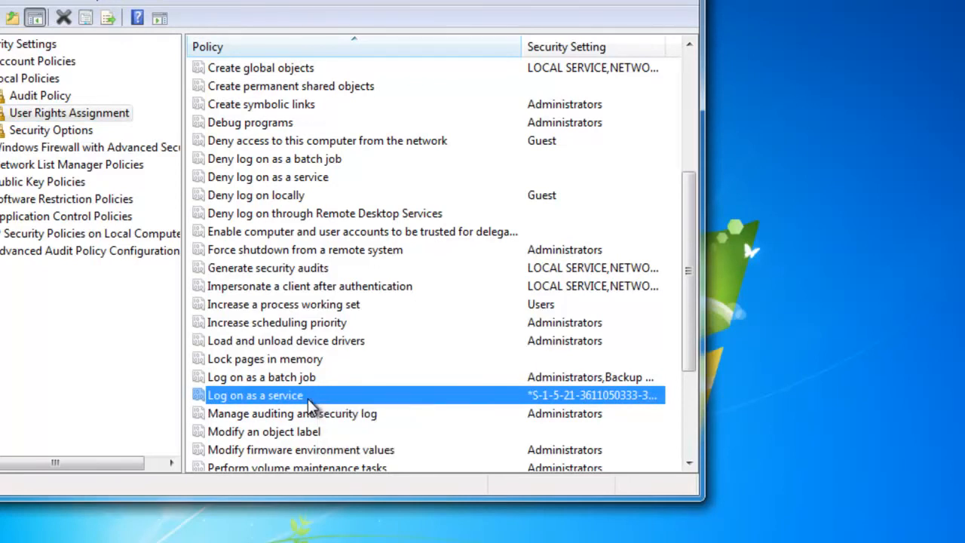
double_click(255, 394)
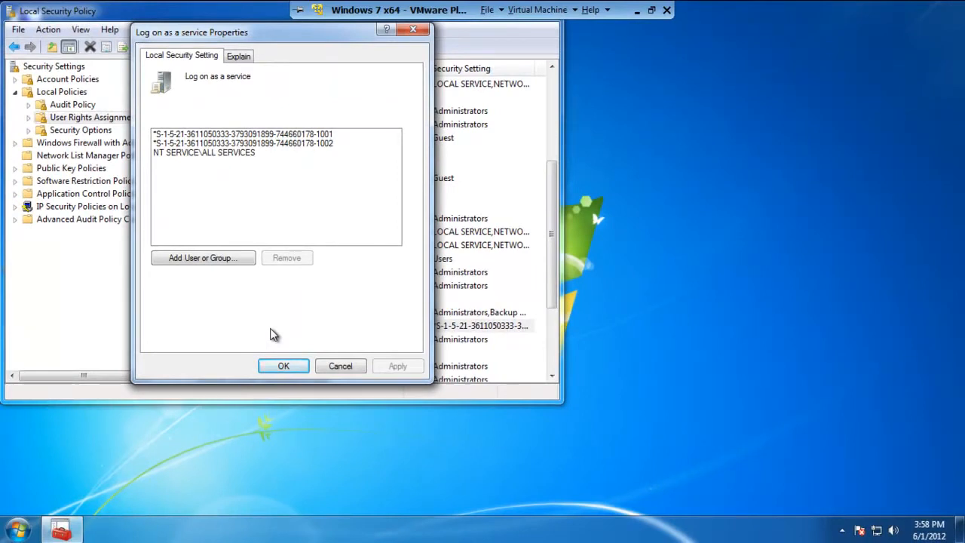
mouse_move(202, 258)
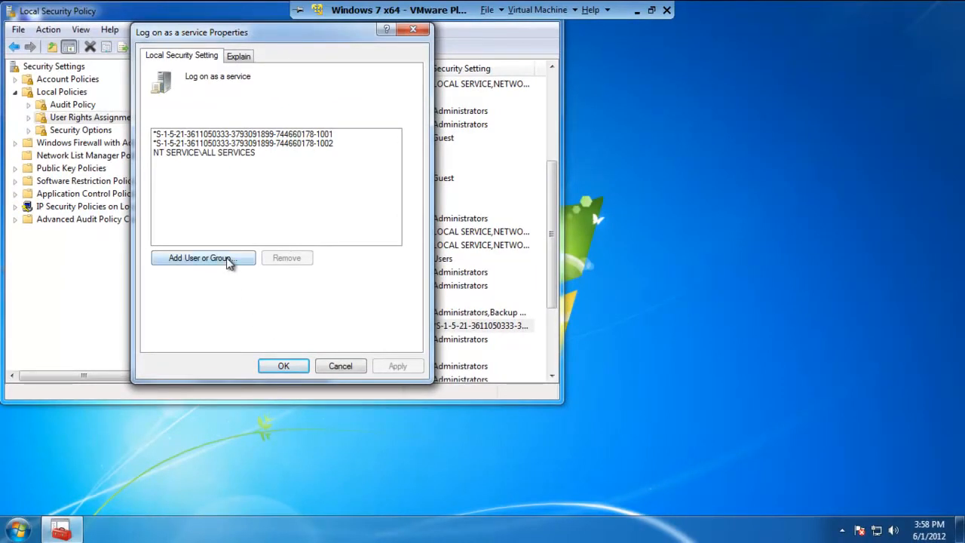
Step: Add a user or group to the right, switching to the Advanced search
click(202, 258)
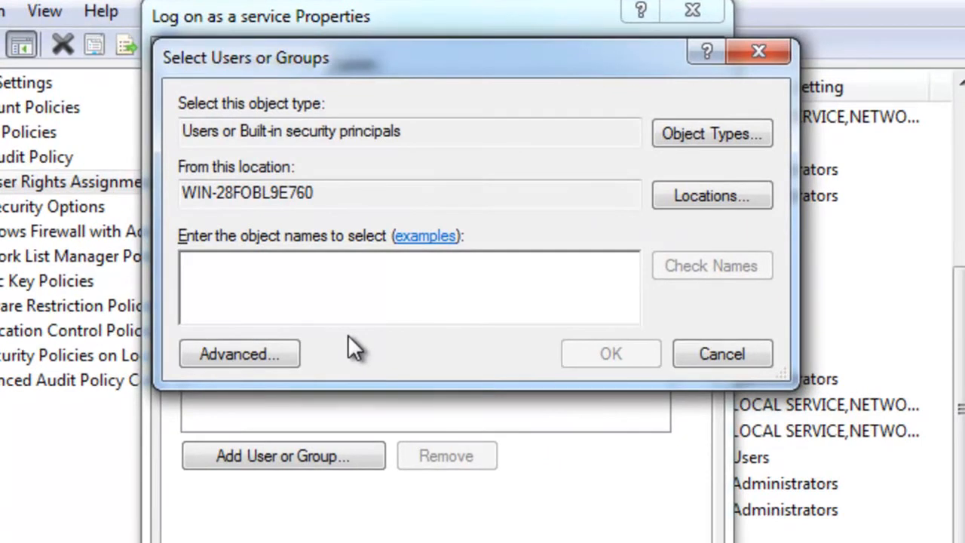
mouse_move(377, 339)
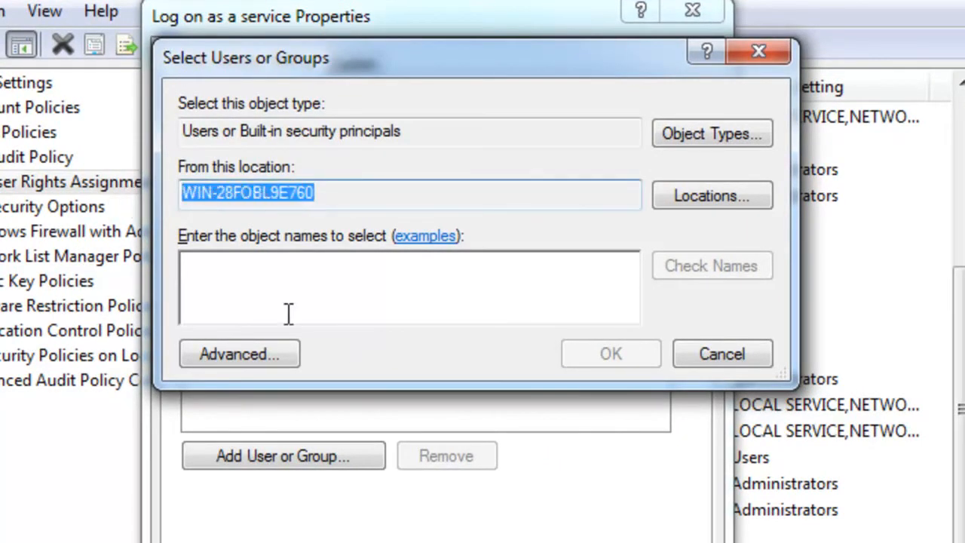
mouse_move(502, 253)
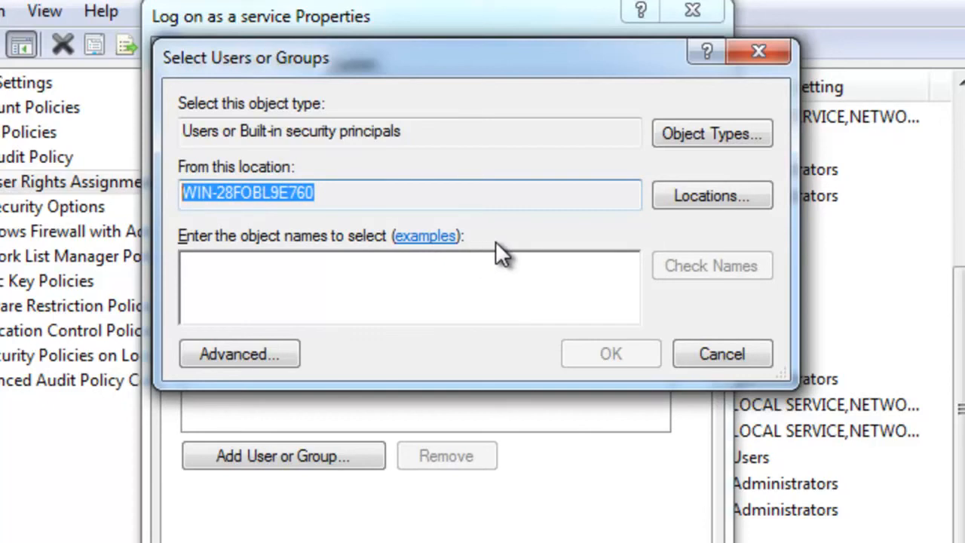
mouse_move(548, 252)
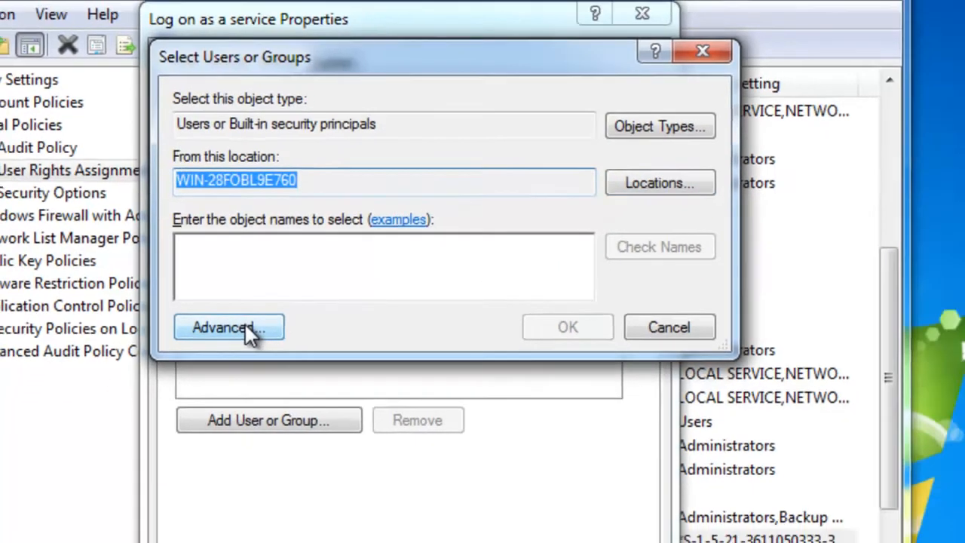
click(228, 327)
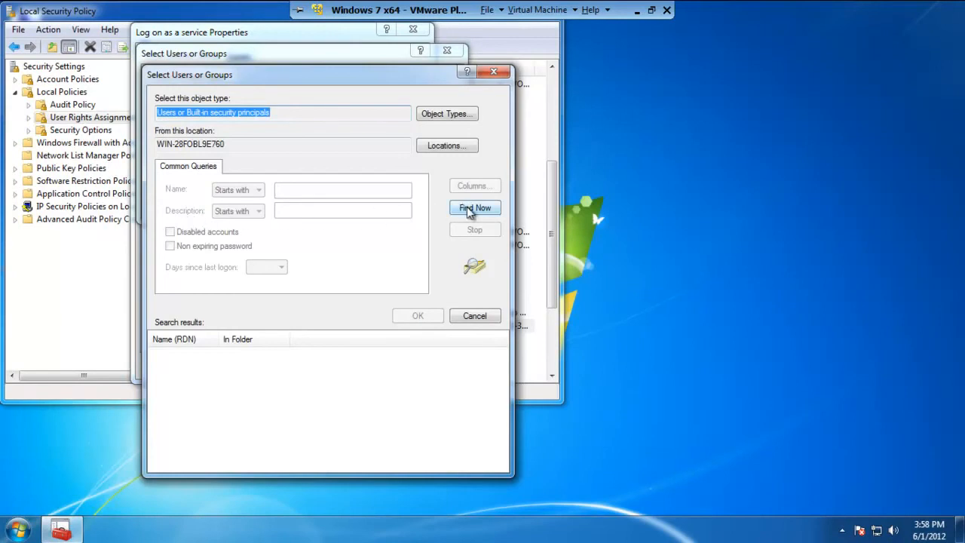
Step: Add the Review account to the Log on as a service right and close Local Security Policy
click(474, 207)
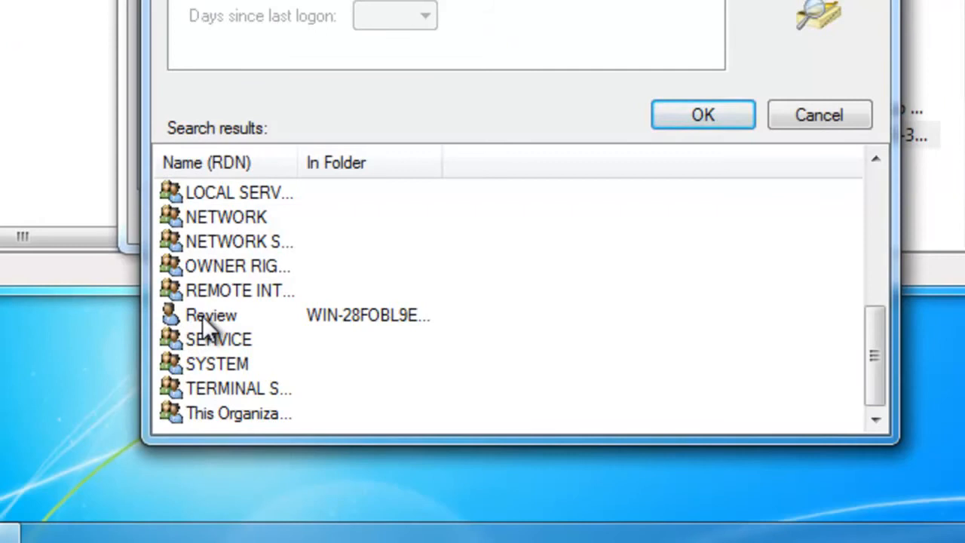
click(211, 315)
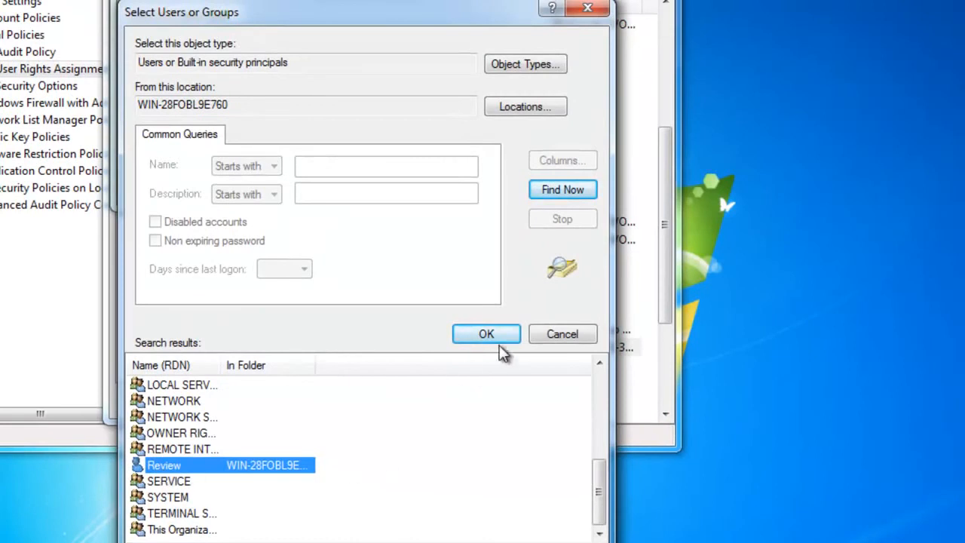
click(485, 333)
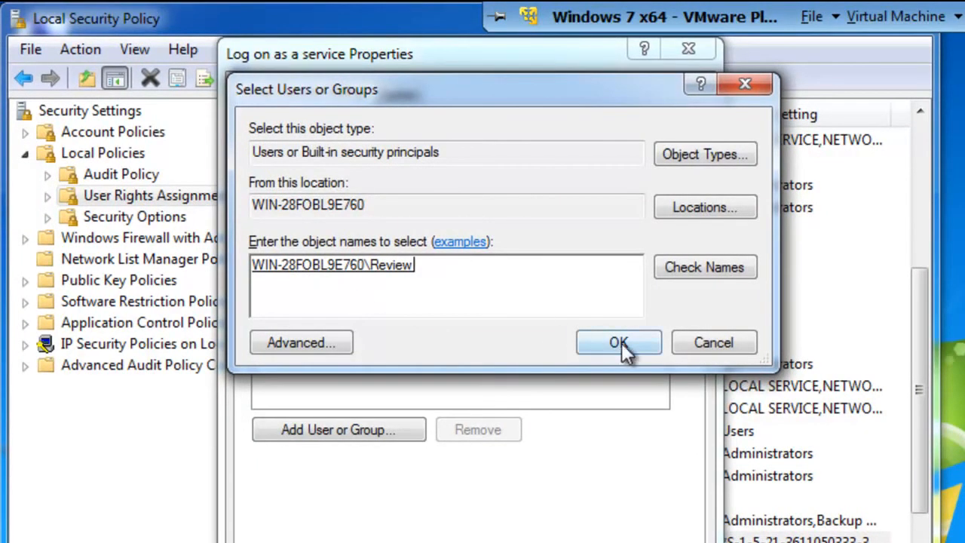
click(618, 341)
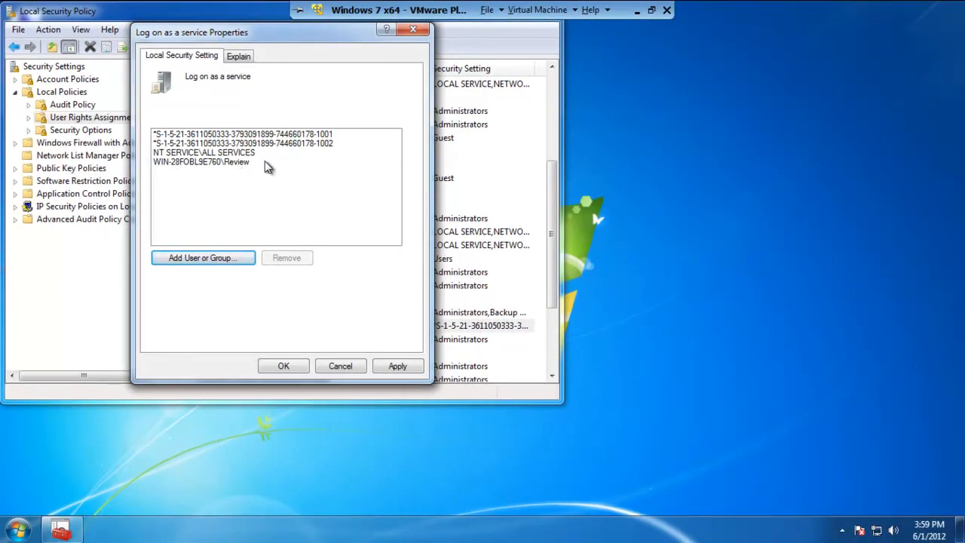
mouse_move(249, 104)
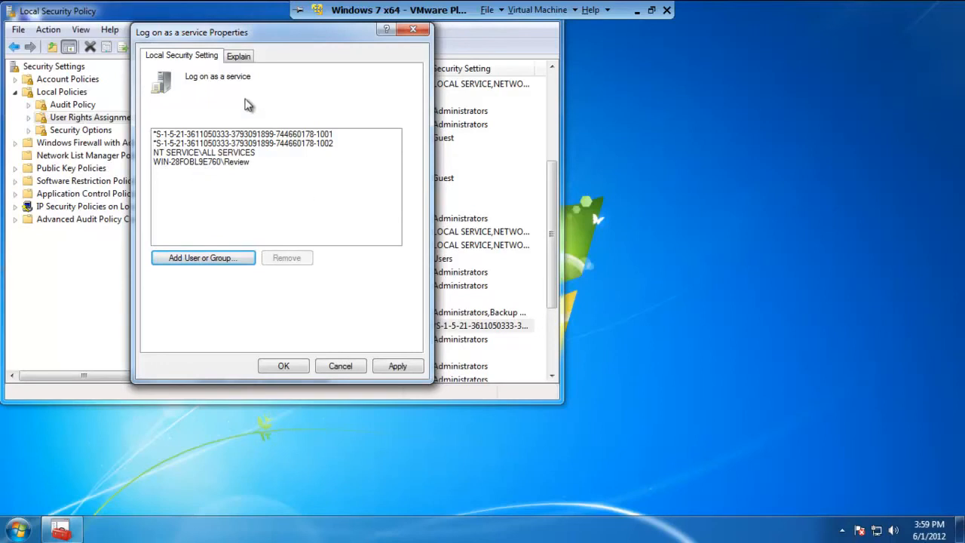
mouse_move(332, 339)
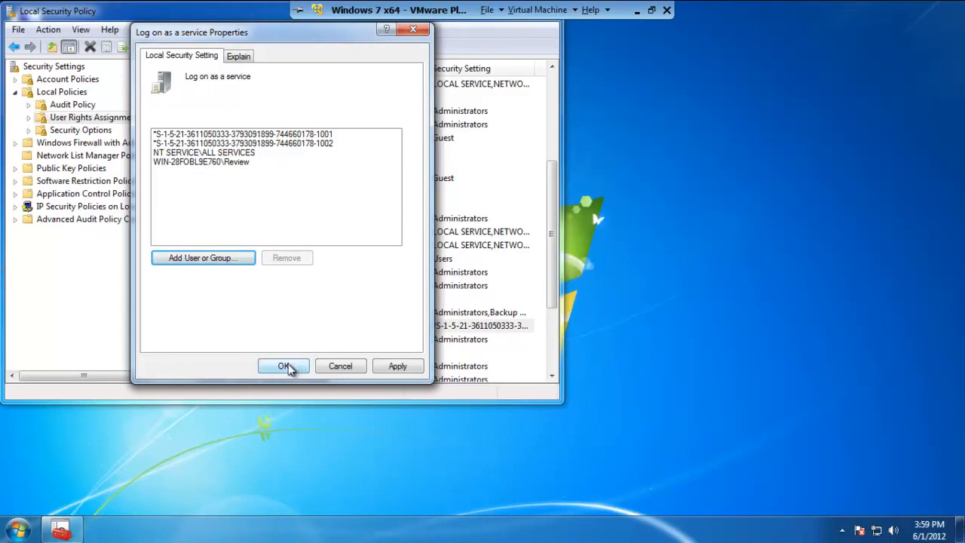
click(283, 365)
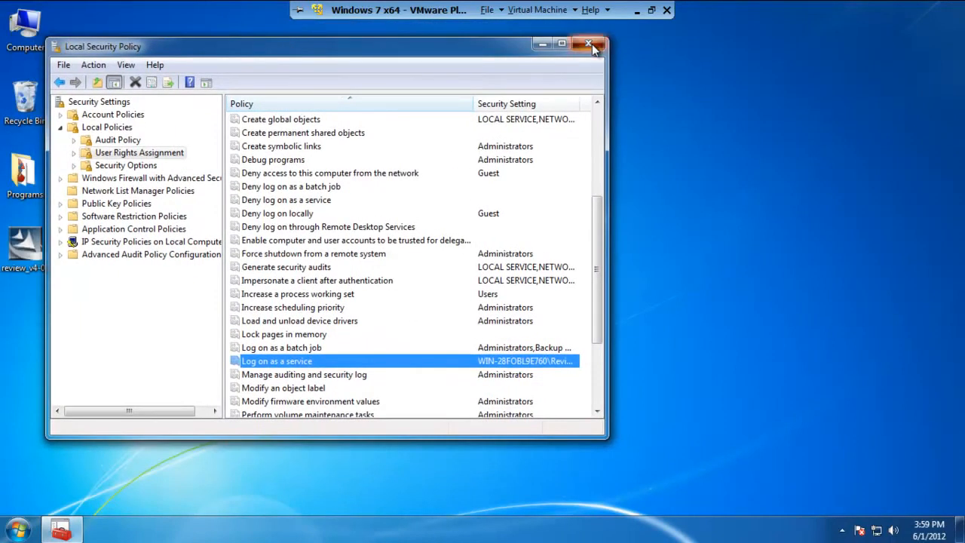
click(594, 43)
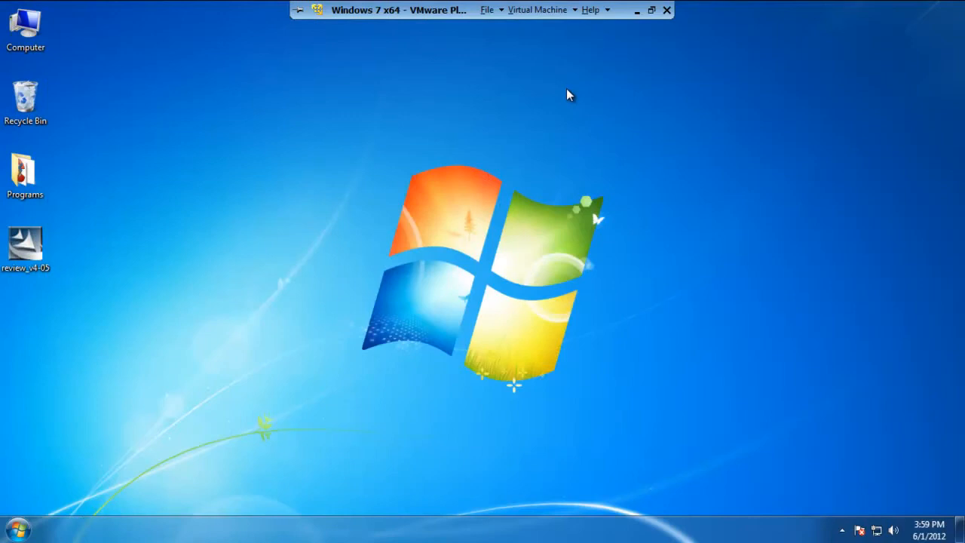
mouse_move(344, 206)
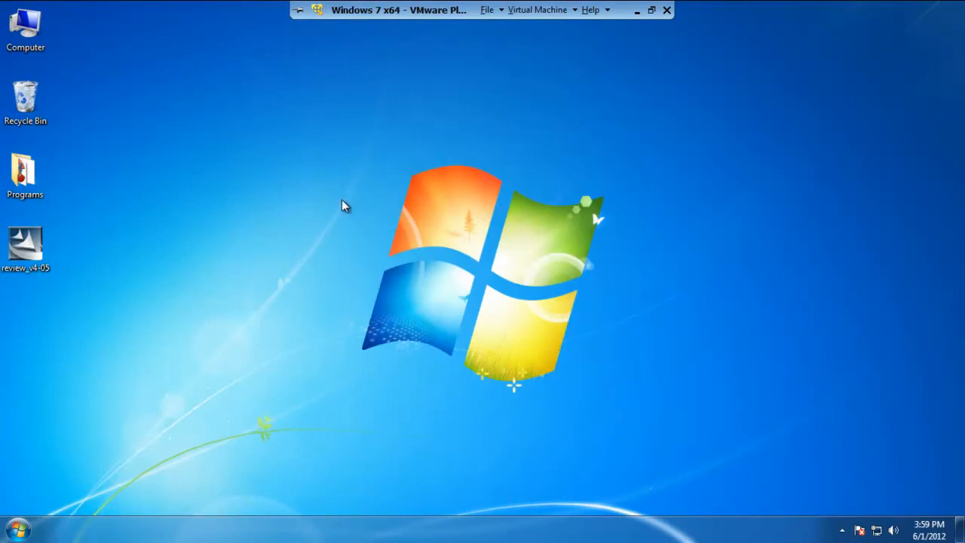
mouse_move(39, 528)
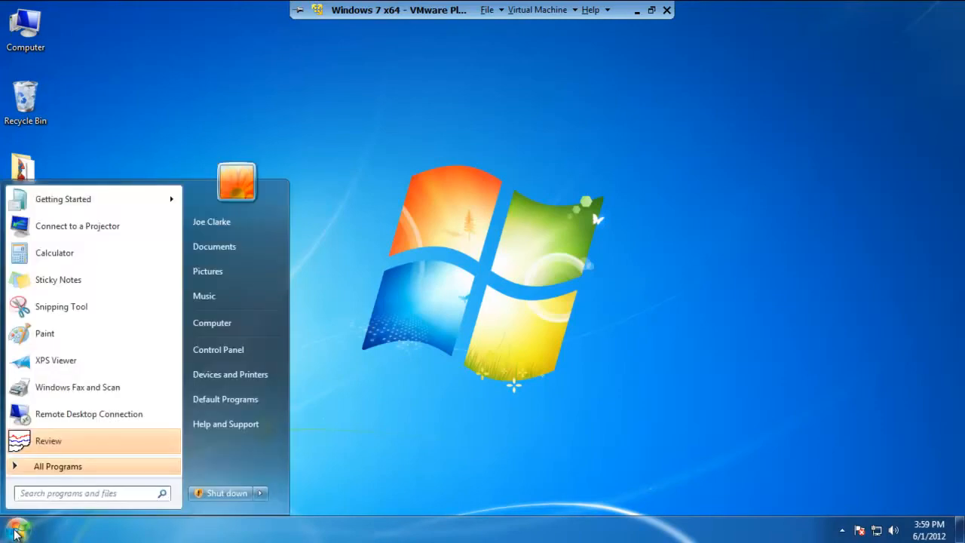
Step: Open Control Panel, switch View by to Large icons, and go to User Accounts
click(237, 352)
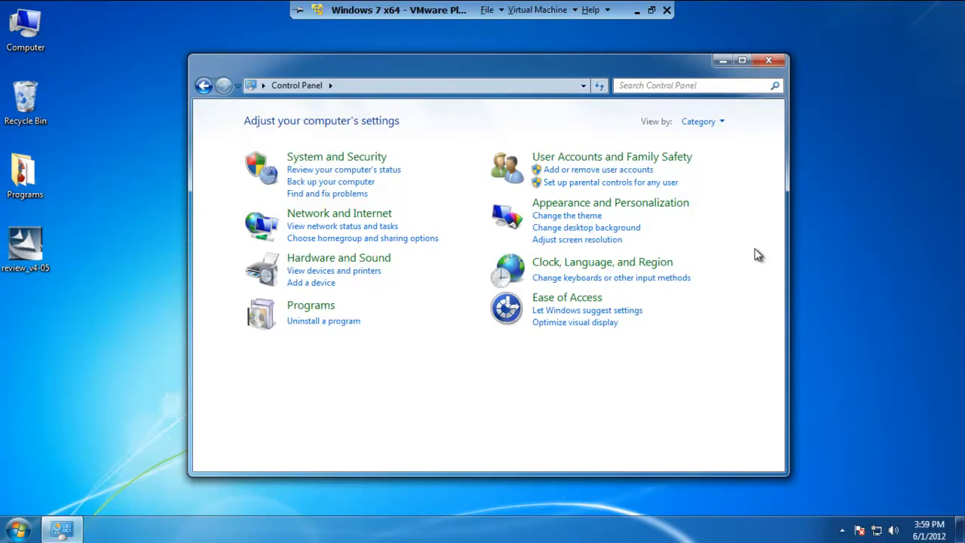
mouse_move(701, 122)
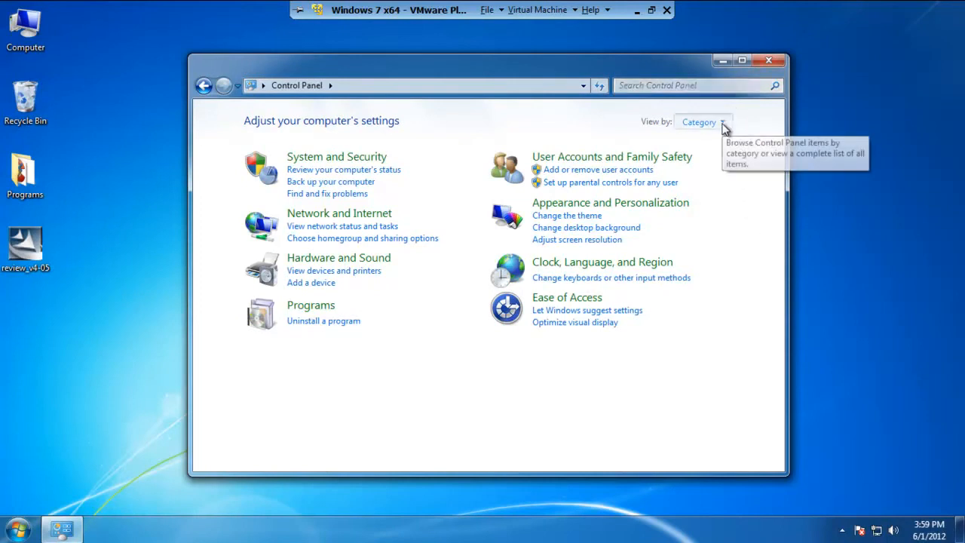
click(701, 121)
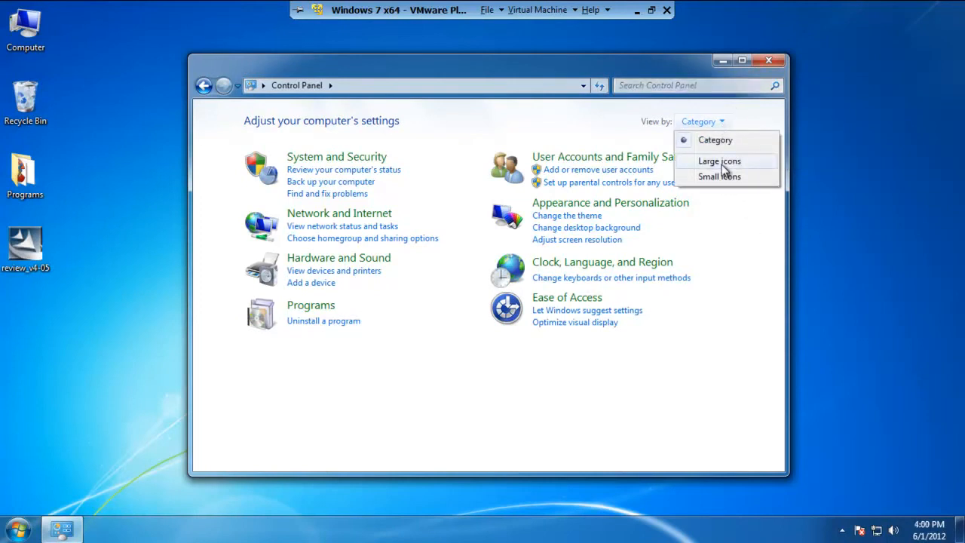
click(718, 161)
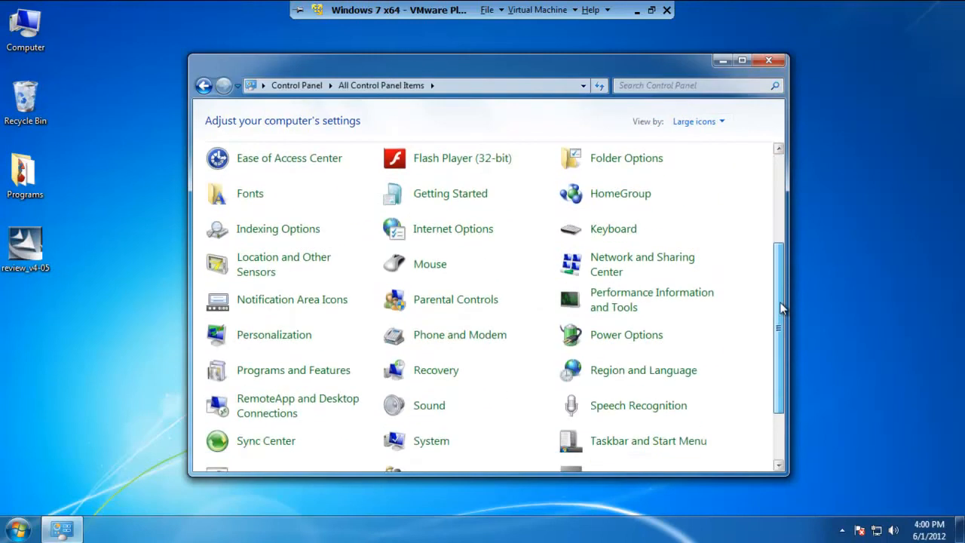
scroll(down, 3)
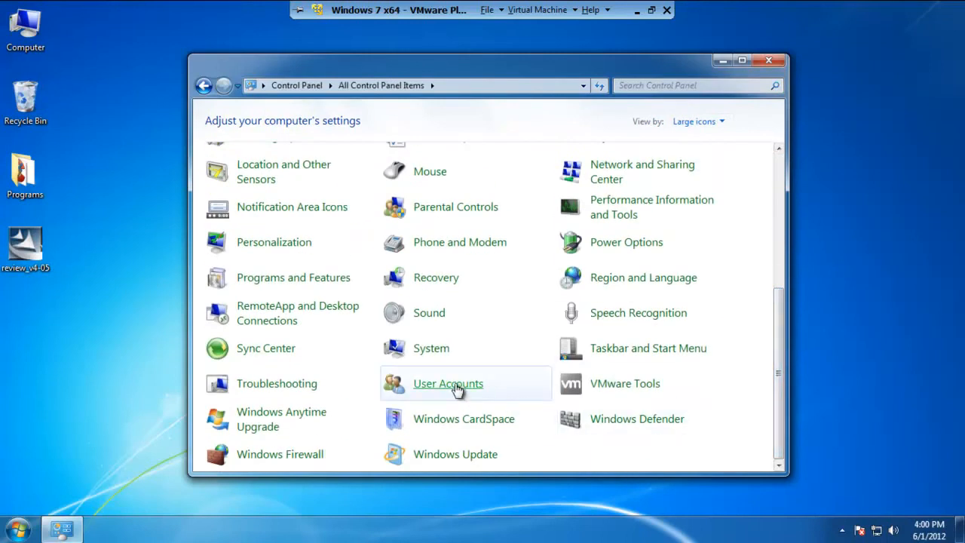
mouse_move(448, 385)
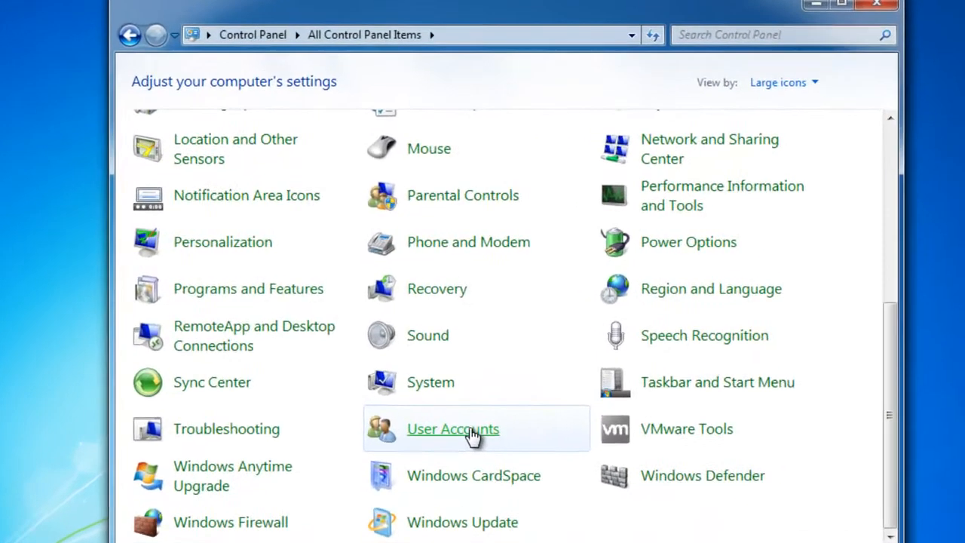
click(452, 428)
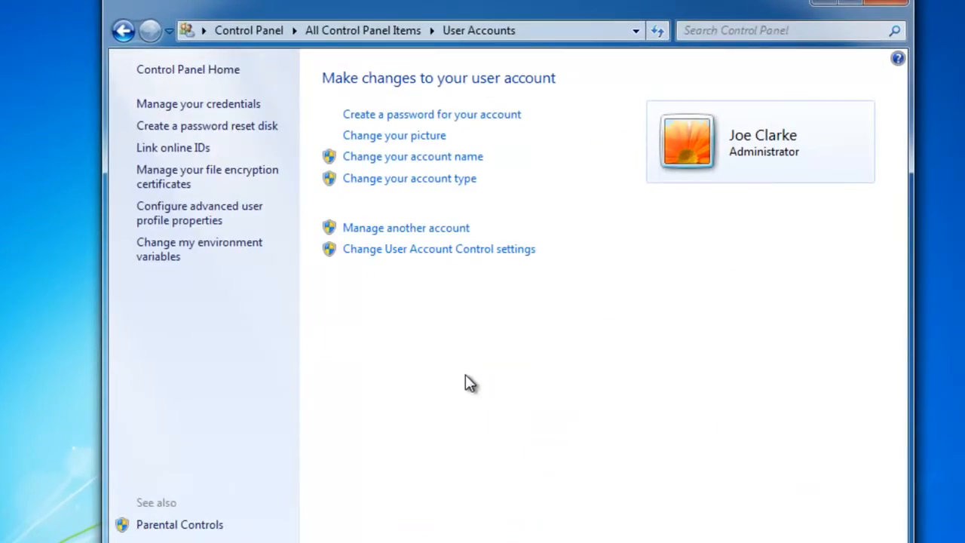
mouse_move(406, 228)
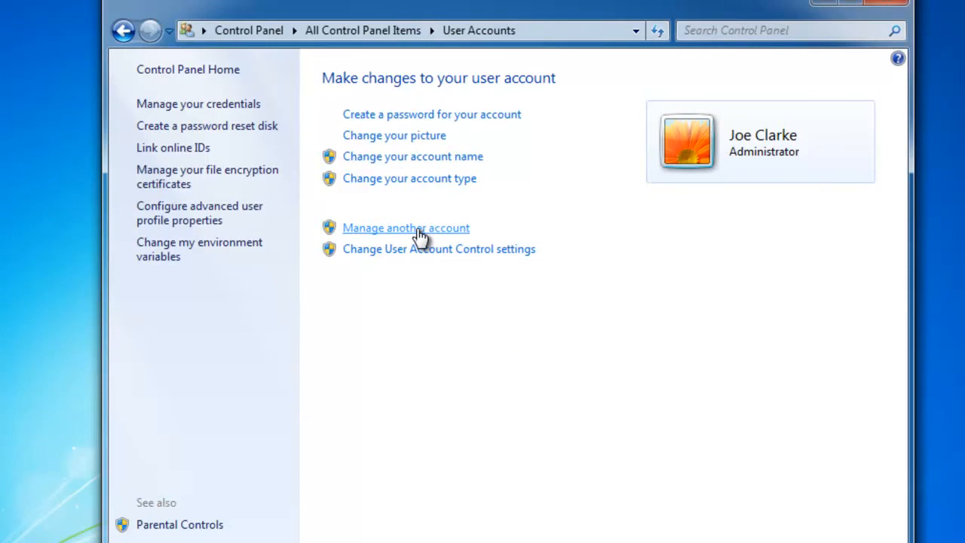
Step: Change the Review account type from standard user to Administrator, then close Control Panel
click(405, 227)
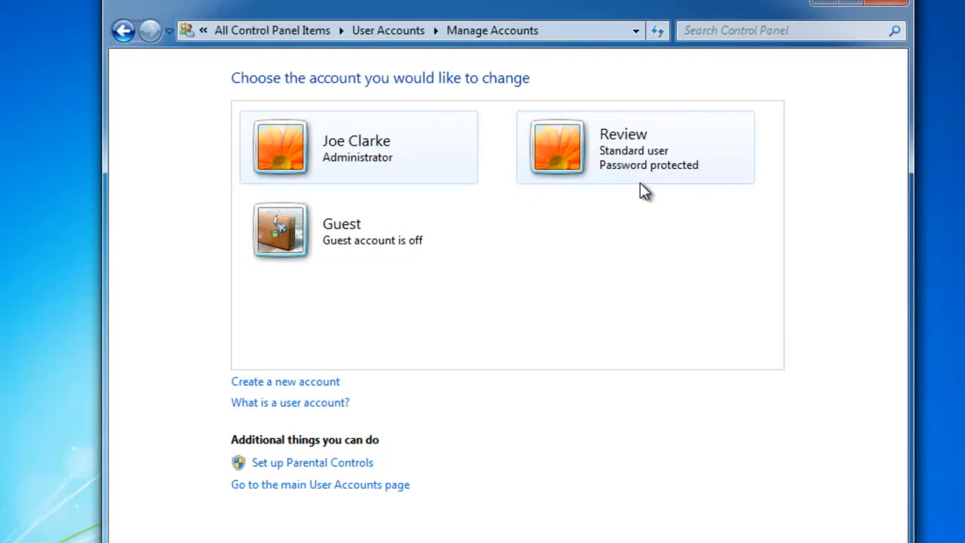
mouse_move(647, 172)
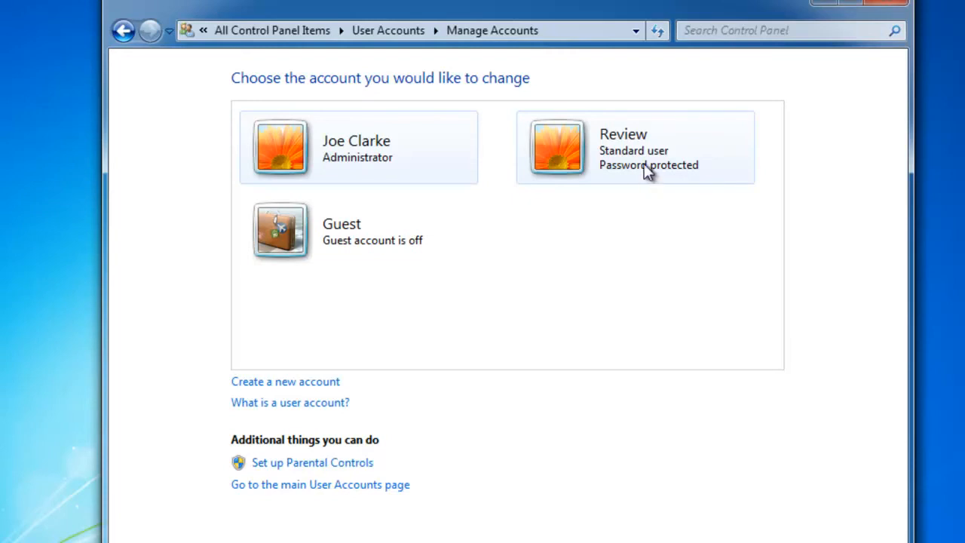
click(633, 147)
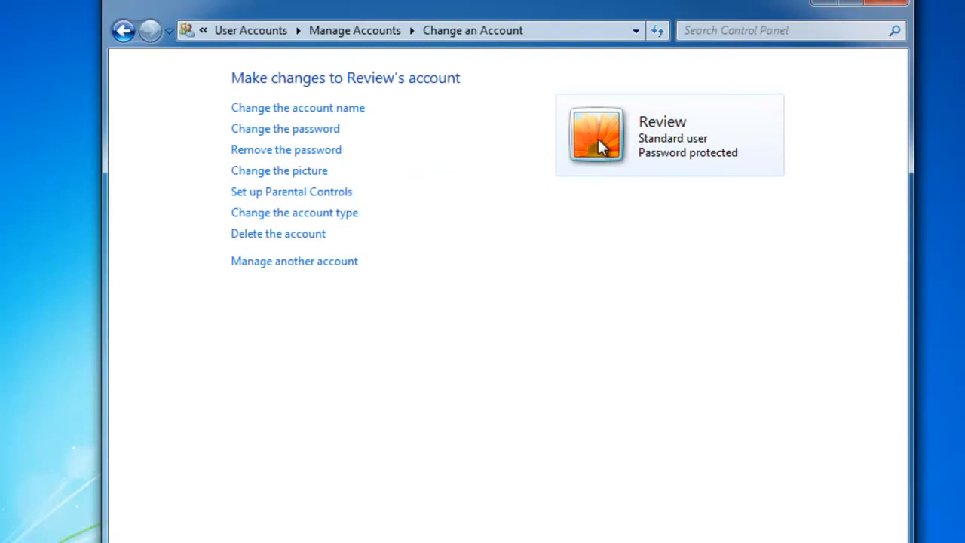
mouse_move(600, 143)
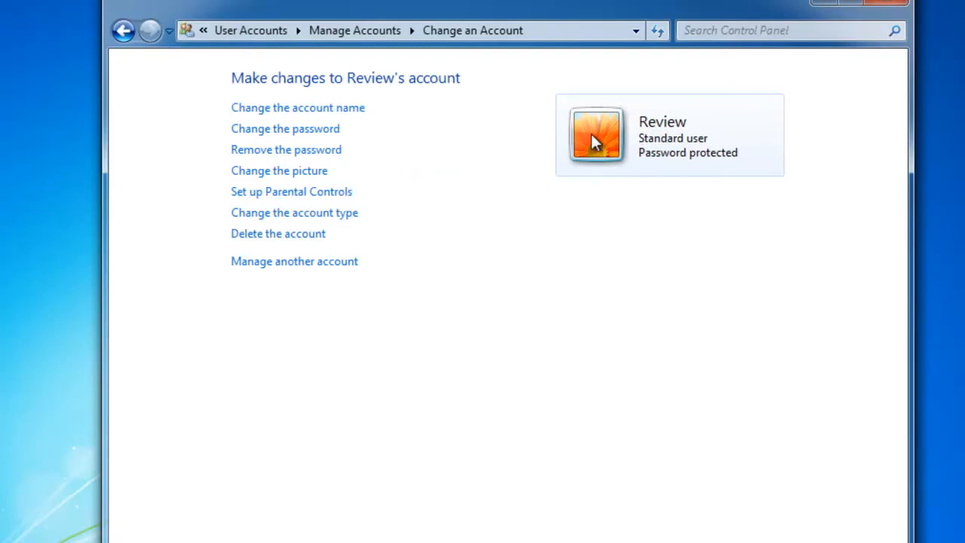
mouse_move(294, 212)
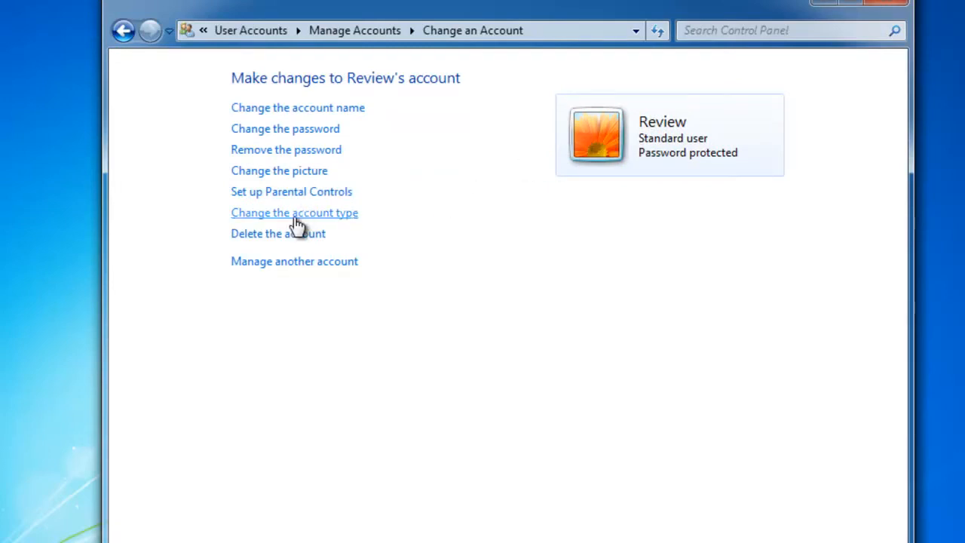
click(294, 212)
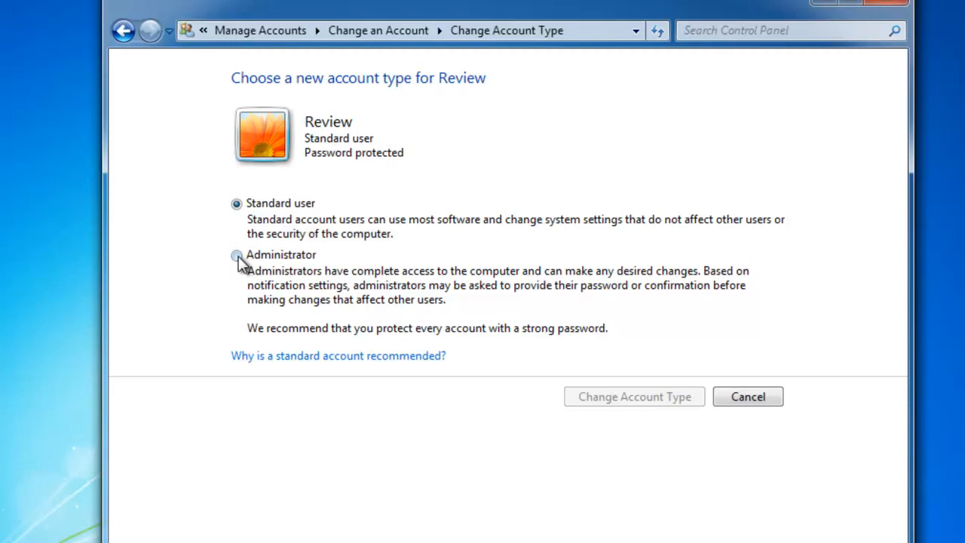
click(236, 255)
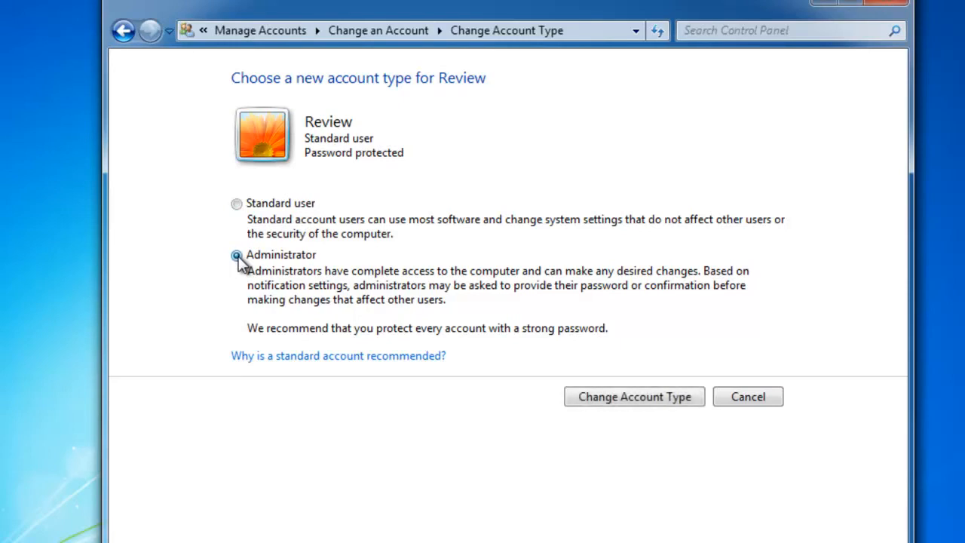
click(236, 254)
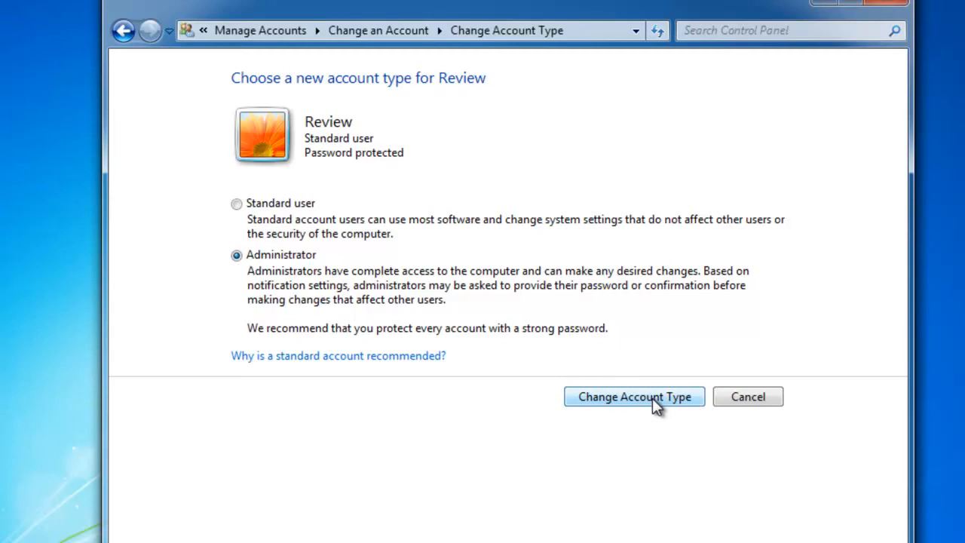
click(634, 396)
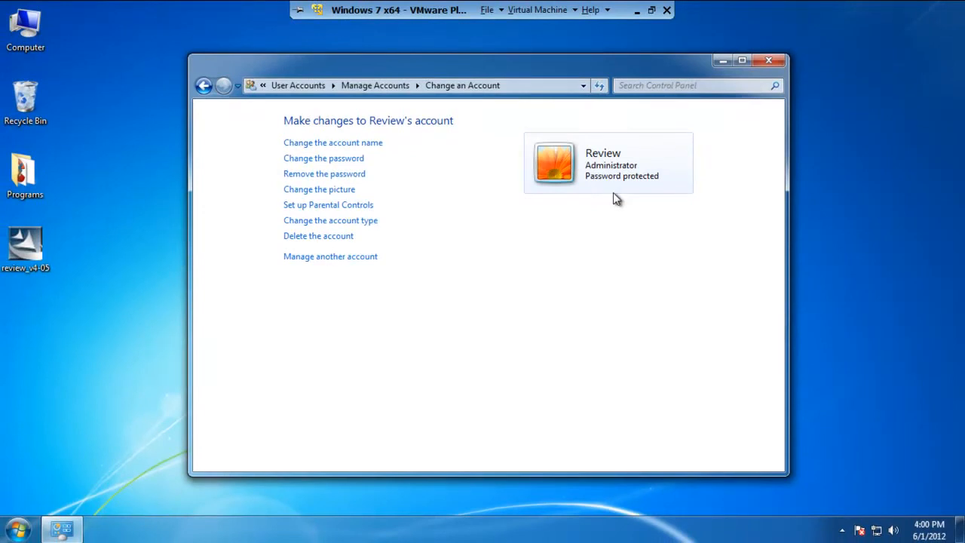
mouse_move(610, 226)
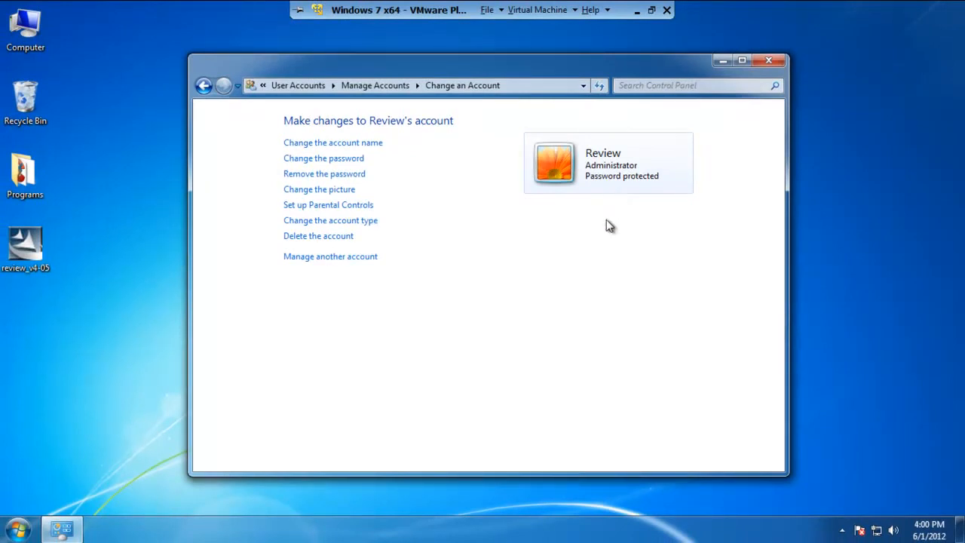
mouse_move(769, 60)
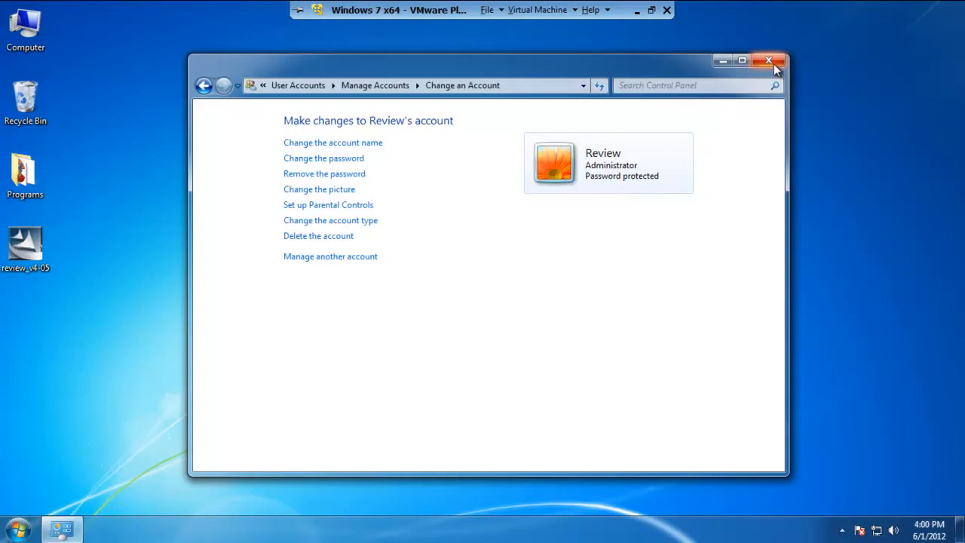
click(768, 60)
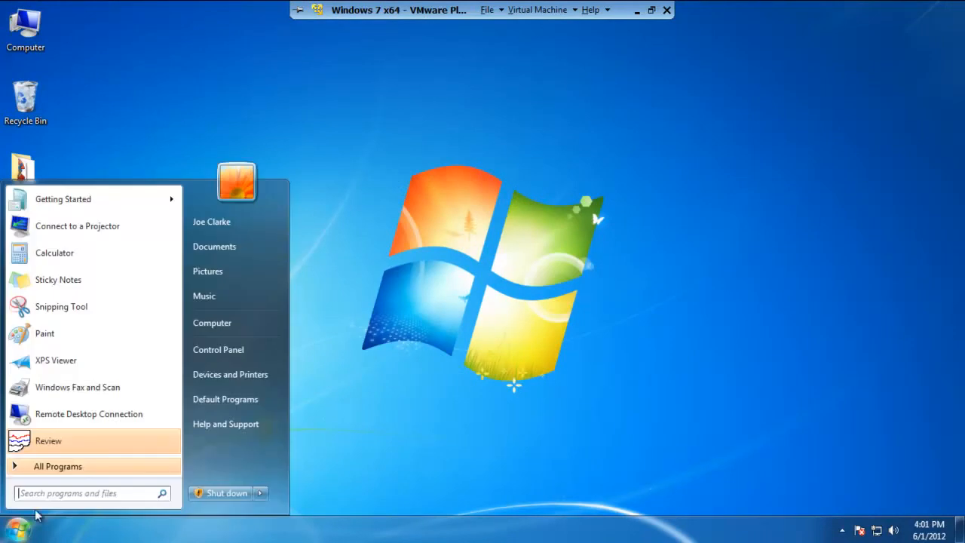
Step: Launch Review from the Eurotherm programs folder and accept the Master Archive Folder setup prompt
click(58, 466)
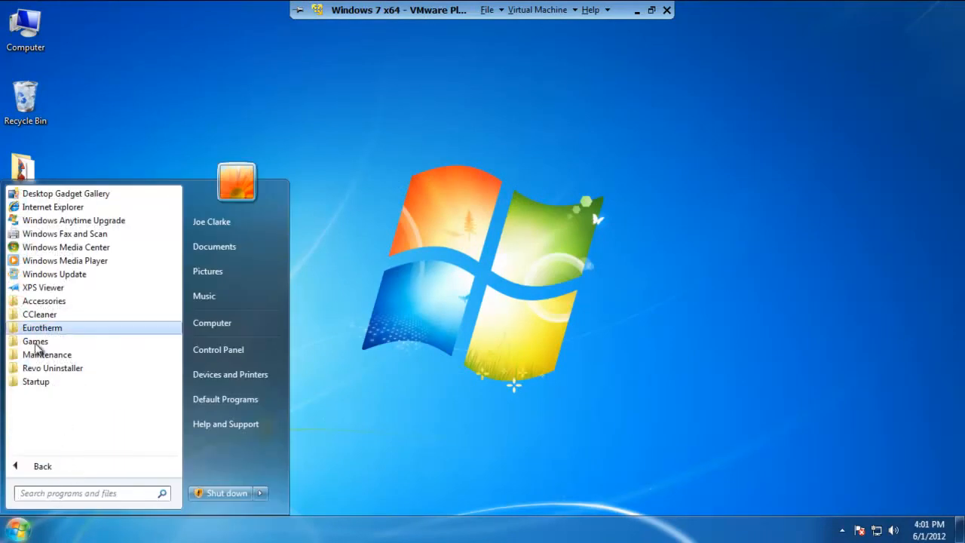
click(42, 327)
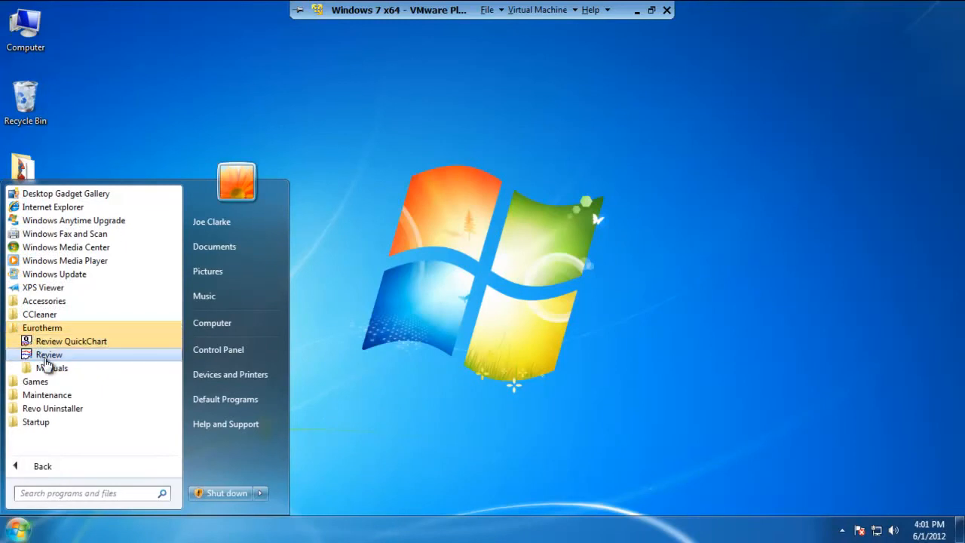
mouse_move(49, 360)
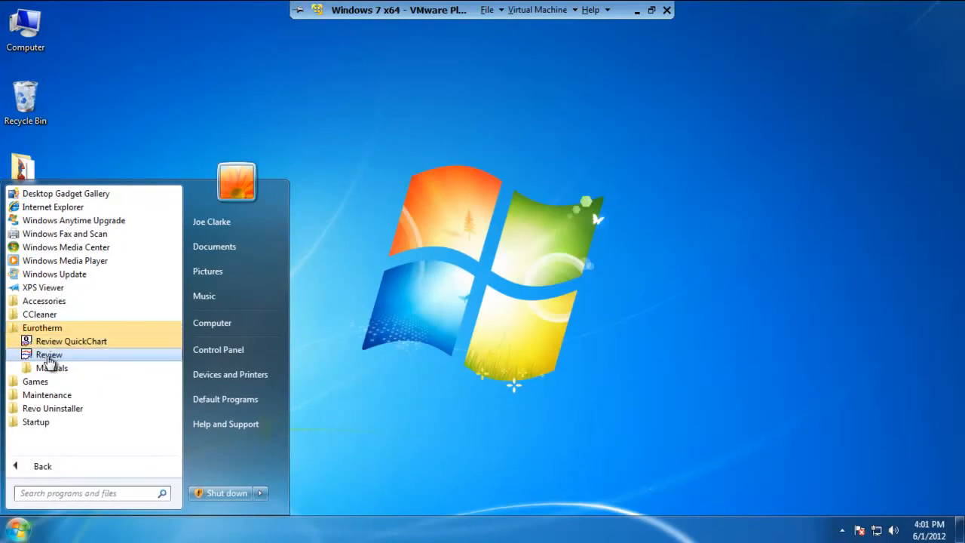
click(49, 354)
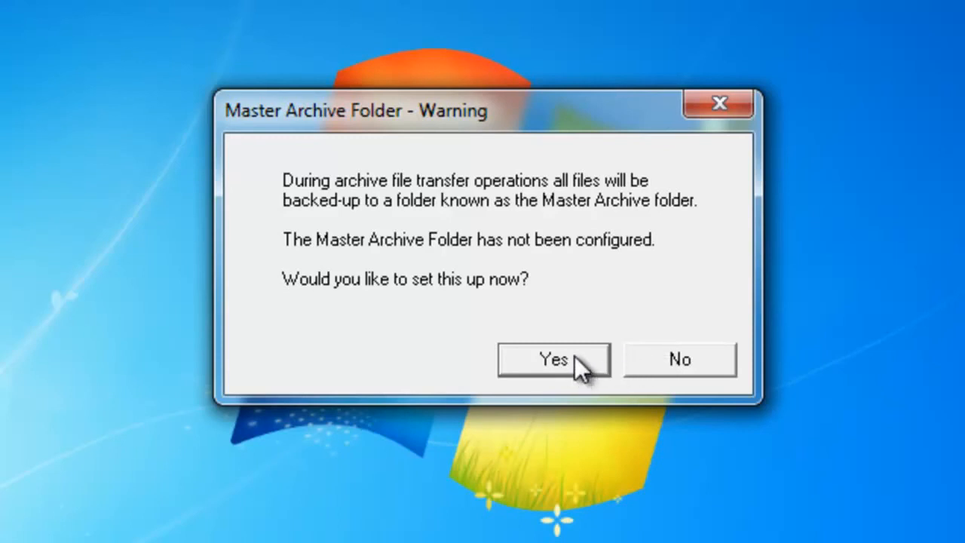
click(552, 359)
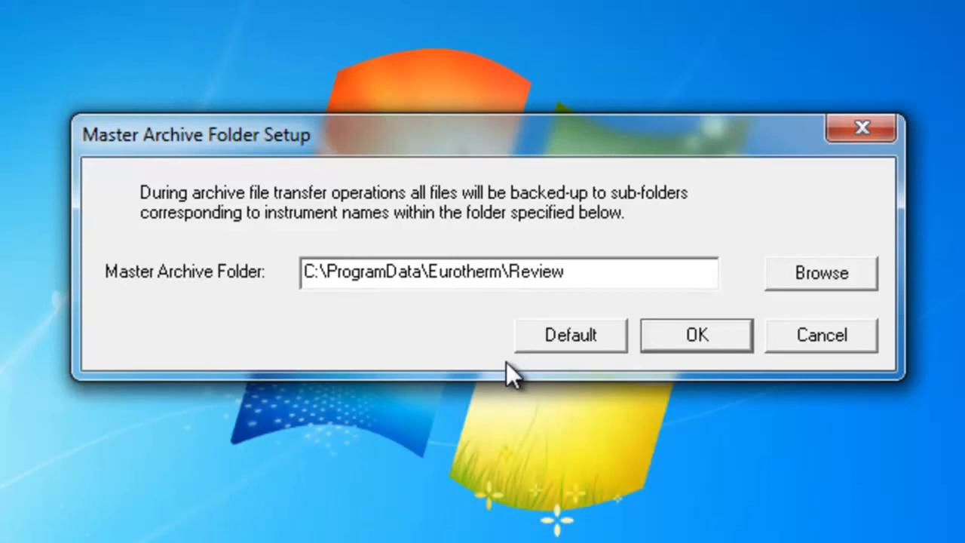
mouse_move(546, 418)
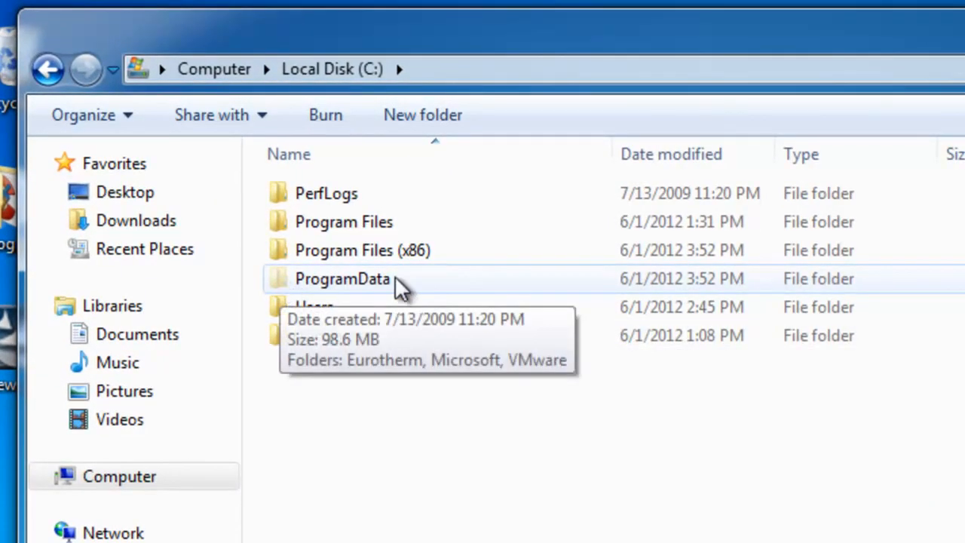
mouse_move(458, 453)
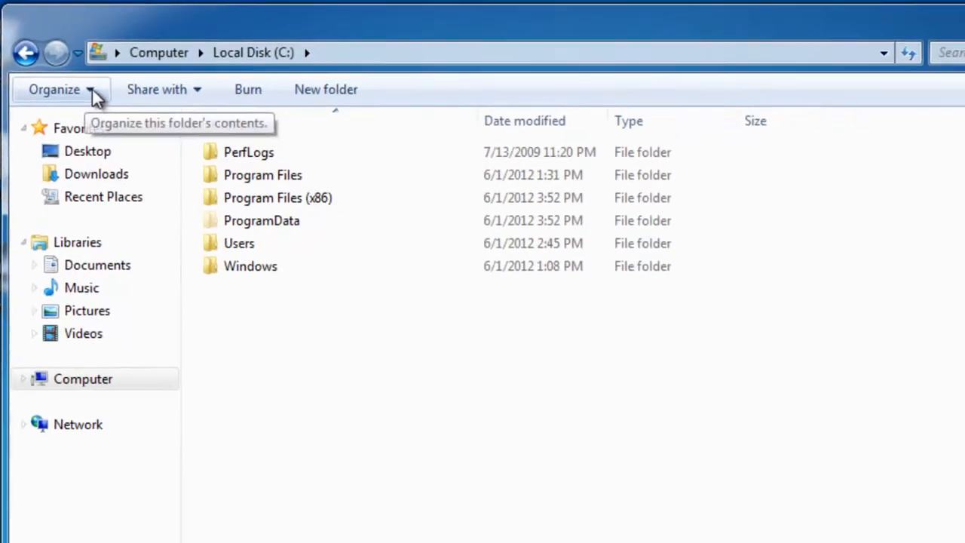
Step: Confirm hidden files are shown in Folder Options without changes, then open ProgramData on C:
click(55, 89)
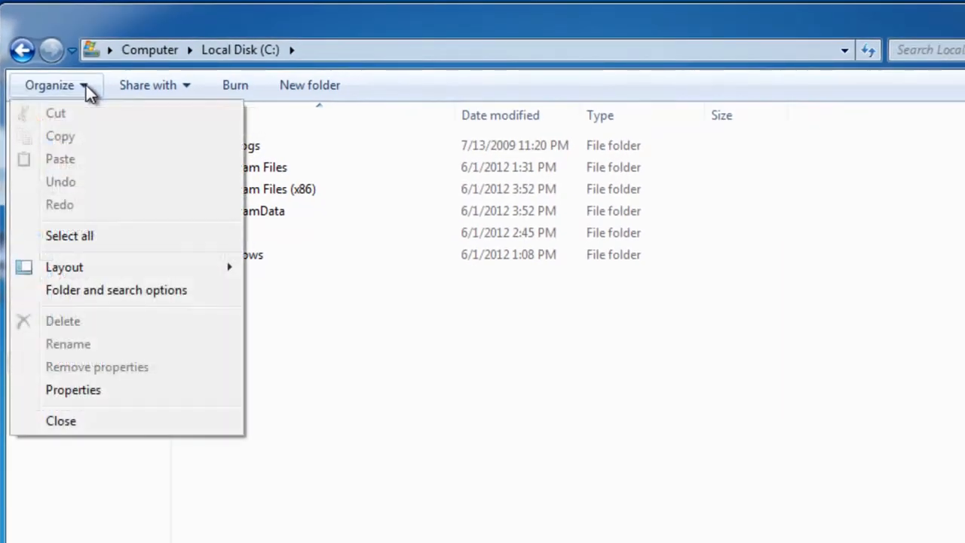
mouse_move(116, 290)
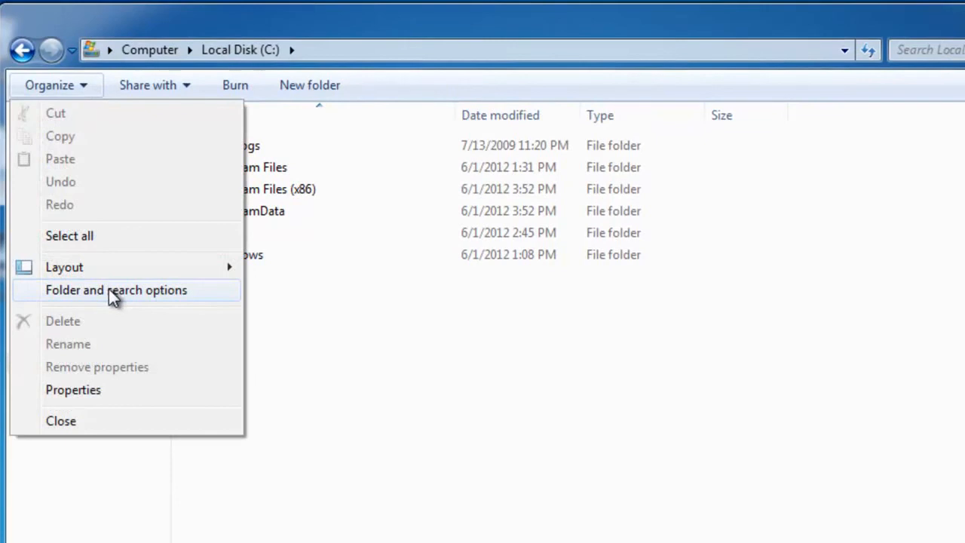
click(116, 291)
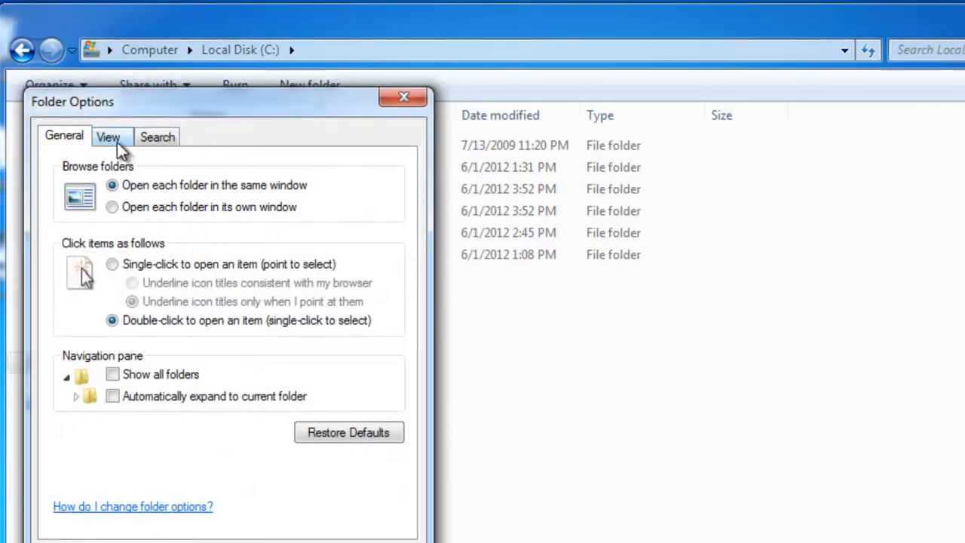
click(108, 137)
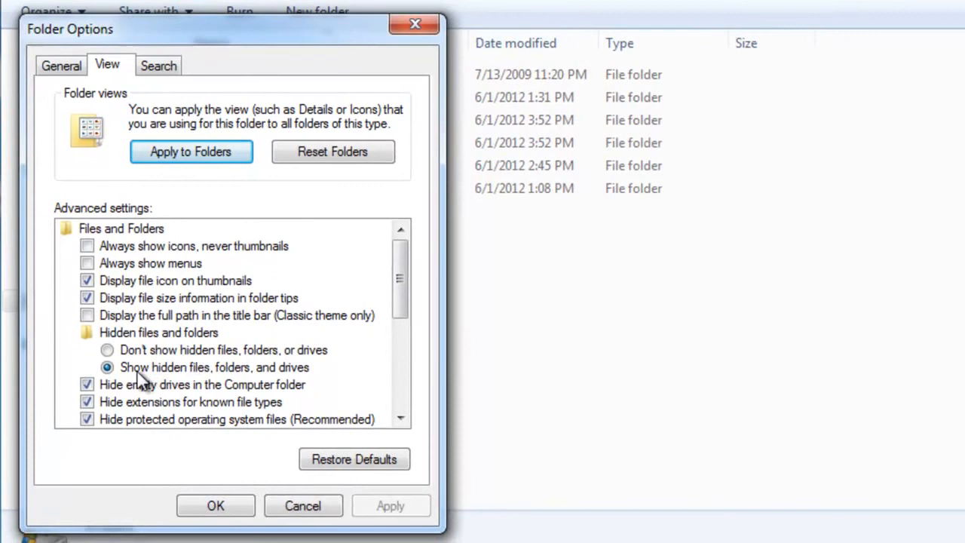
mouse_move(292, 383)
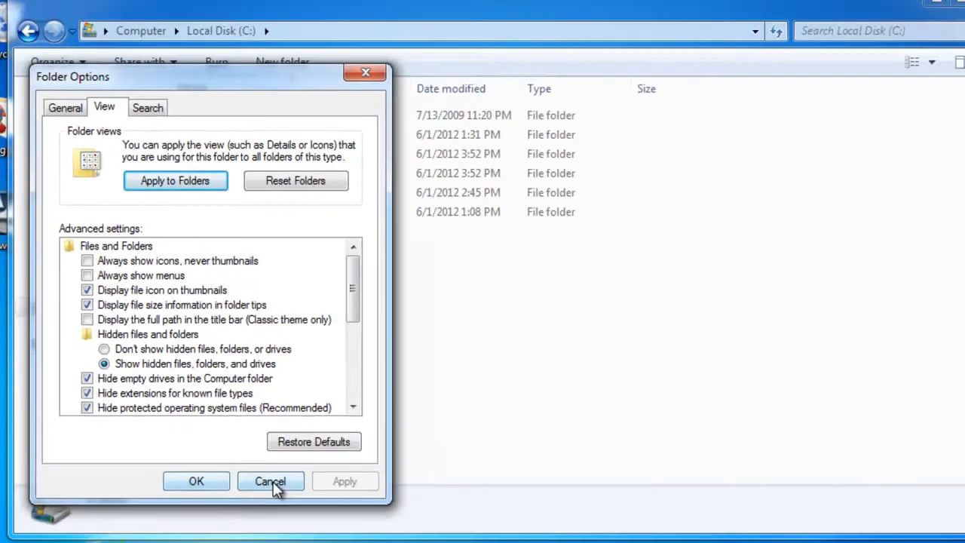
click(270, 480)
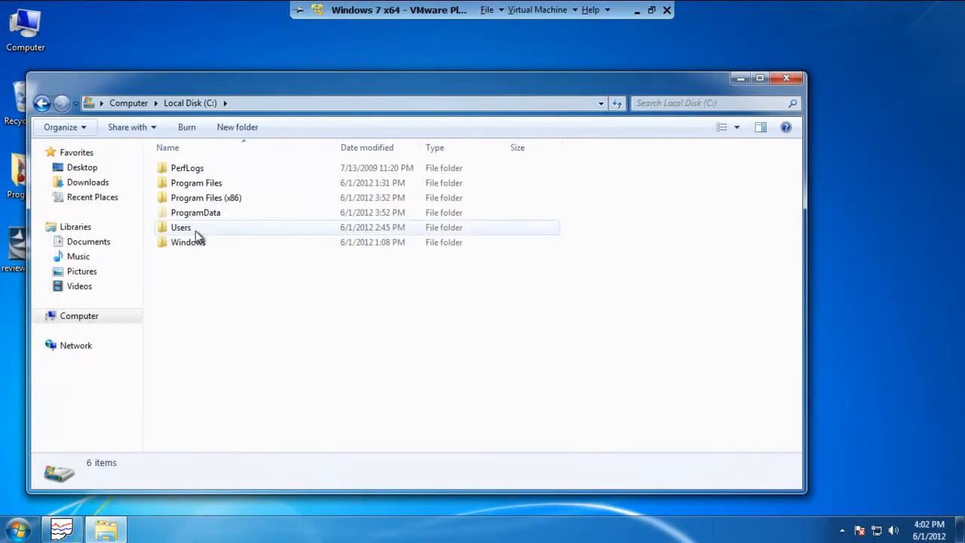
mouse_move(195, 211)
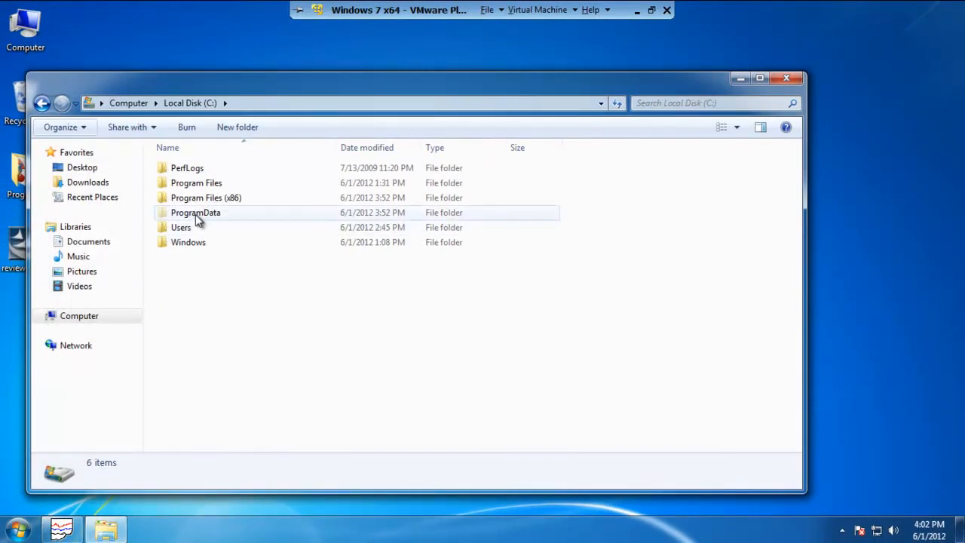
double_click(195, 211)
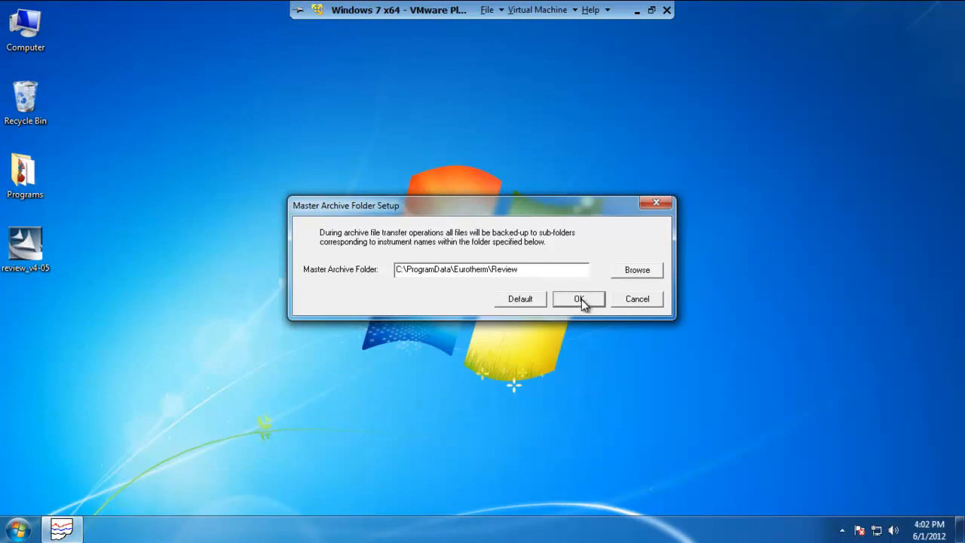
Step: Accept C:\ProgramData\Eurotherm\Review as the master archive folder
click(579, 299)
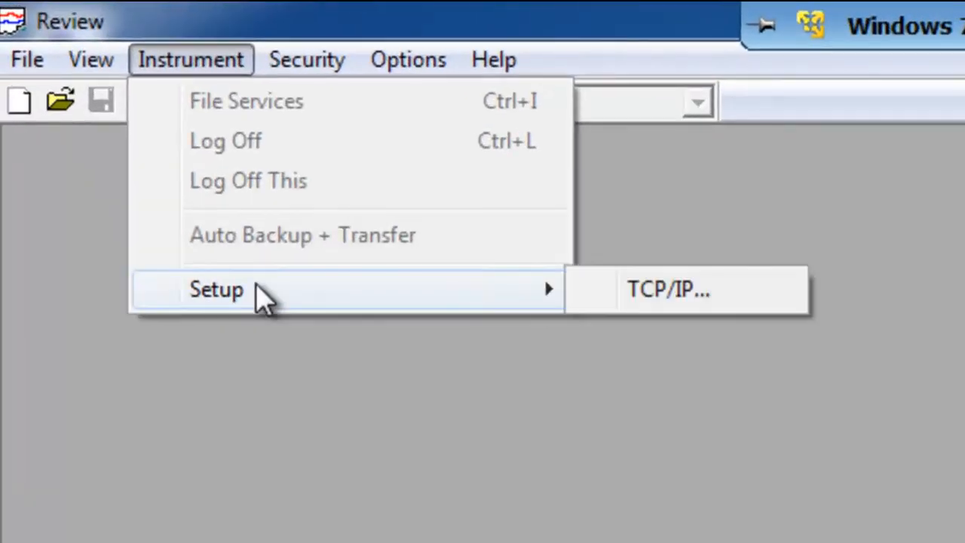
mouse_move(671, 302)
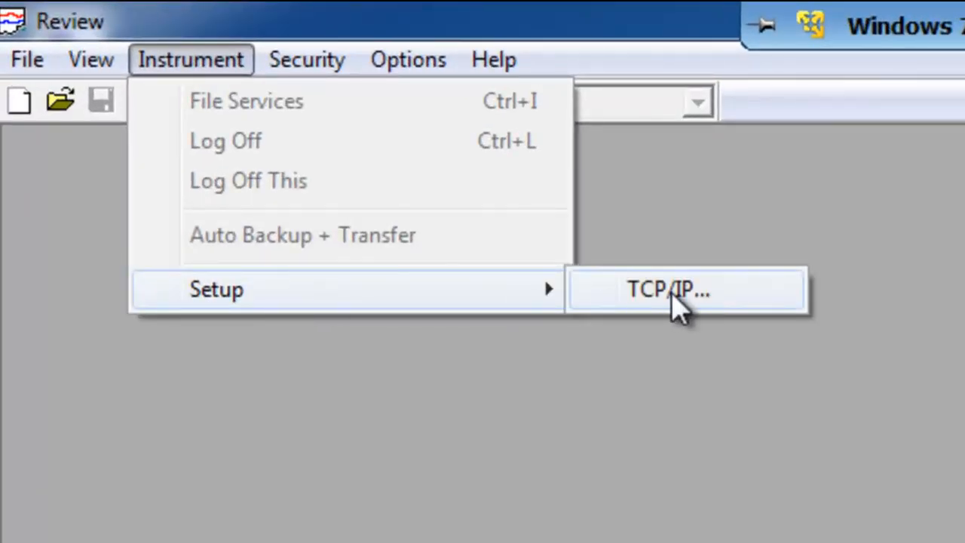
Step: Add Instrument TCPIP 1 in the TCP/IP Instrument Setup
click(667, 289)
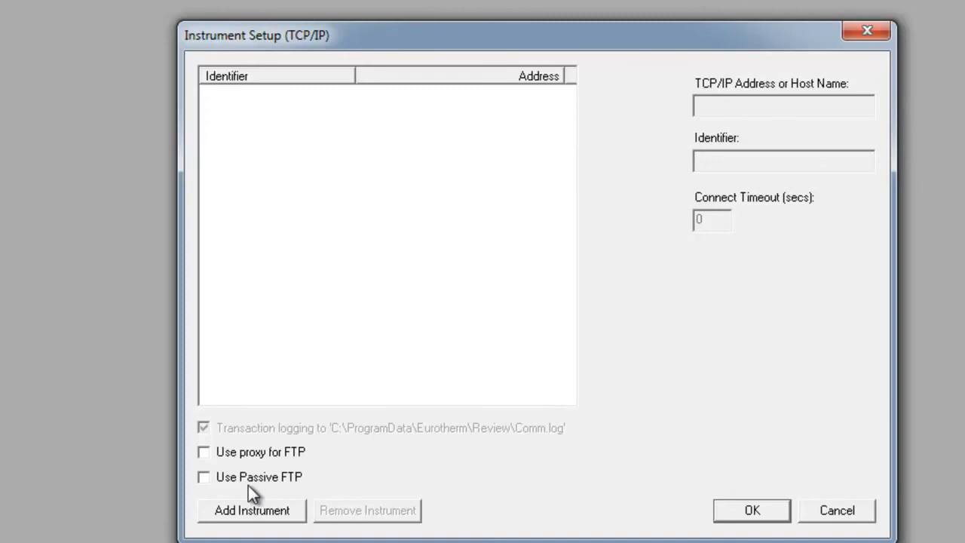
click(251, 510)
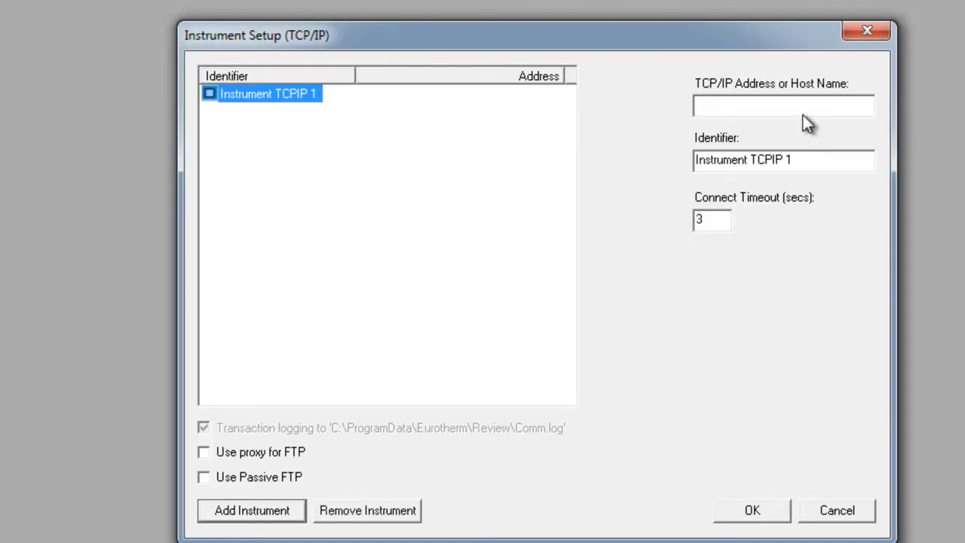
Step: Set the instrument to Joe's Recorder at 192.168.111.222 with passive FTP and save
text(192.168.111.222)
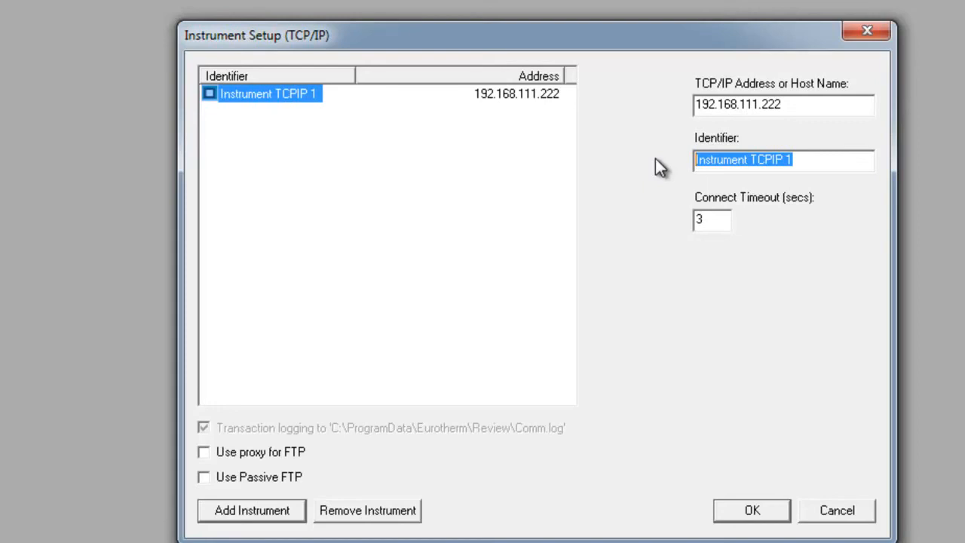
text(JO)
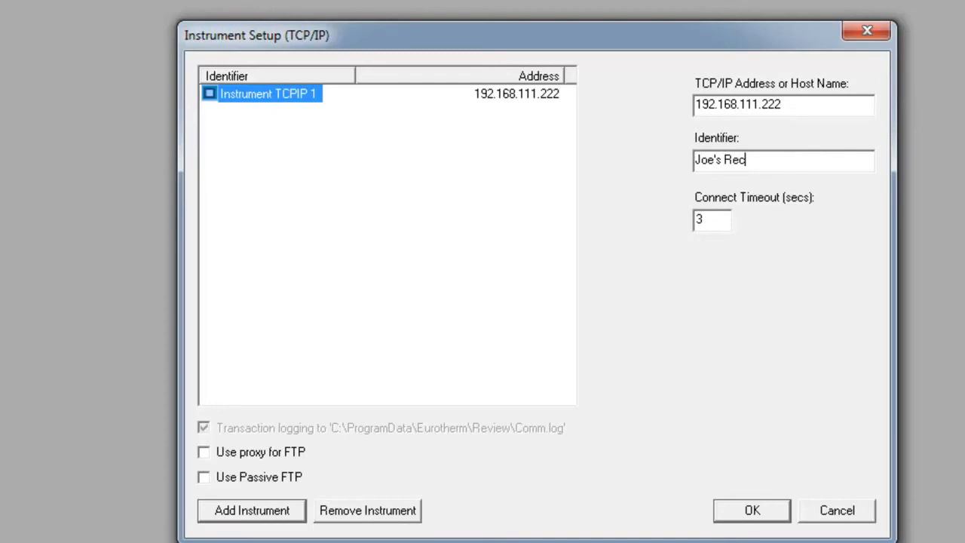
text(order)
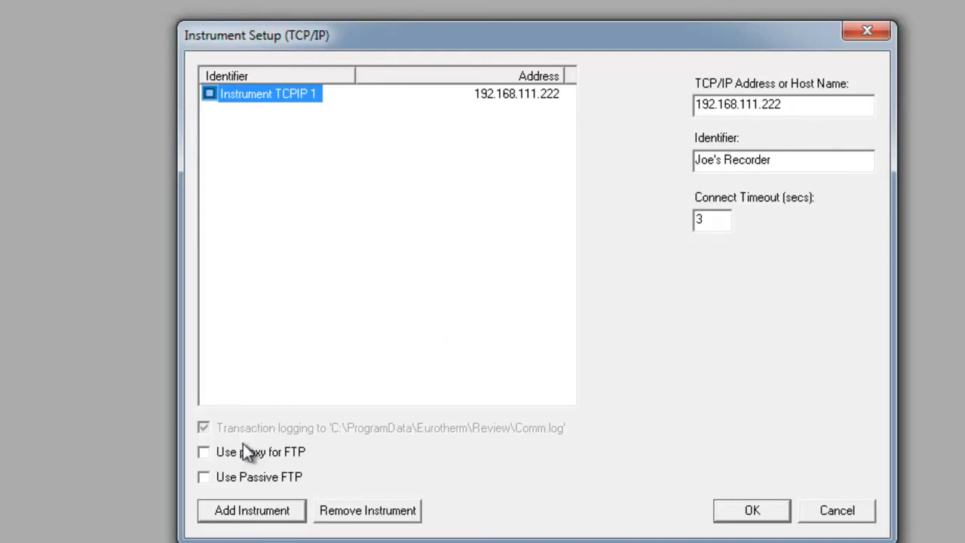
click(202, 477)
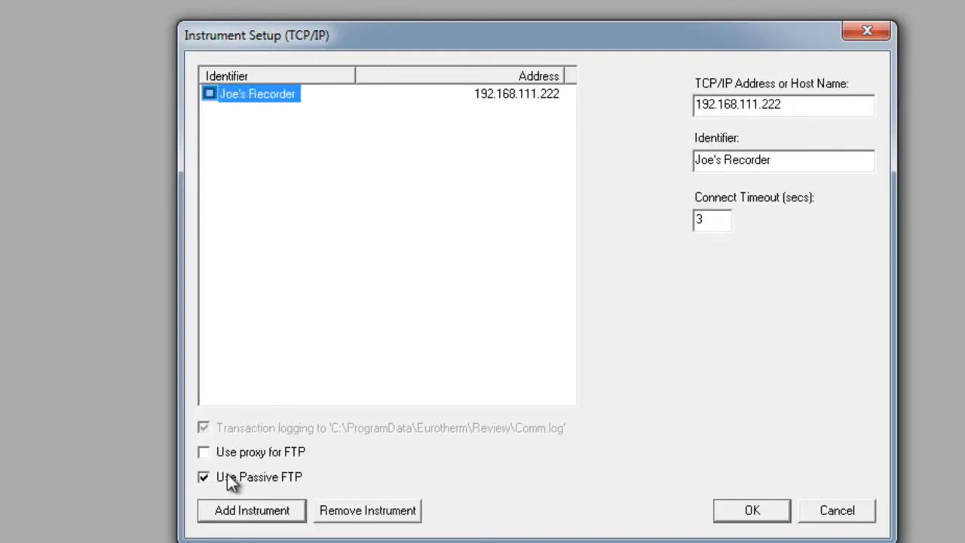
mouse_move(499, 474)
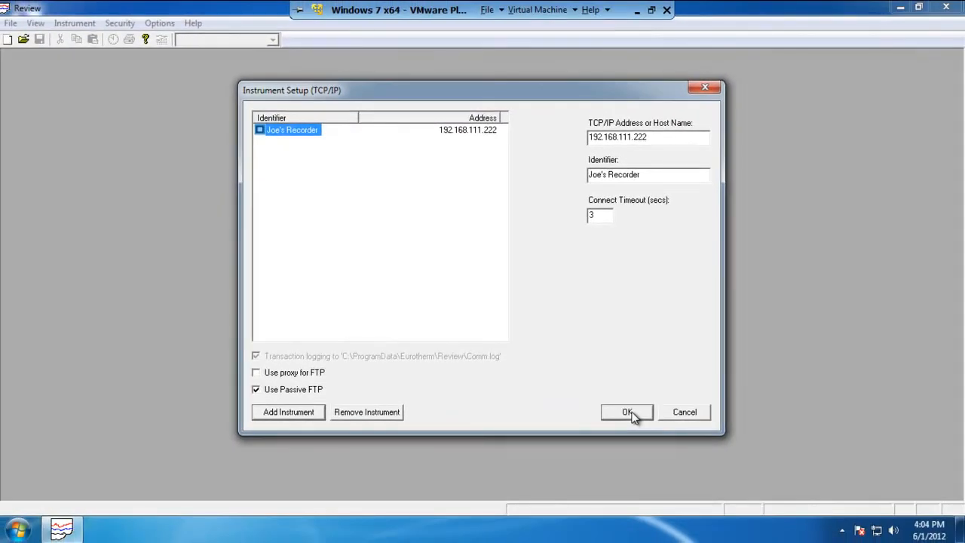
click(627, 412)
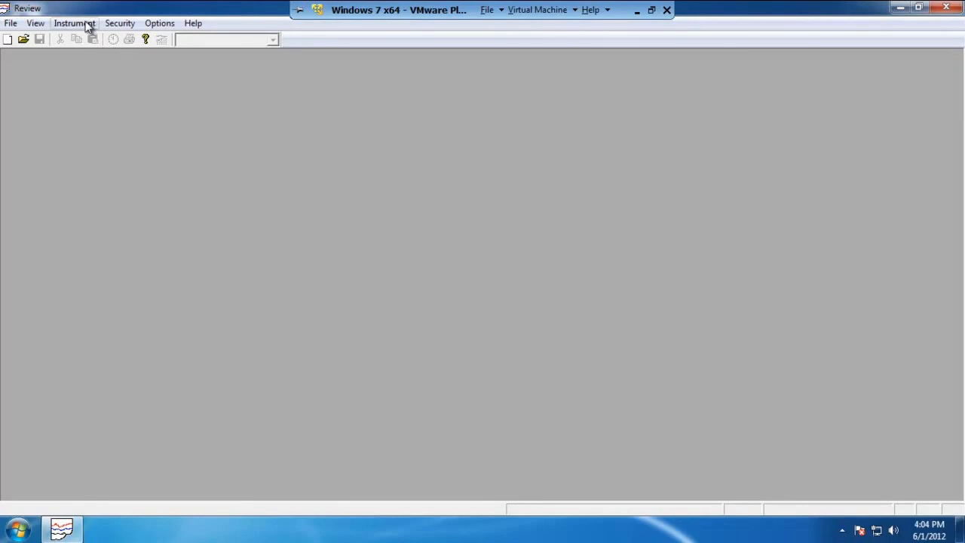
Step: In Auto Backup + Transfer for Joe's Recorder, enter user name engineer and the password
click(73, 23)
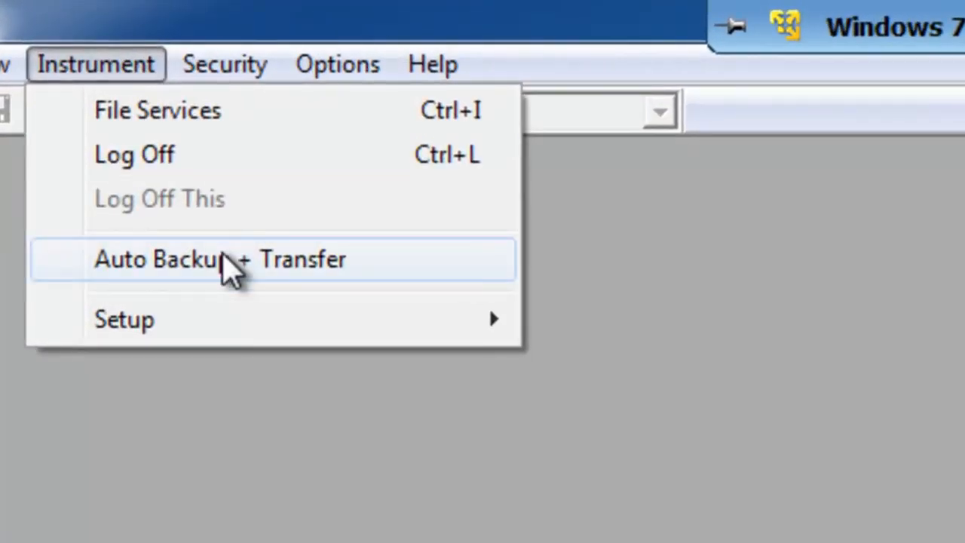
click(220, 258)
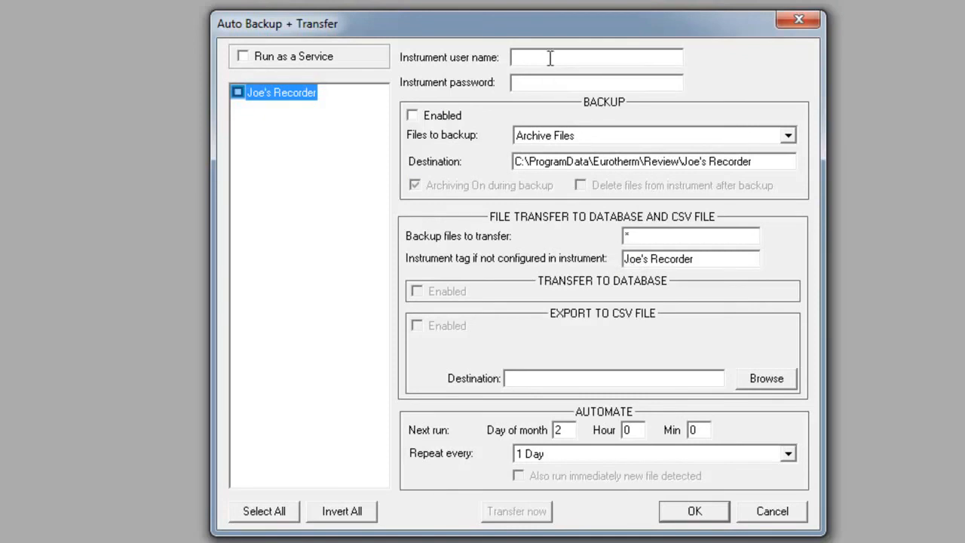
text(e)
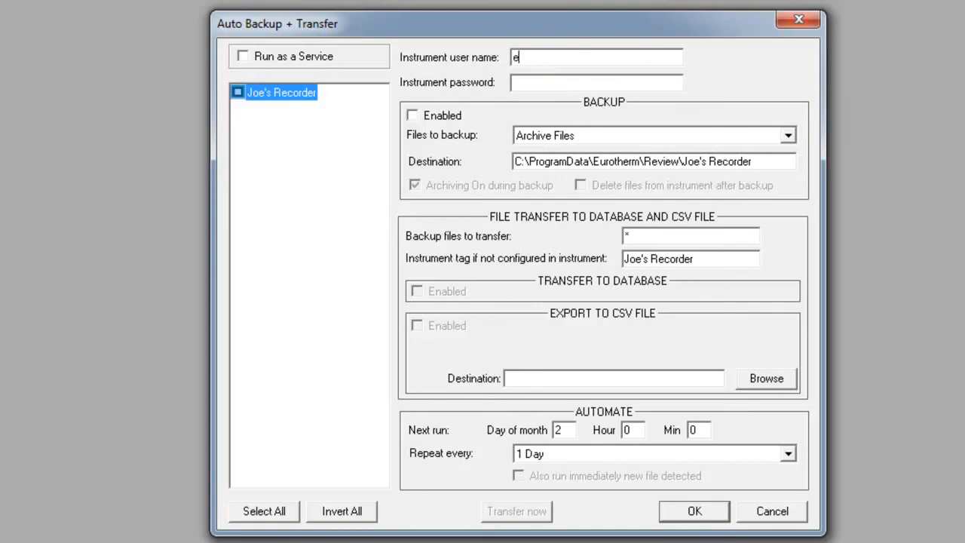
text(ngineer)
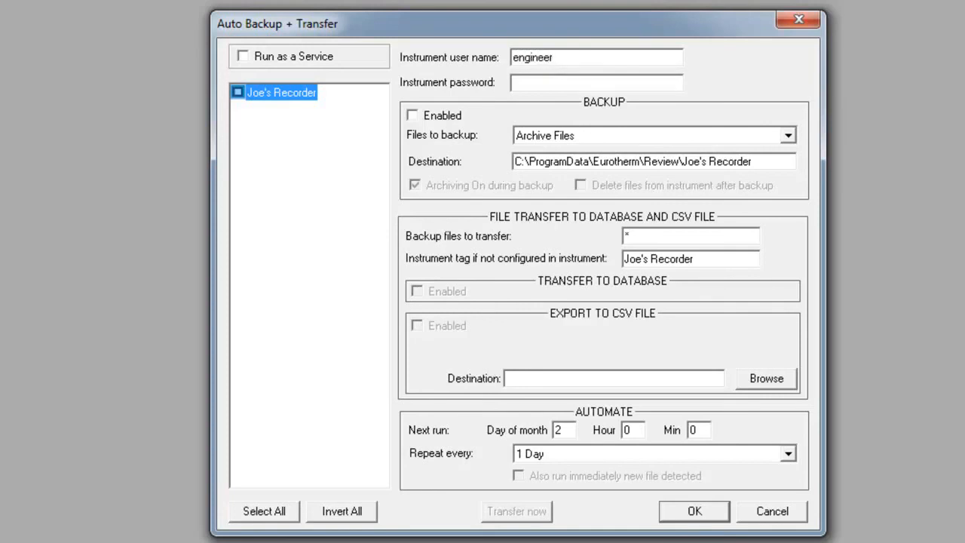
click(595, 82)
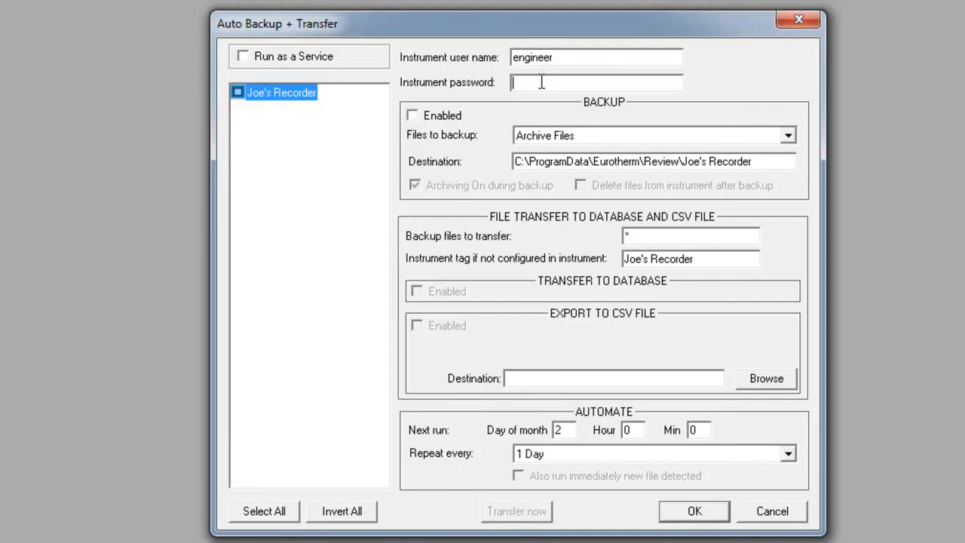
text(***)
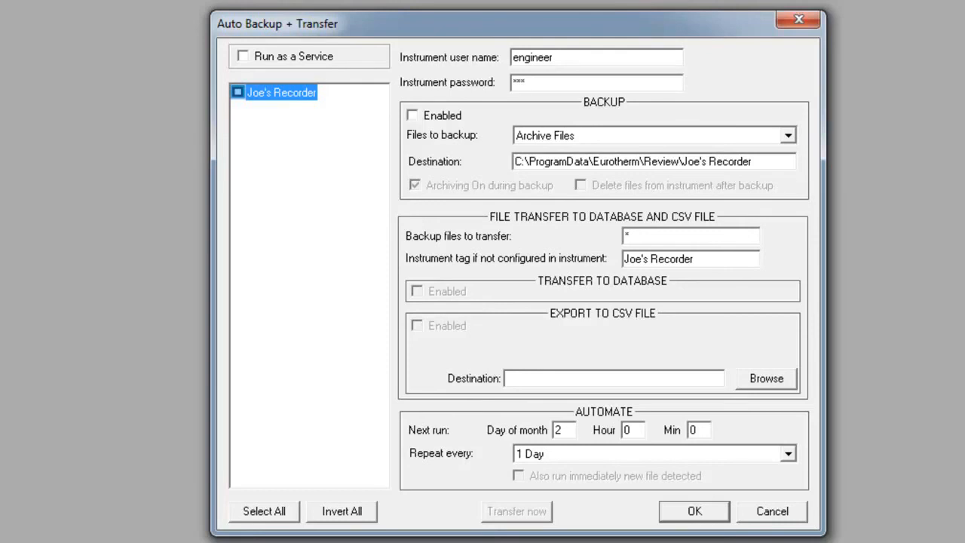
mouse_move(657, 104)
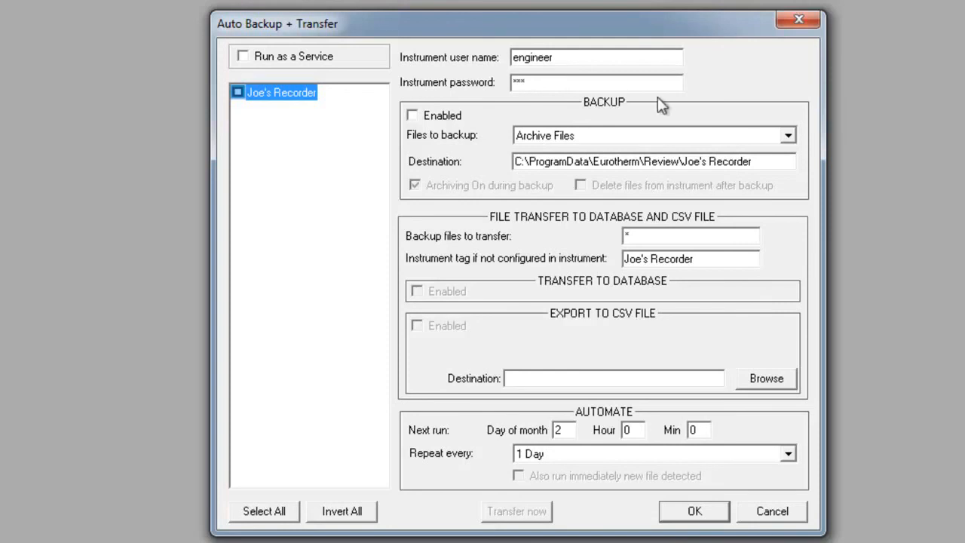
mouse_move(403, 134)
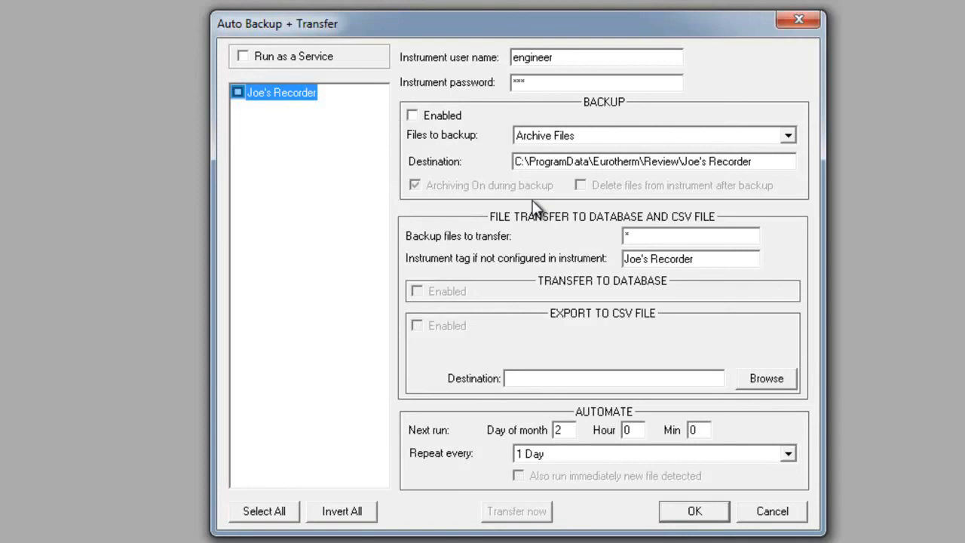
Step: Tick Backup Enabled, Transfer to Database Enabled, and Run as a Service for Joe's Recorder
click(596, 82)
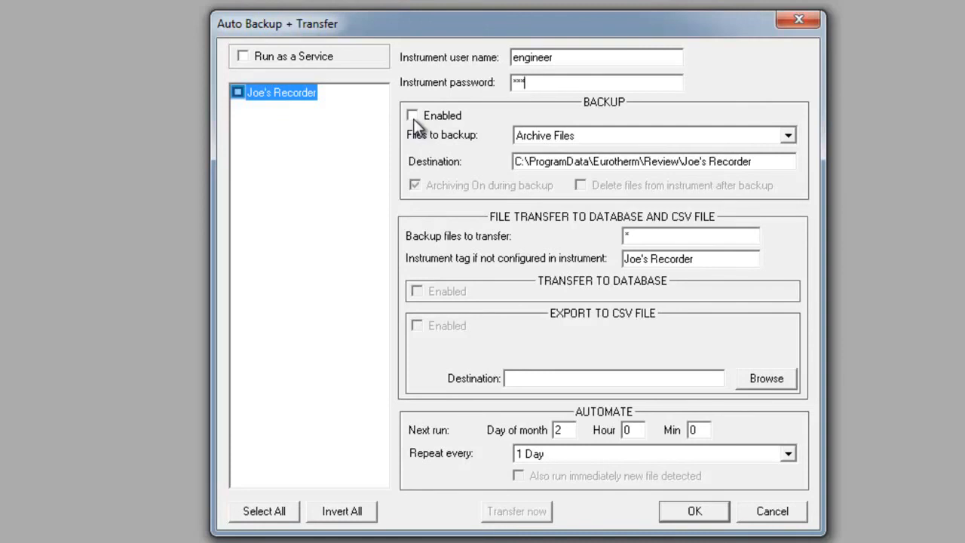
click(412, 115)
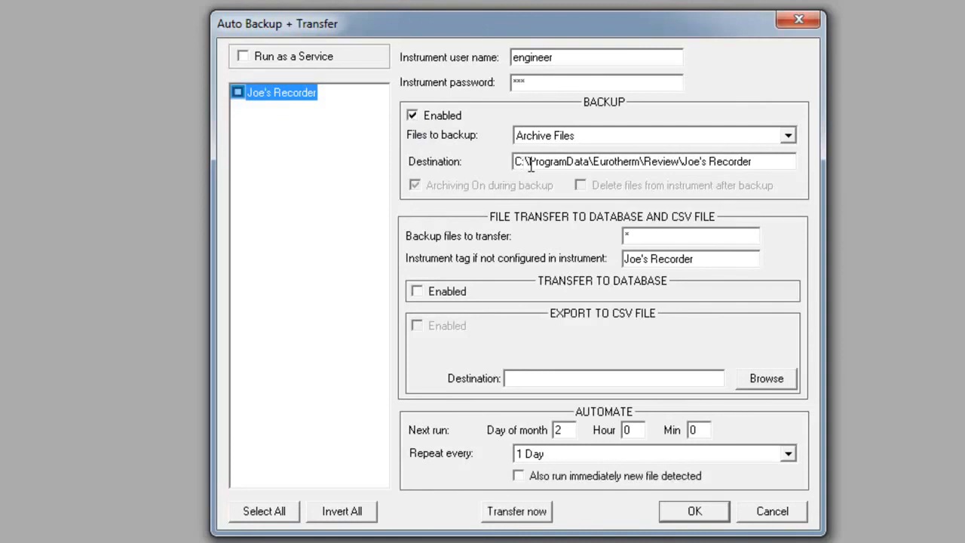
mouse_move(634, 161)
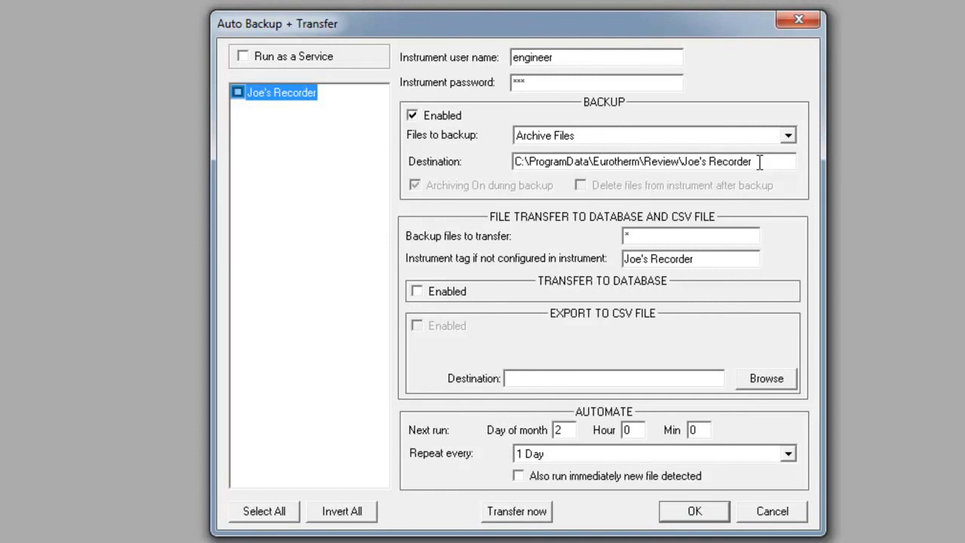
mouse_move(453, 213)
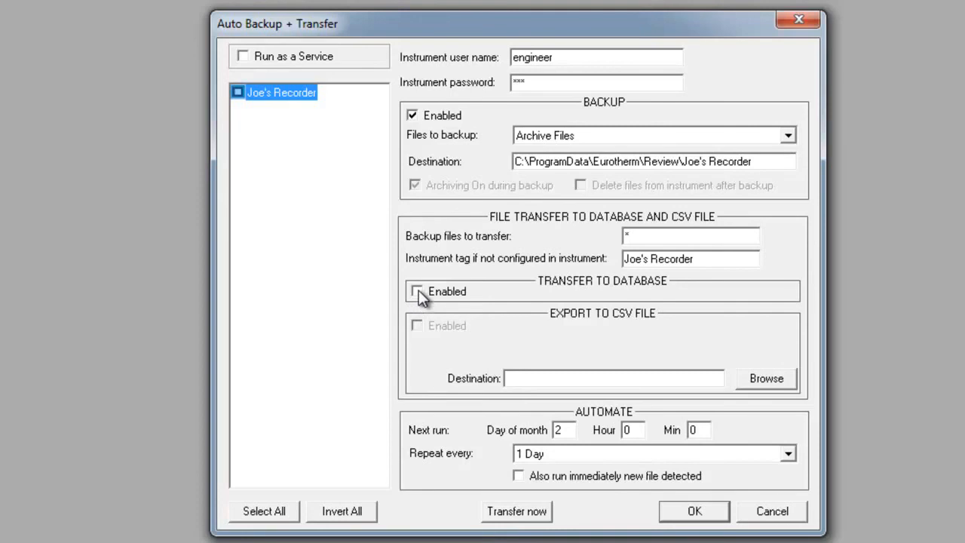
click(416, 291)
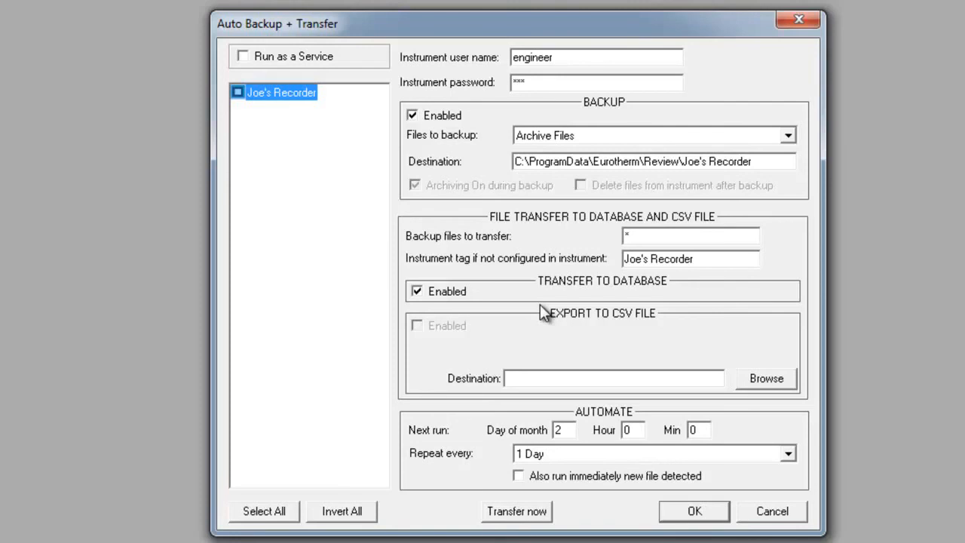
mouse_move(245, 60)
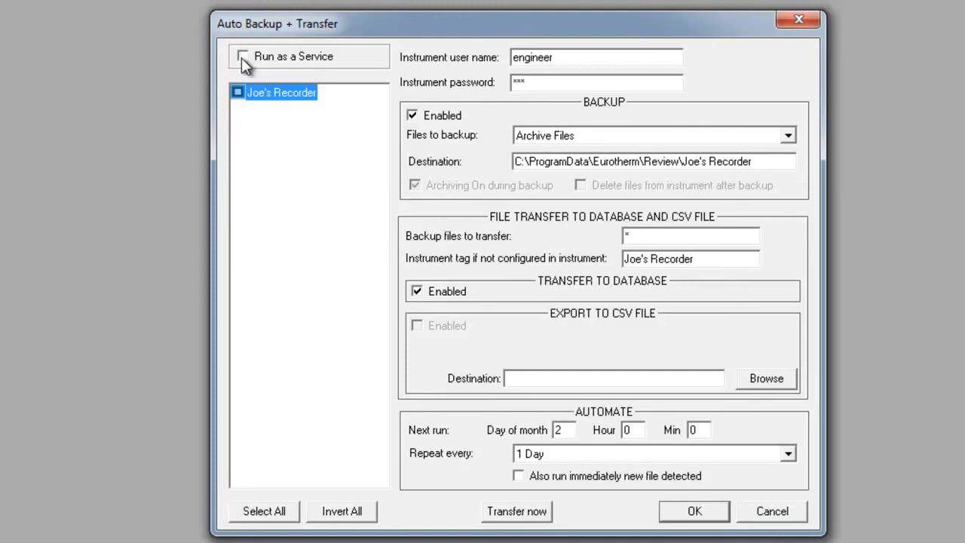
click(243, 56)
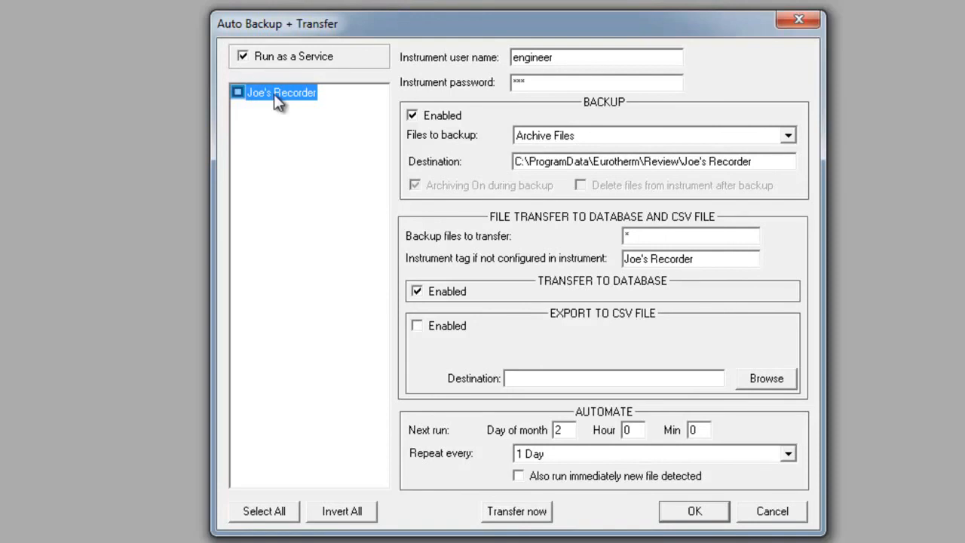
mouse_move(629, 414)
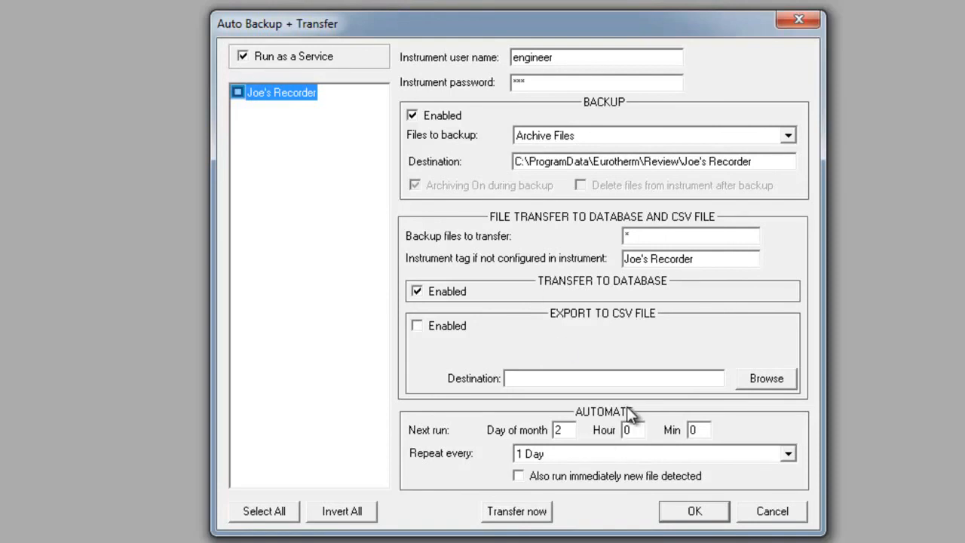
mouse_move(817, 510)
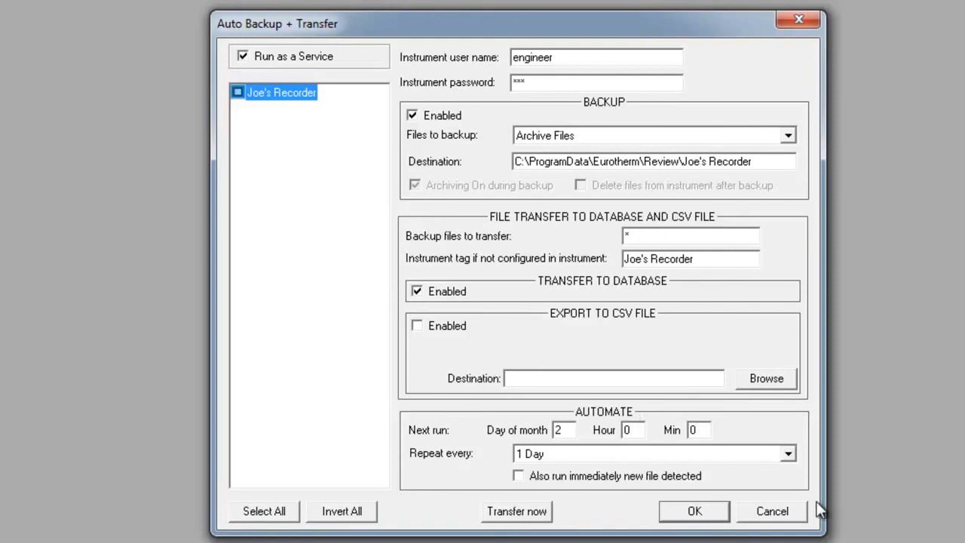
mouse_move(398, 393)
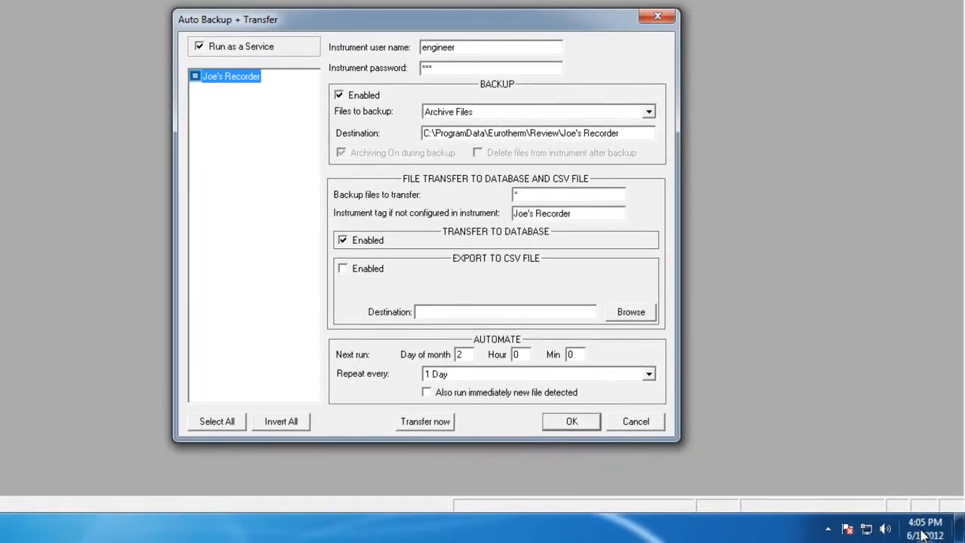
mouse_move(925, 523)
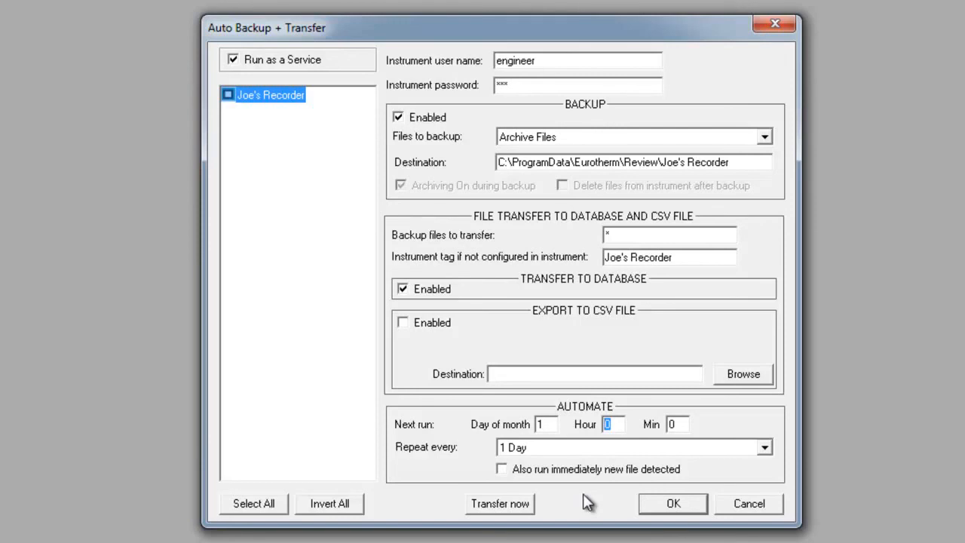
Step: Schedule the next run at 16:30, repeating every 15 minutes, and confirm
text(16)
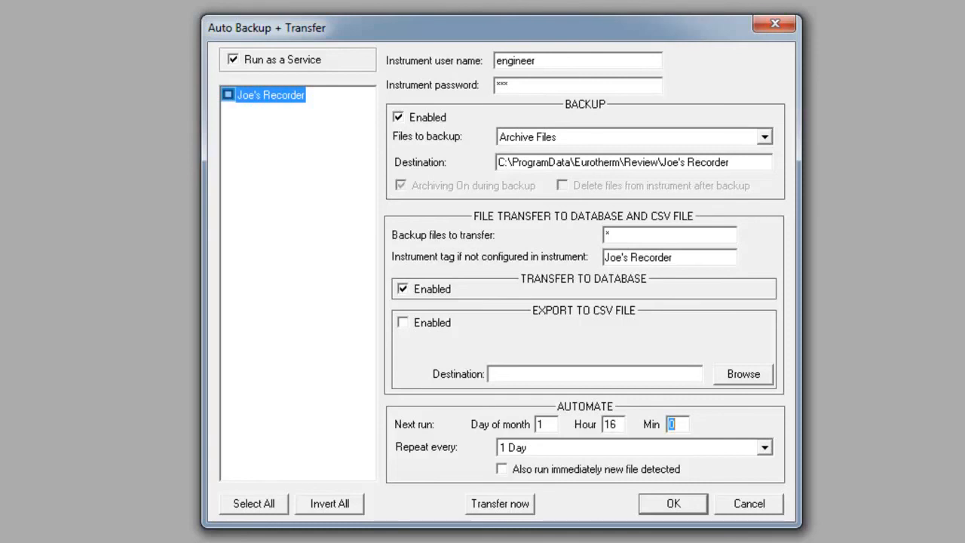
text(30)
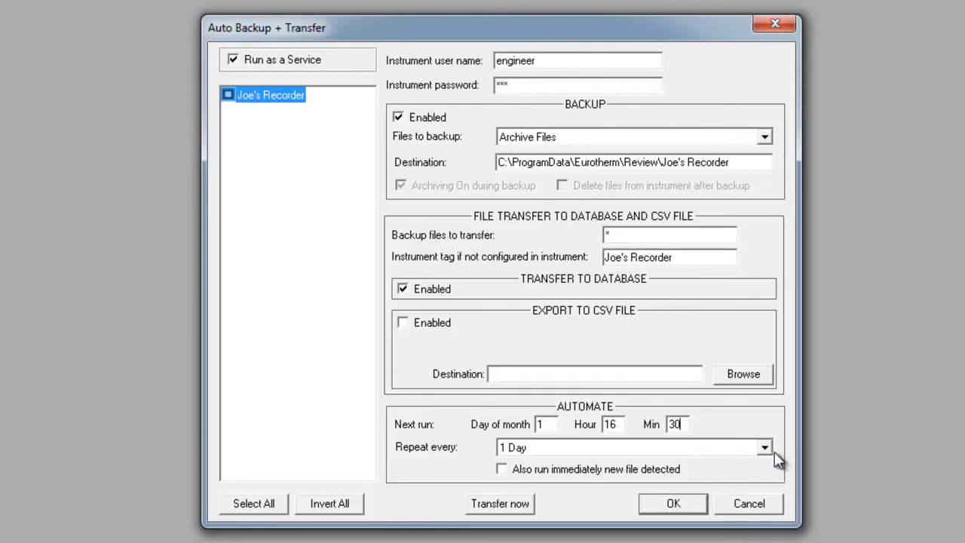
click(763, 446)
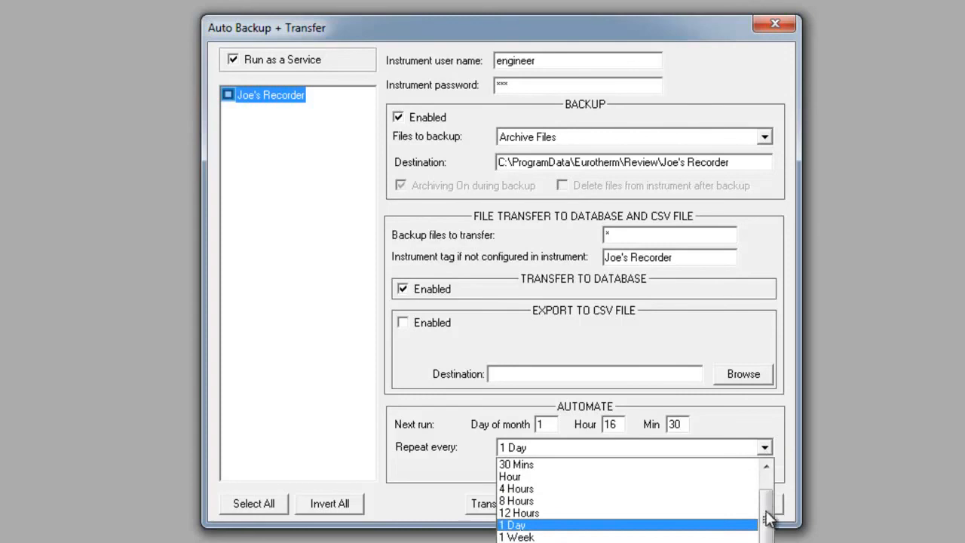
click(765, 466)
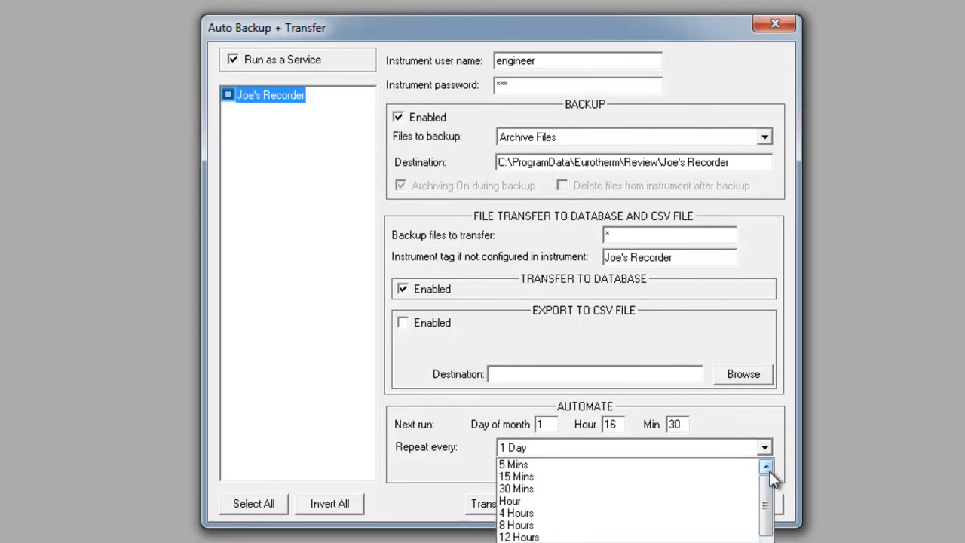
scroll(down, 3)
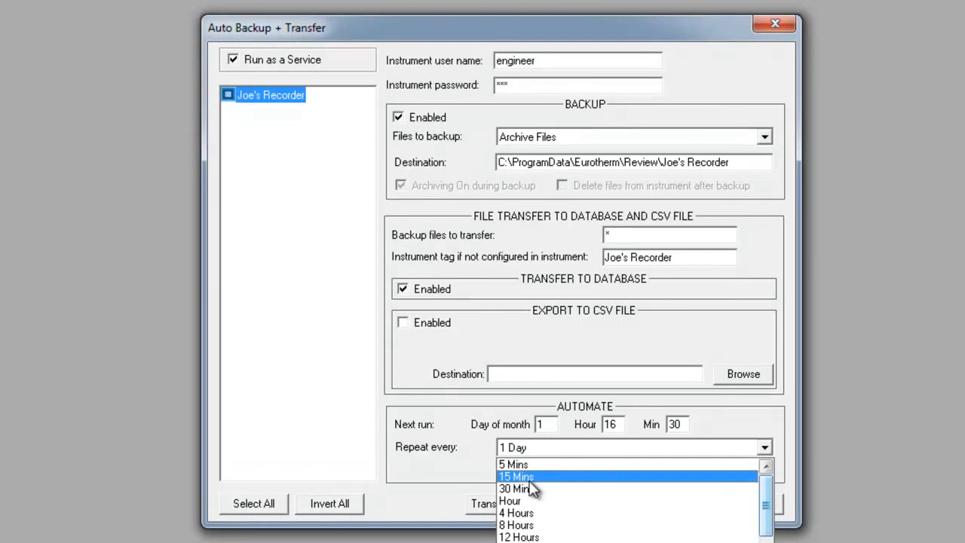
mouse_move(510, 500)
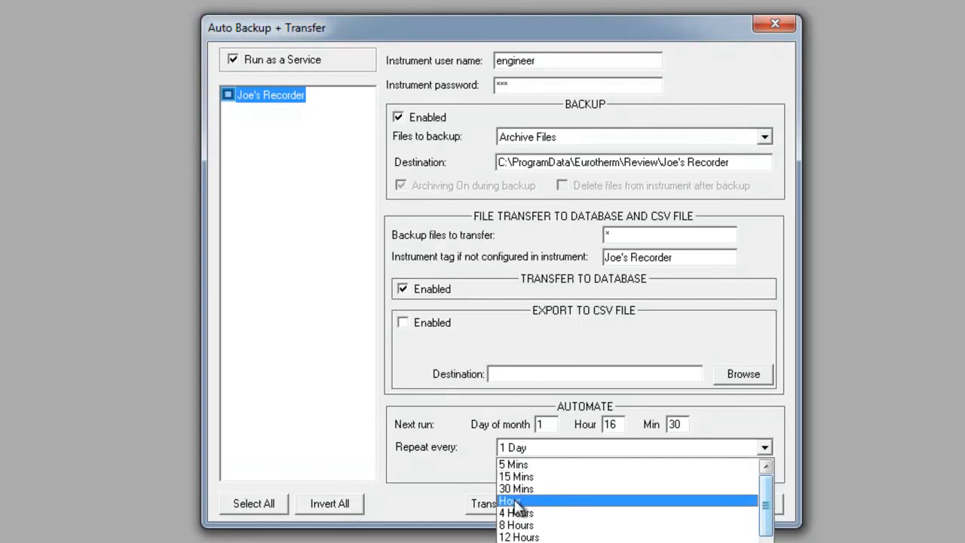
mouse_move(516, 476)
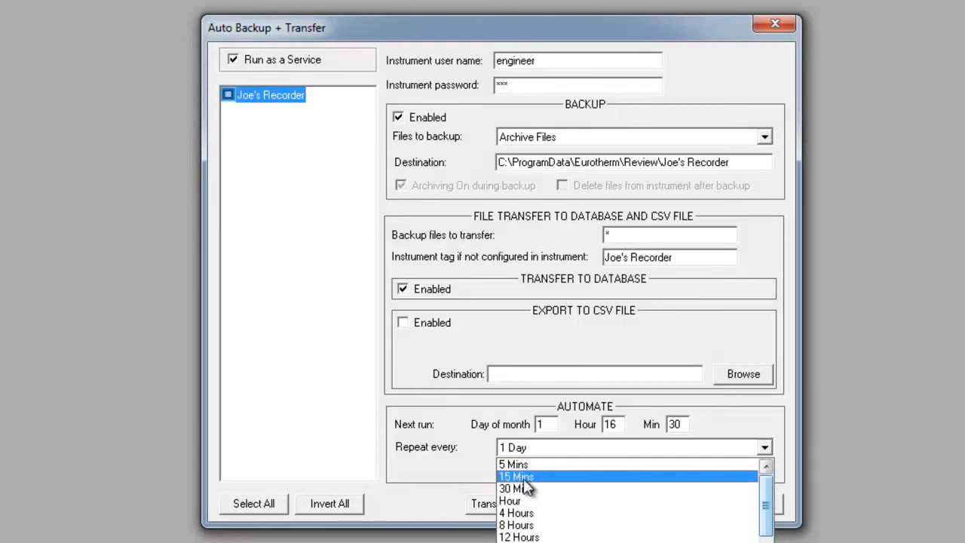
click(515, 476)
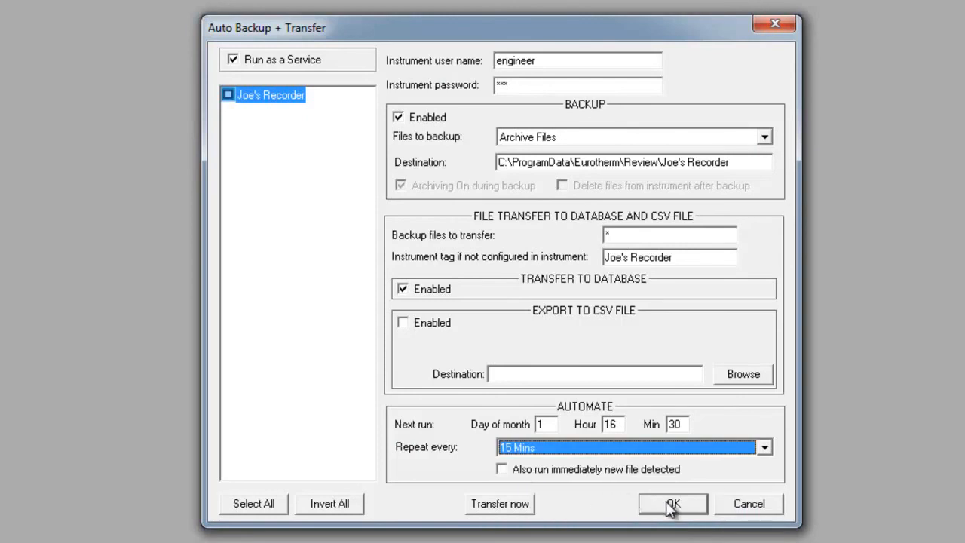
click(671, 503)
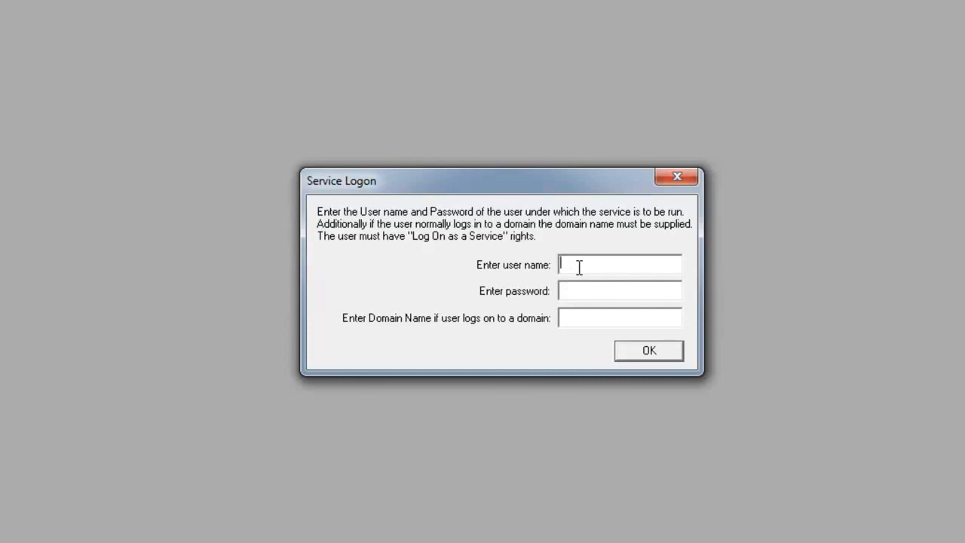
Step: Enter user name Review and the account password in Service Logon and submit
text(Reviuew)
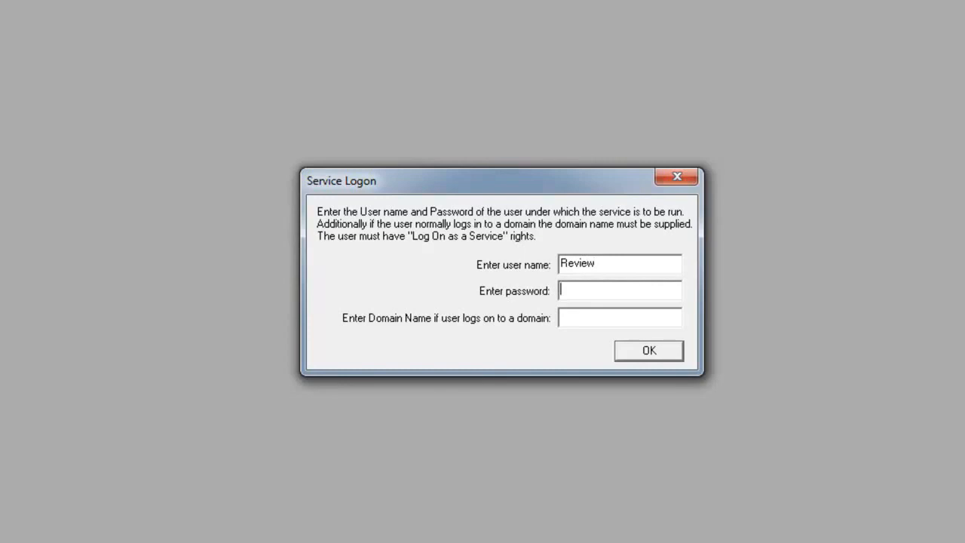
text(*)
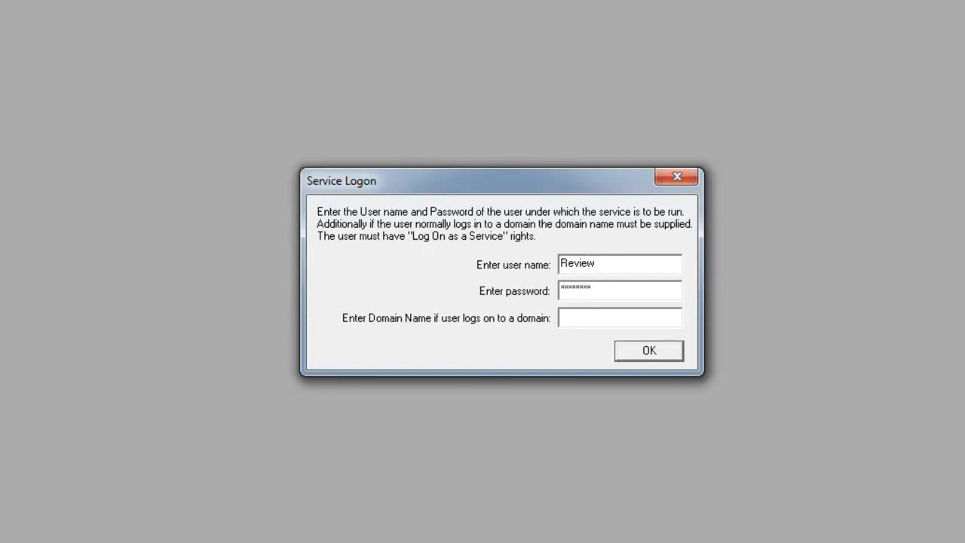
click(618, 290)
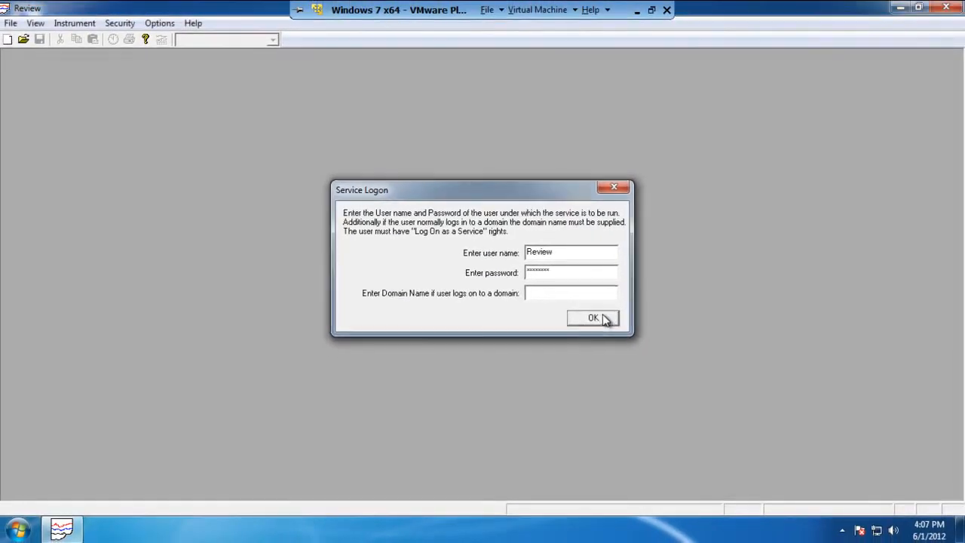
click(593, 318)
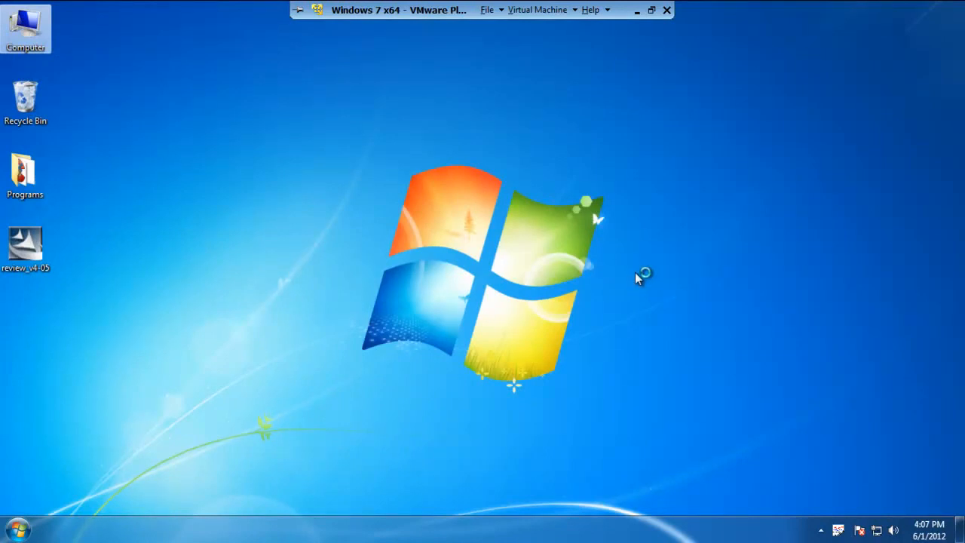
mouse_move(639, 277)
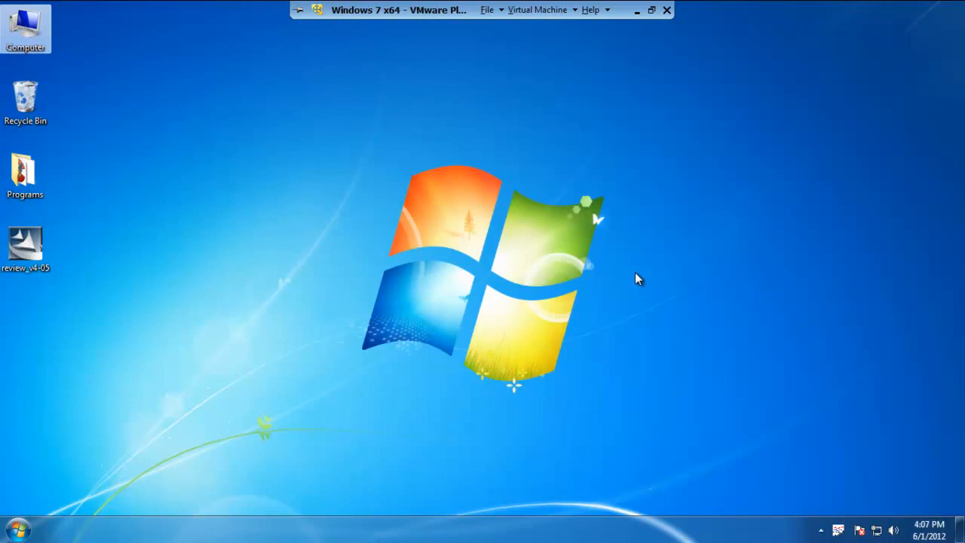